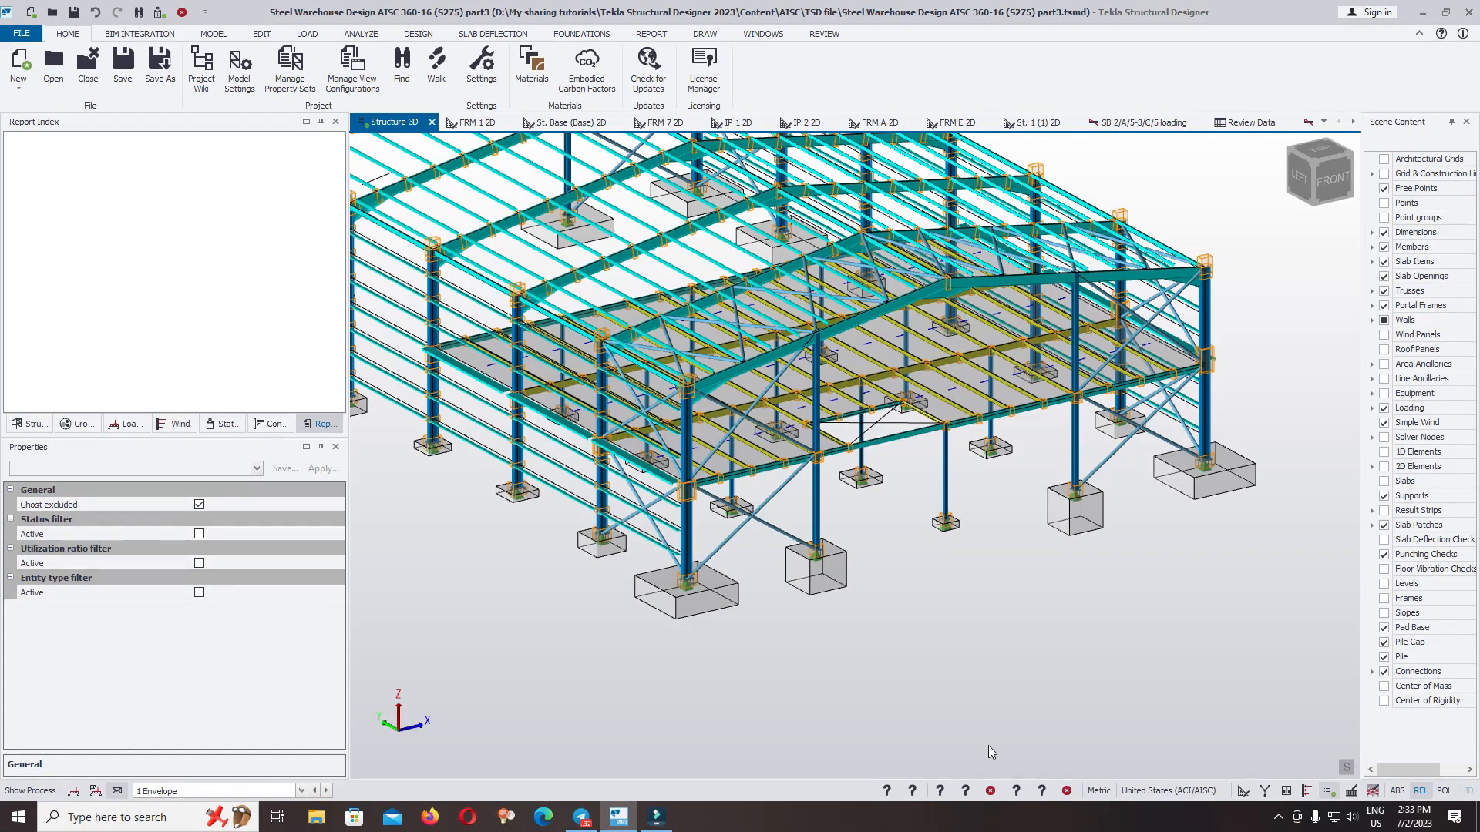
{"action": "mouse_move", "coordinate": [1018, 754]}
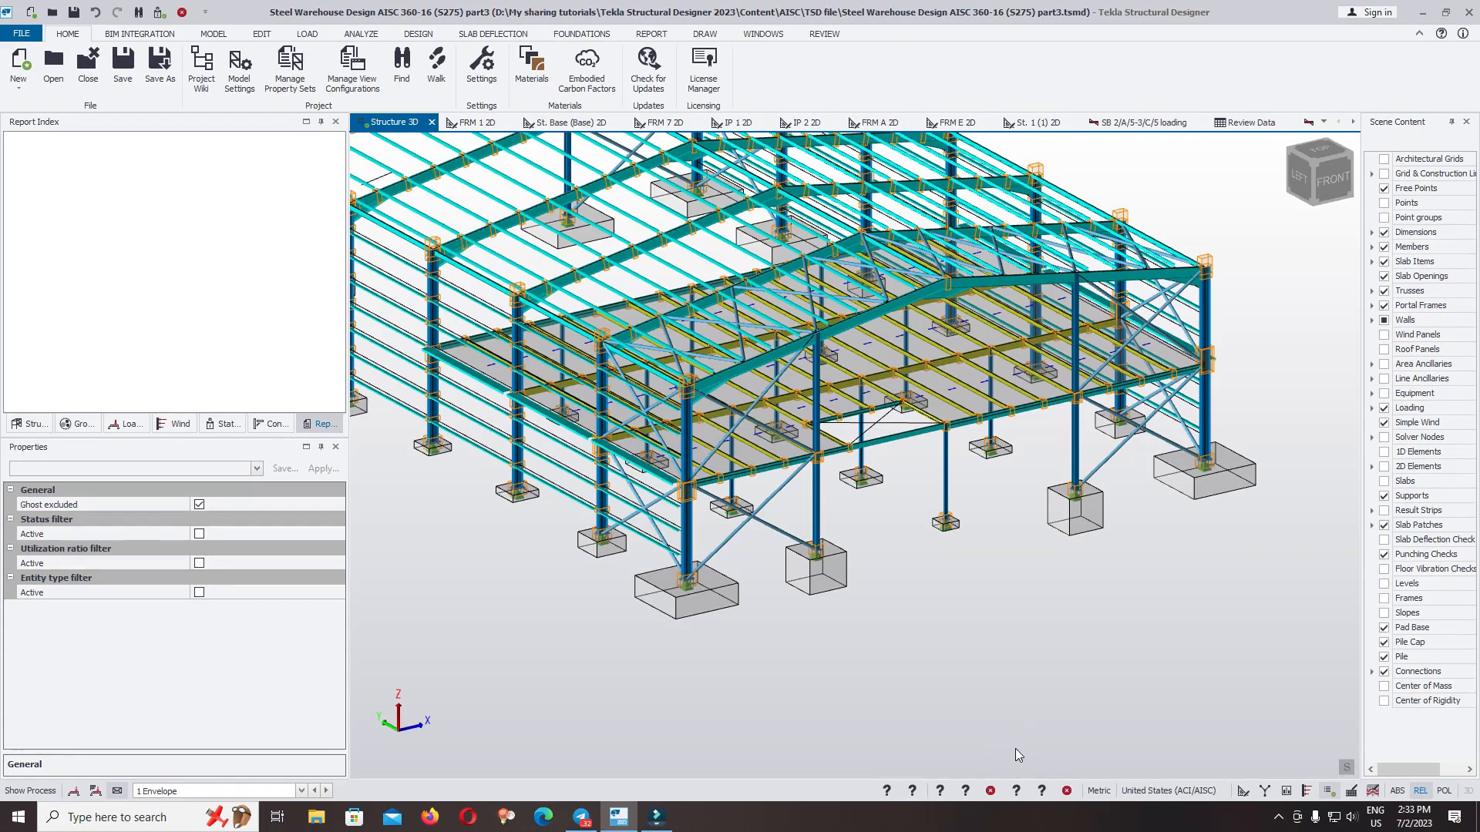
{"action": "mouse_move", "coordinate": [995, 617]}
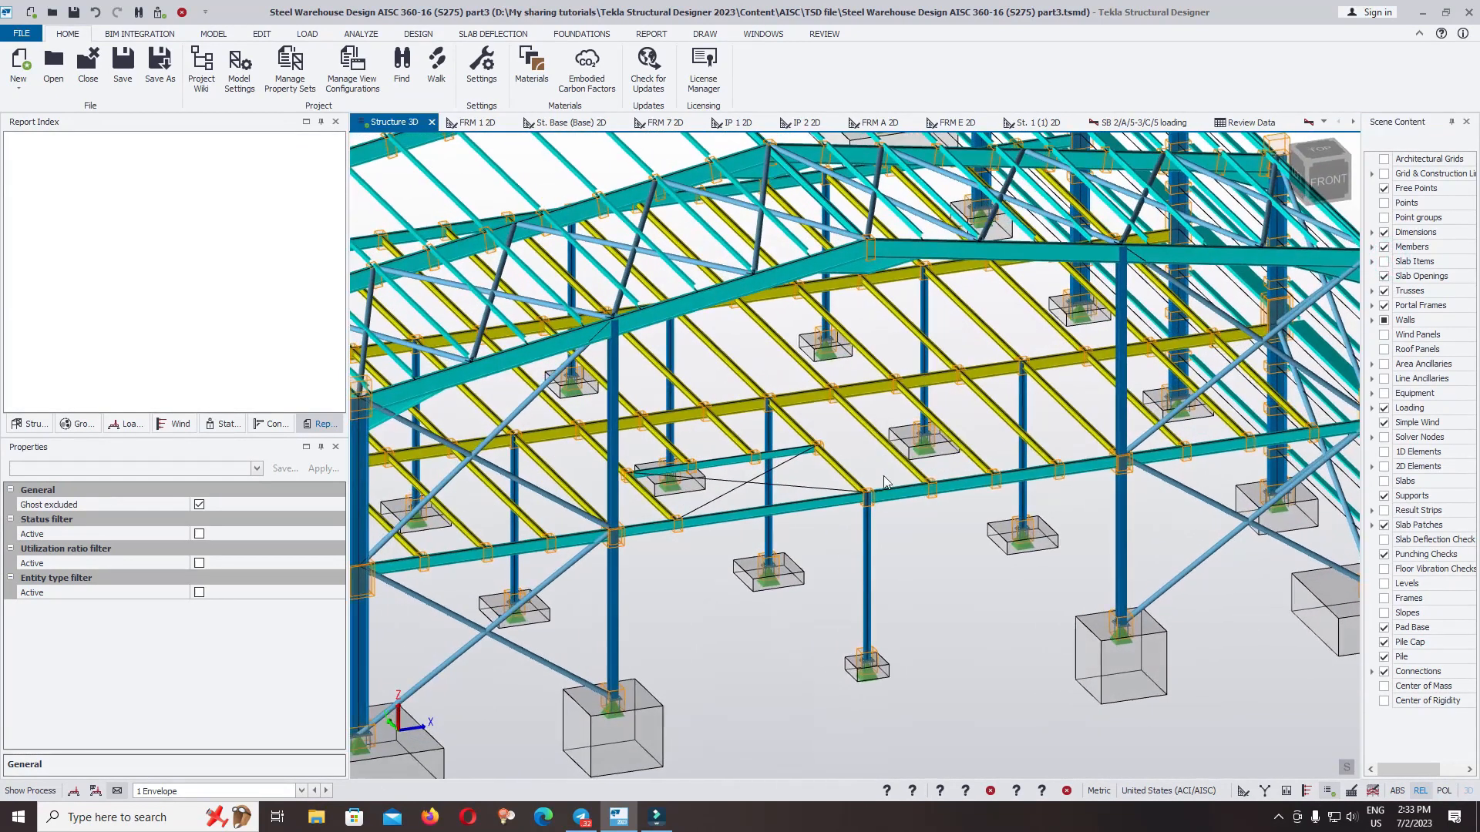
Open the member view of composite beam SB 1/C/2-1/D/2 from its context menu
{"action": "right_click", "coordinate": [831, 392]}
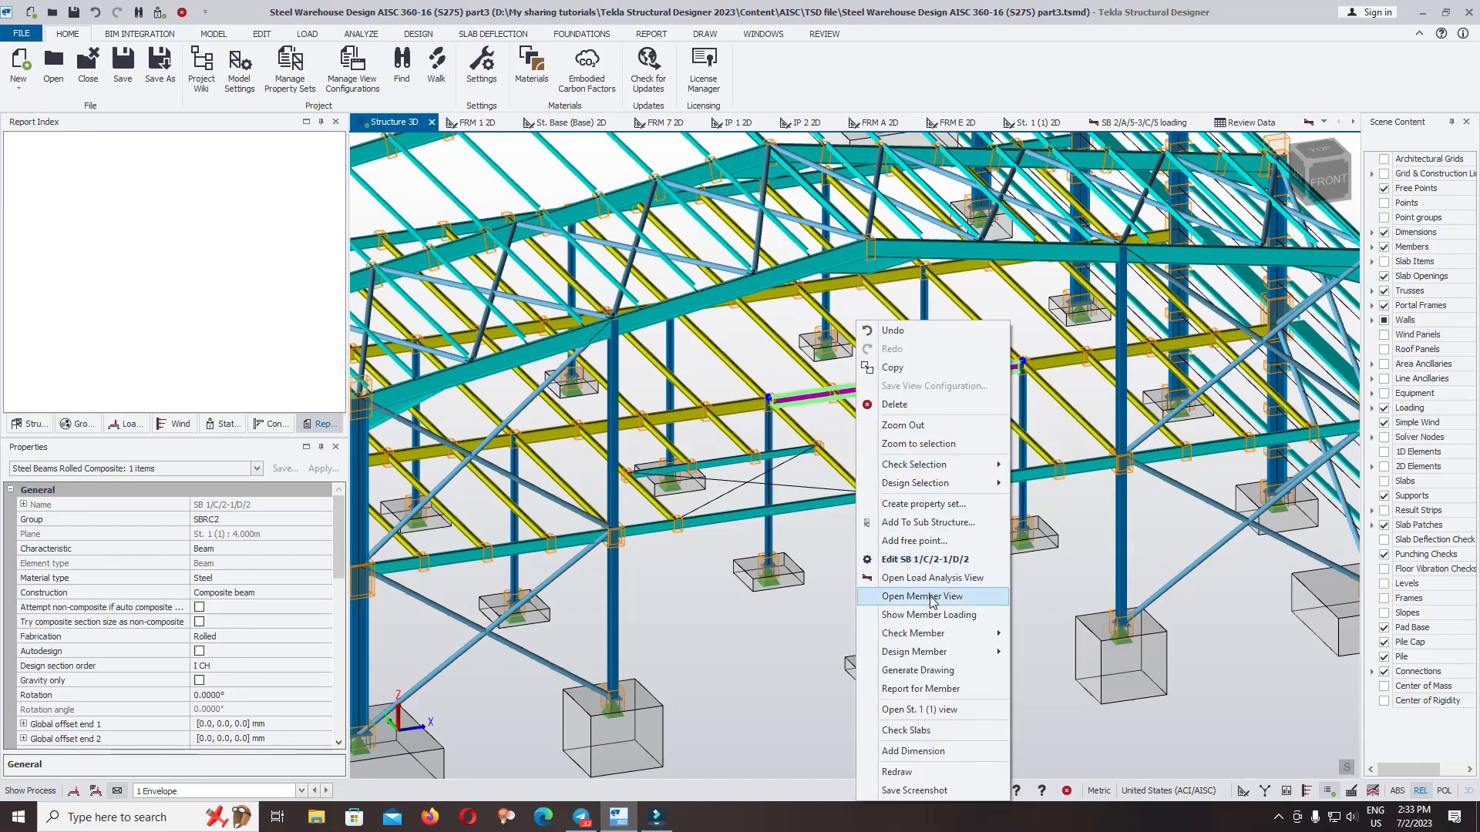
{"action": "left_click", "coordinate": [922, 595]}
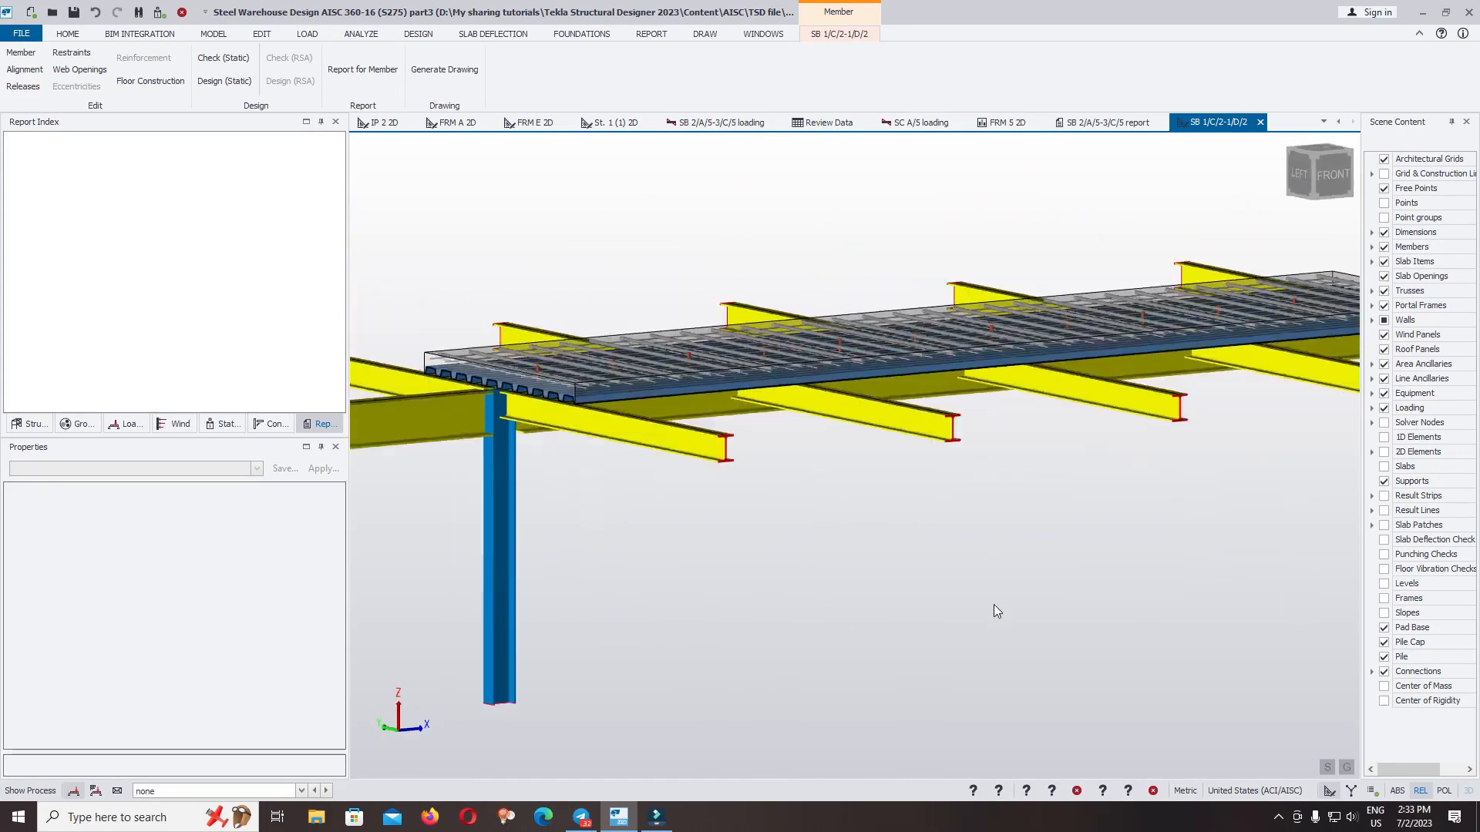
Pick the composite beam via Select Entity to view its span and 0.943 Pass check
{"action": "left_click", "coordinate": [951, 444]}
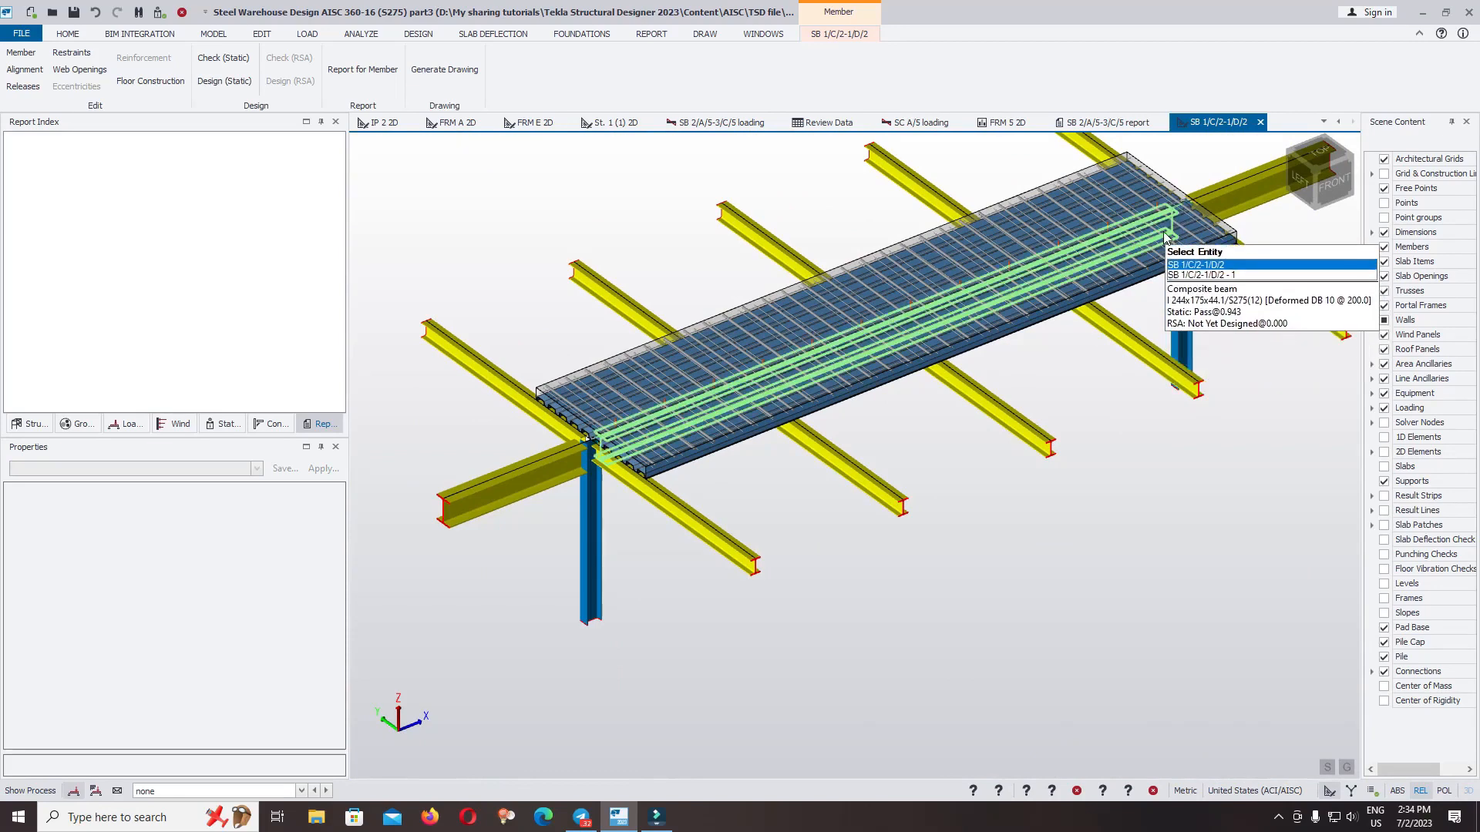
{"action": "left_click", "coordinate": [1199, 264]}
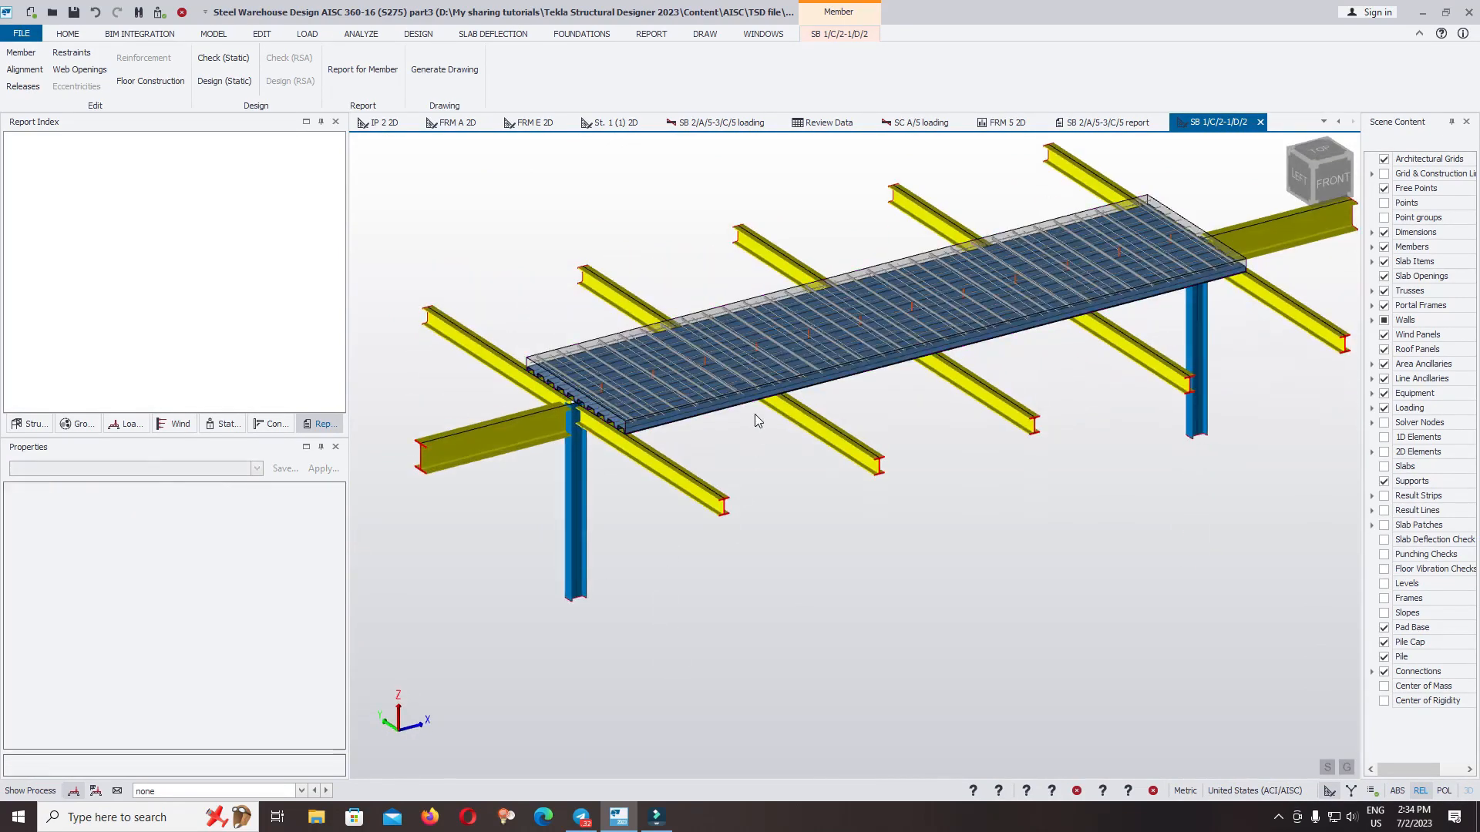
{"action": "mouse_move", "coordinate": [892, 424]}
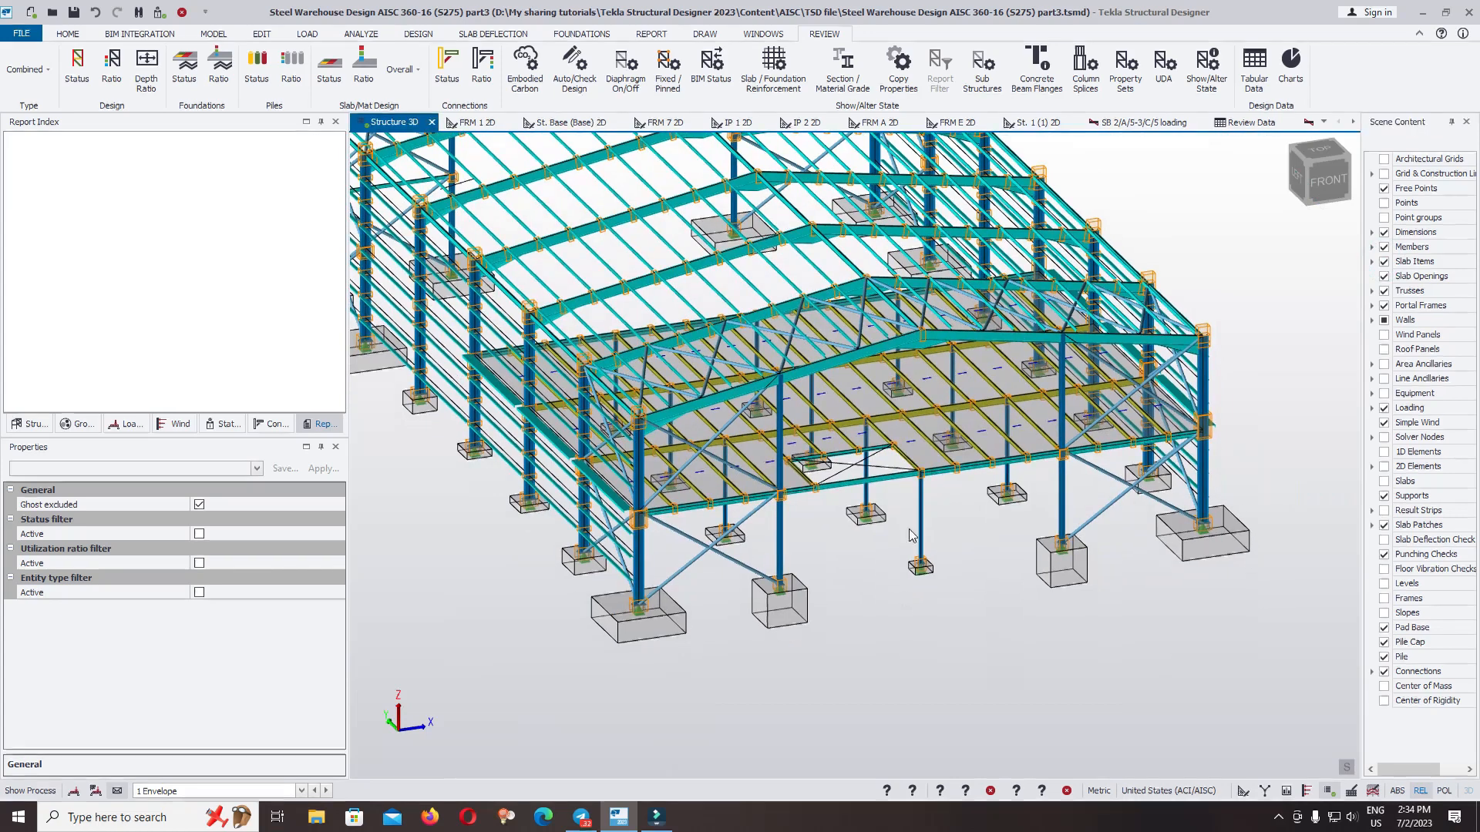
Show the Structure tree and open the St. 1 (1) level 2D plan
{"action": "left_click", "coordinate": [948, 435]}
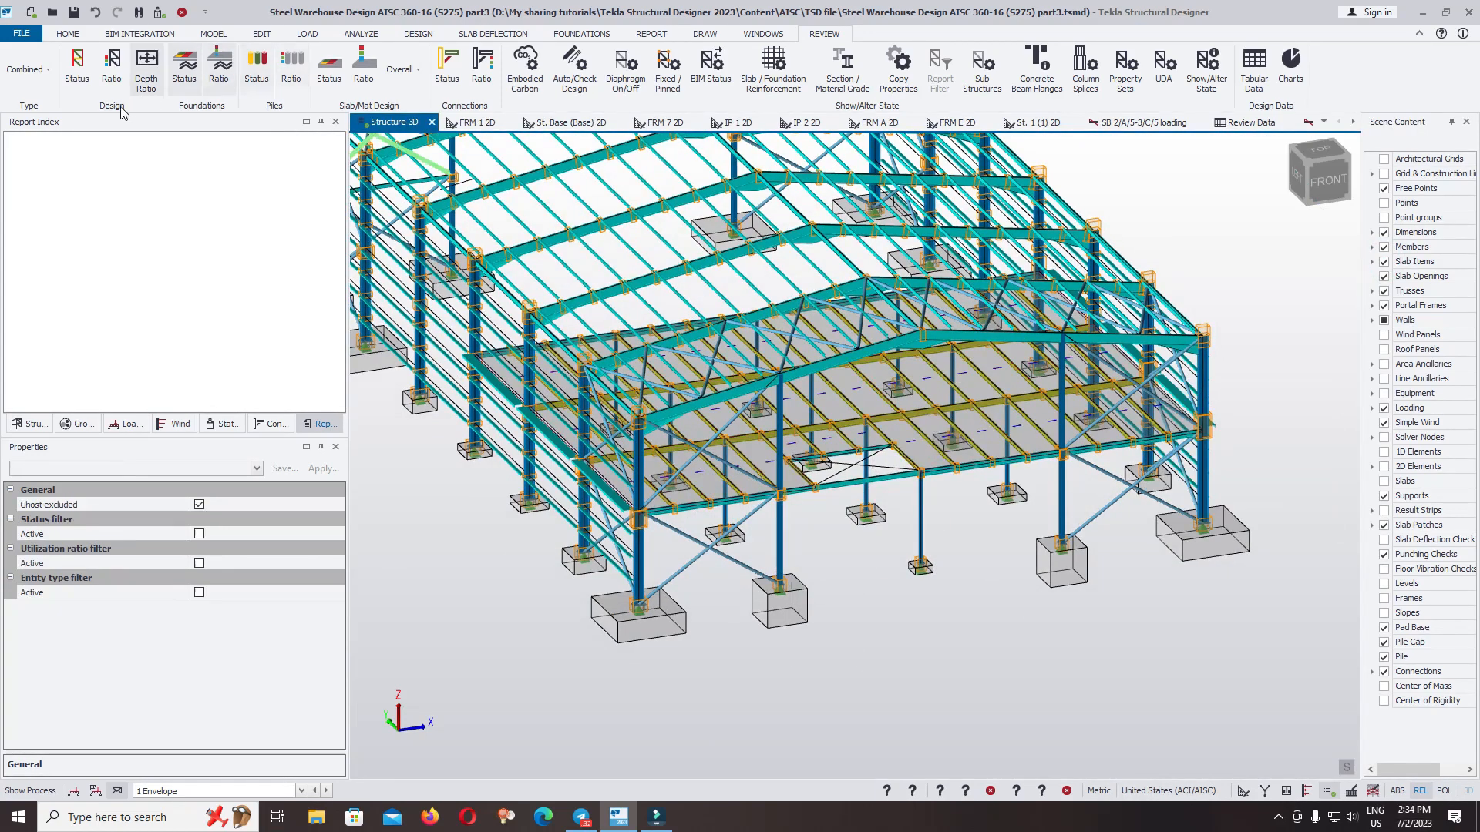
{"action": "left_click", "coordinate": [34, 424]}
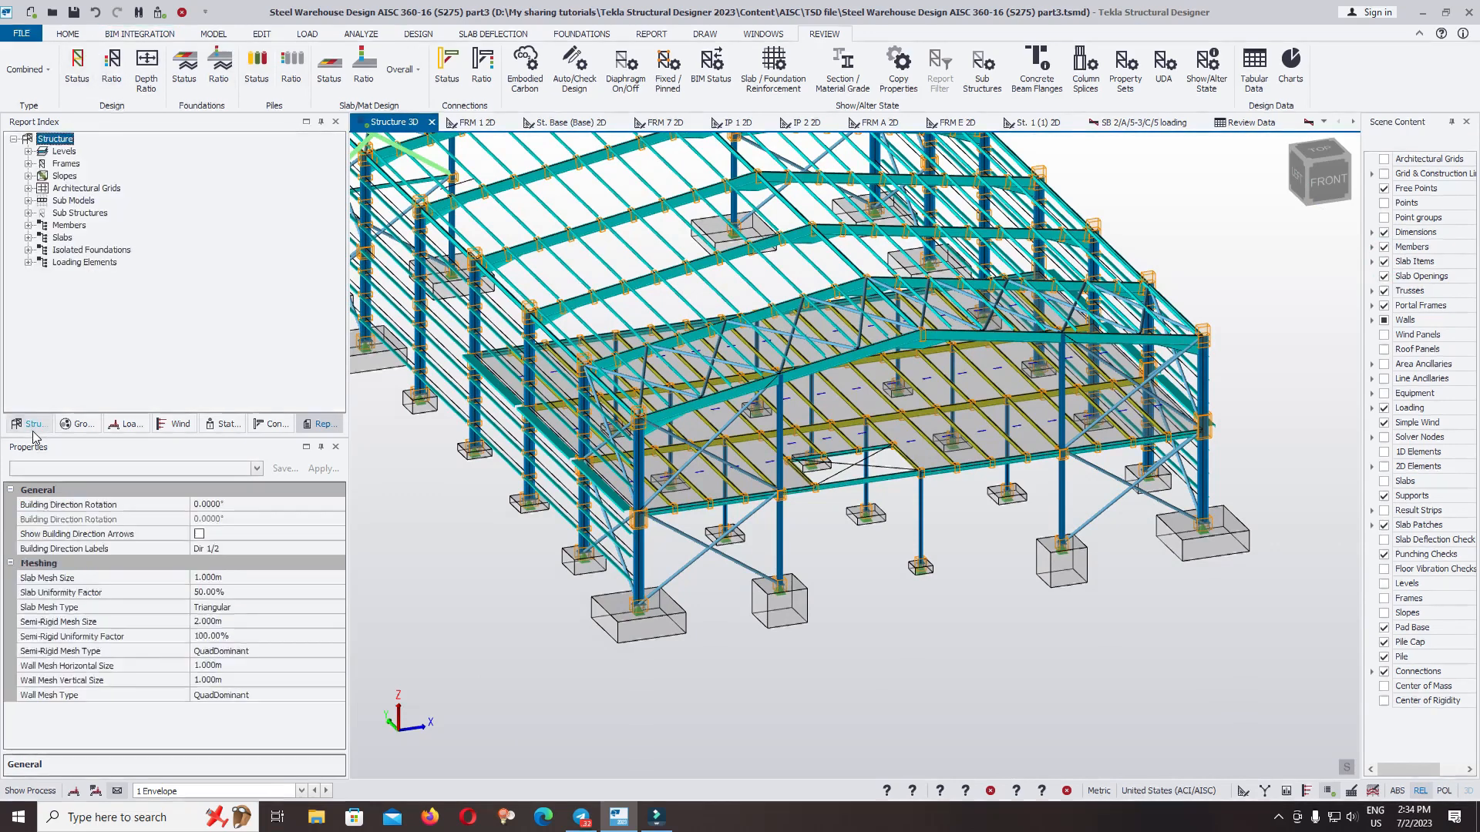
{"action": "left_click", "coordinate": [29, 151]}
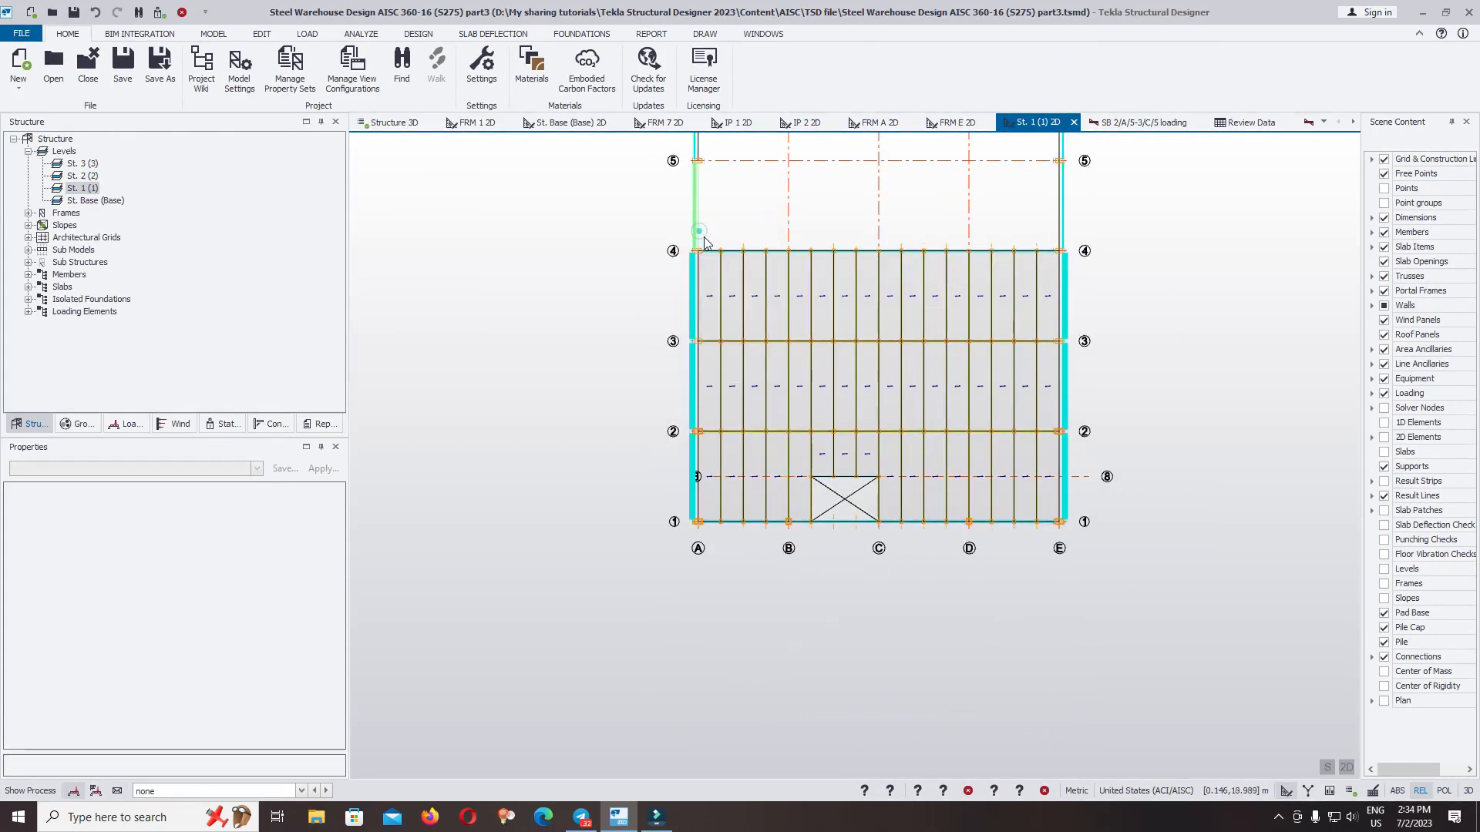
Select the composite slab panel SI 22 between grids 3 and 4 to show its properties
{"action": "left_click", "coordinate": [730, 298]}
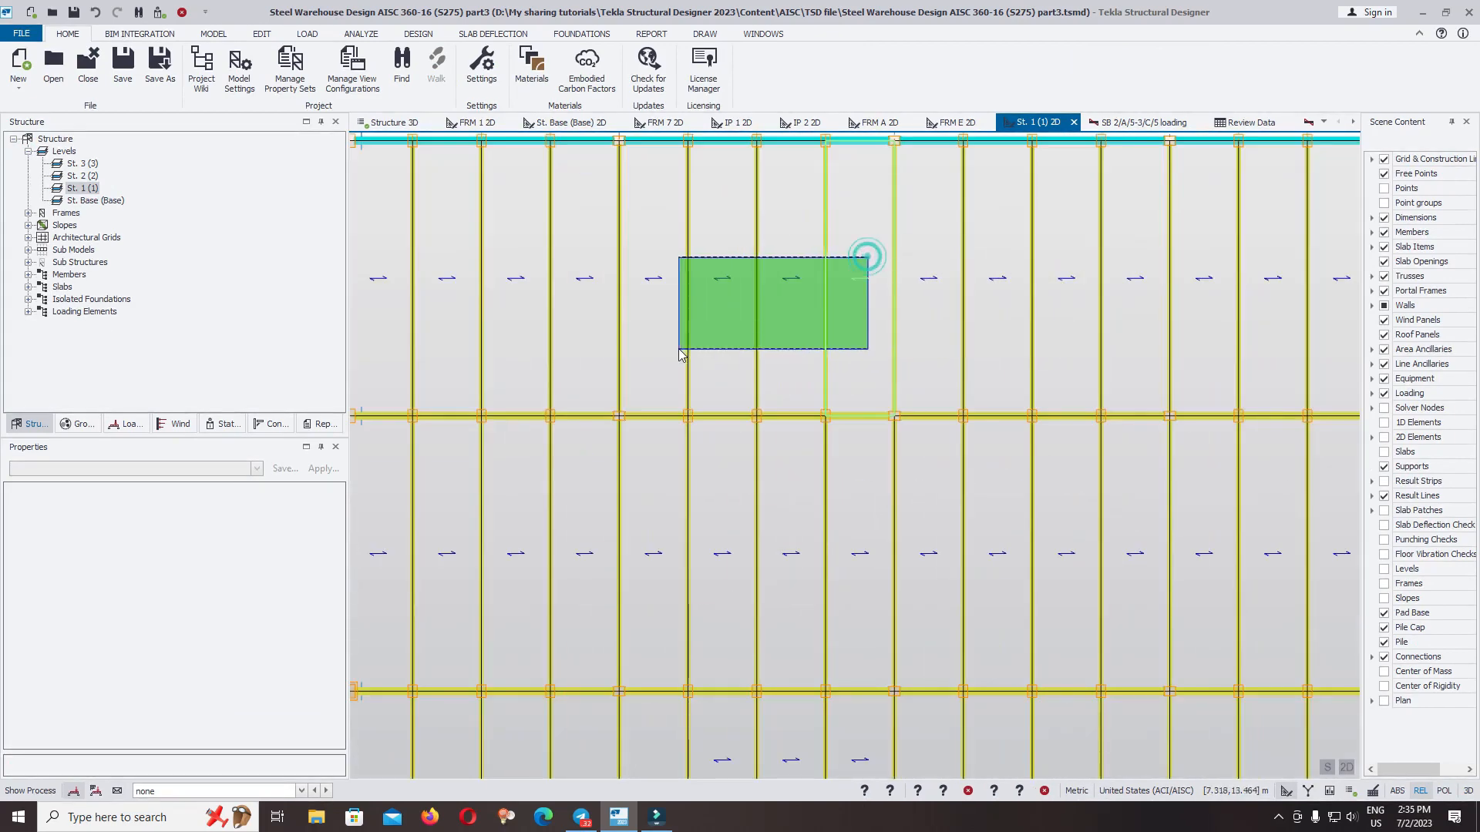
{"action": "left_click", "coordinate": [865, 255]}
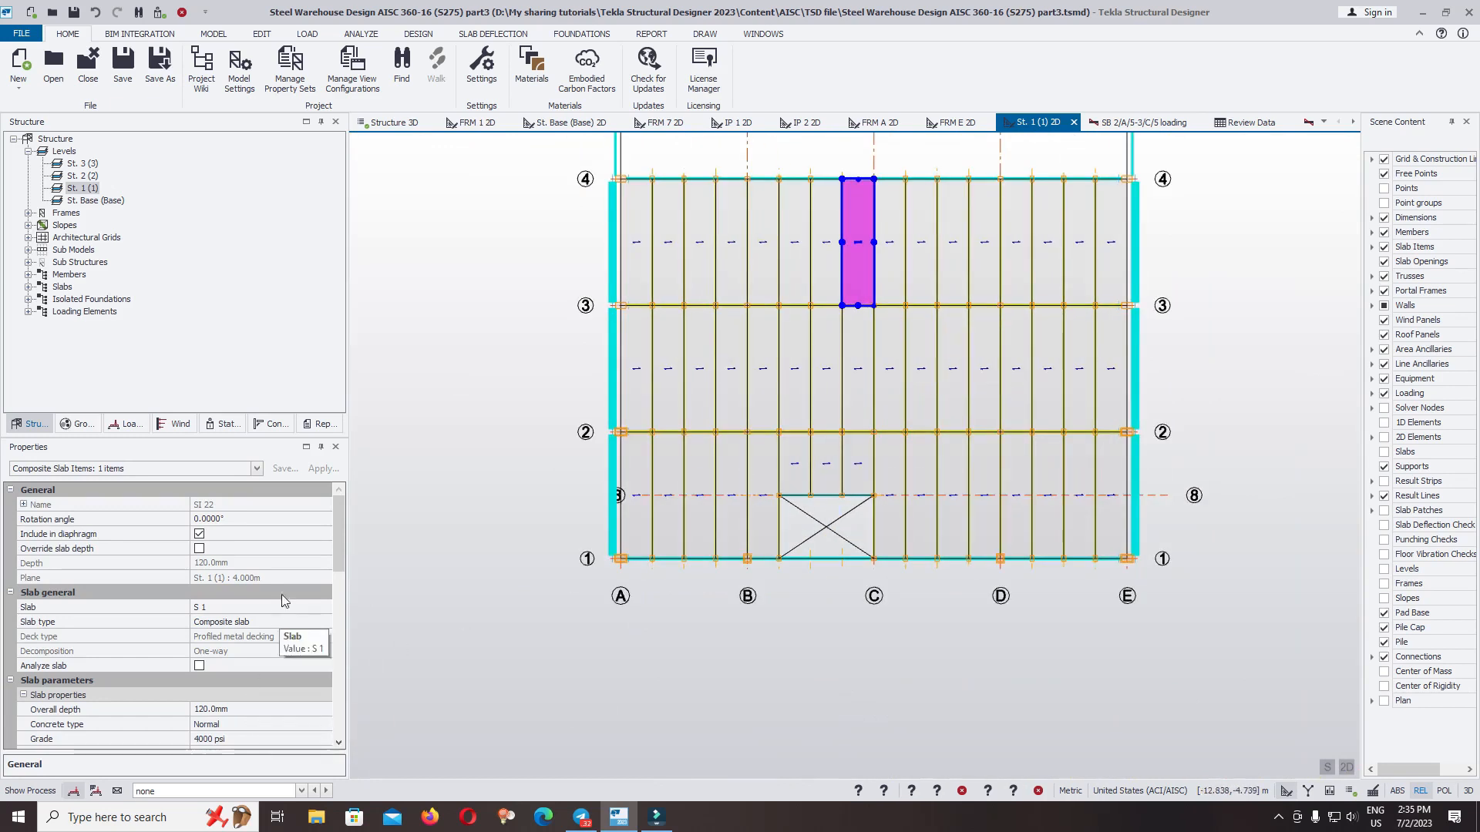
Set the slab decking country to China with a BLUESCOPE LYSAGHT POWERDEK 100 profile
{"action": "scroll", "scroll_direction": "down", "scroll_amount": 3}
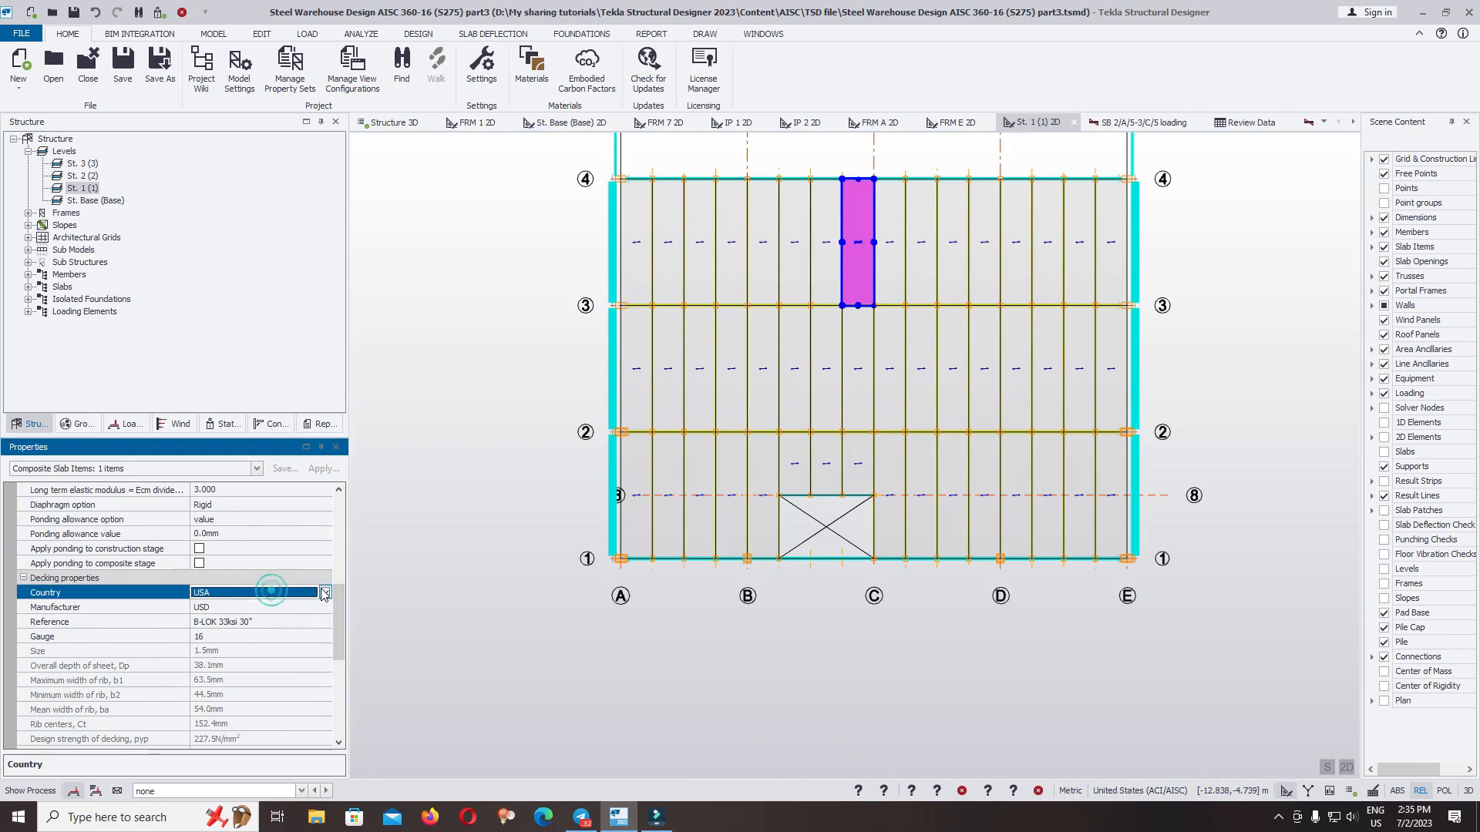
{"action": "left_click", "coordinate": [323, 592]}
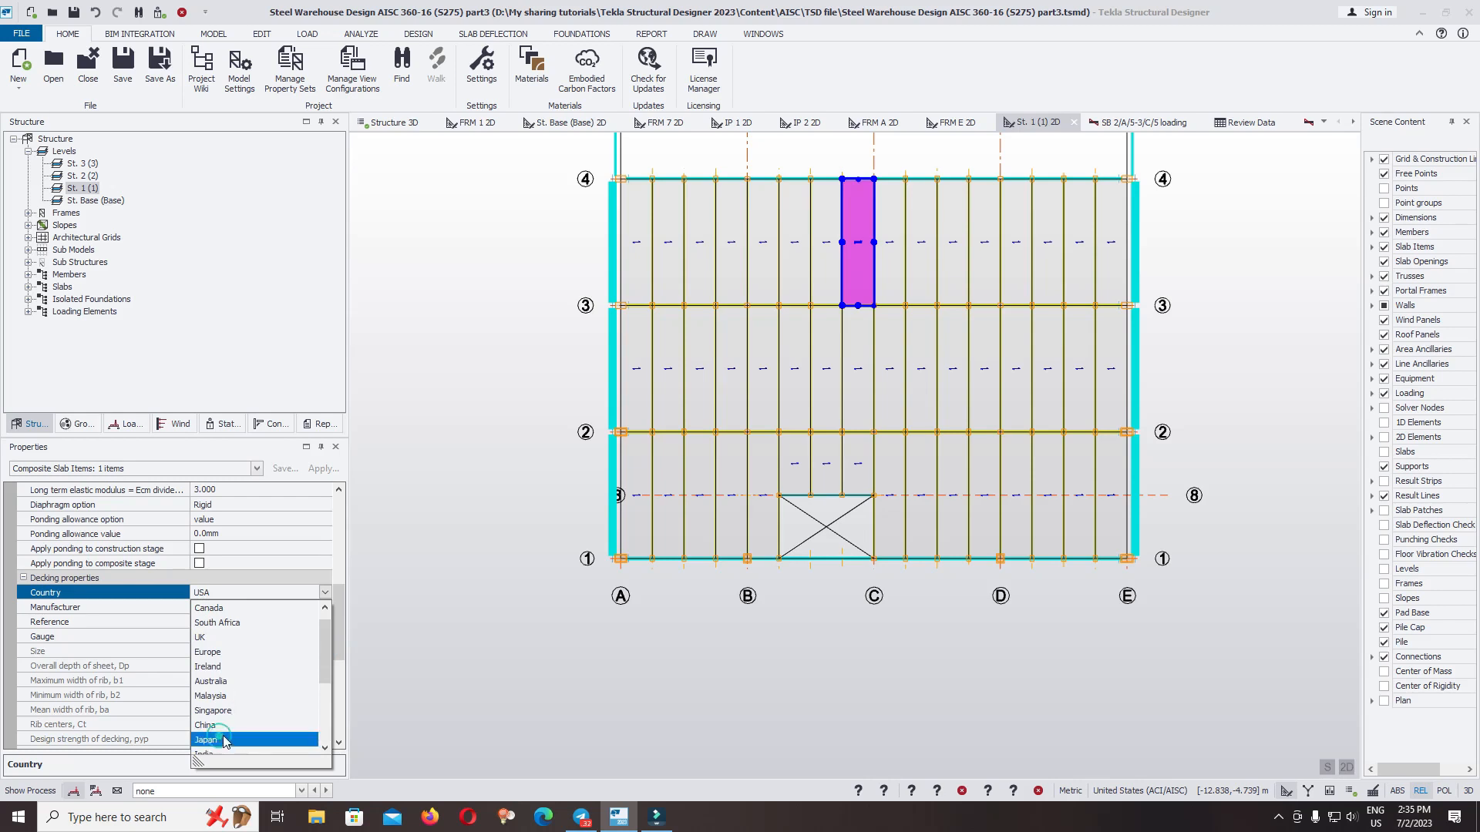
{"action": "left_click", "coordinate": [205, 725]}
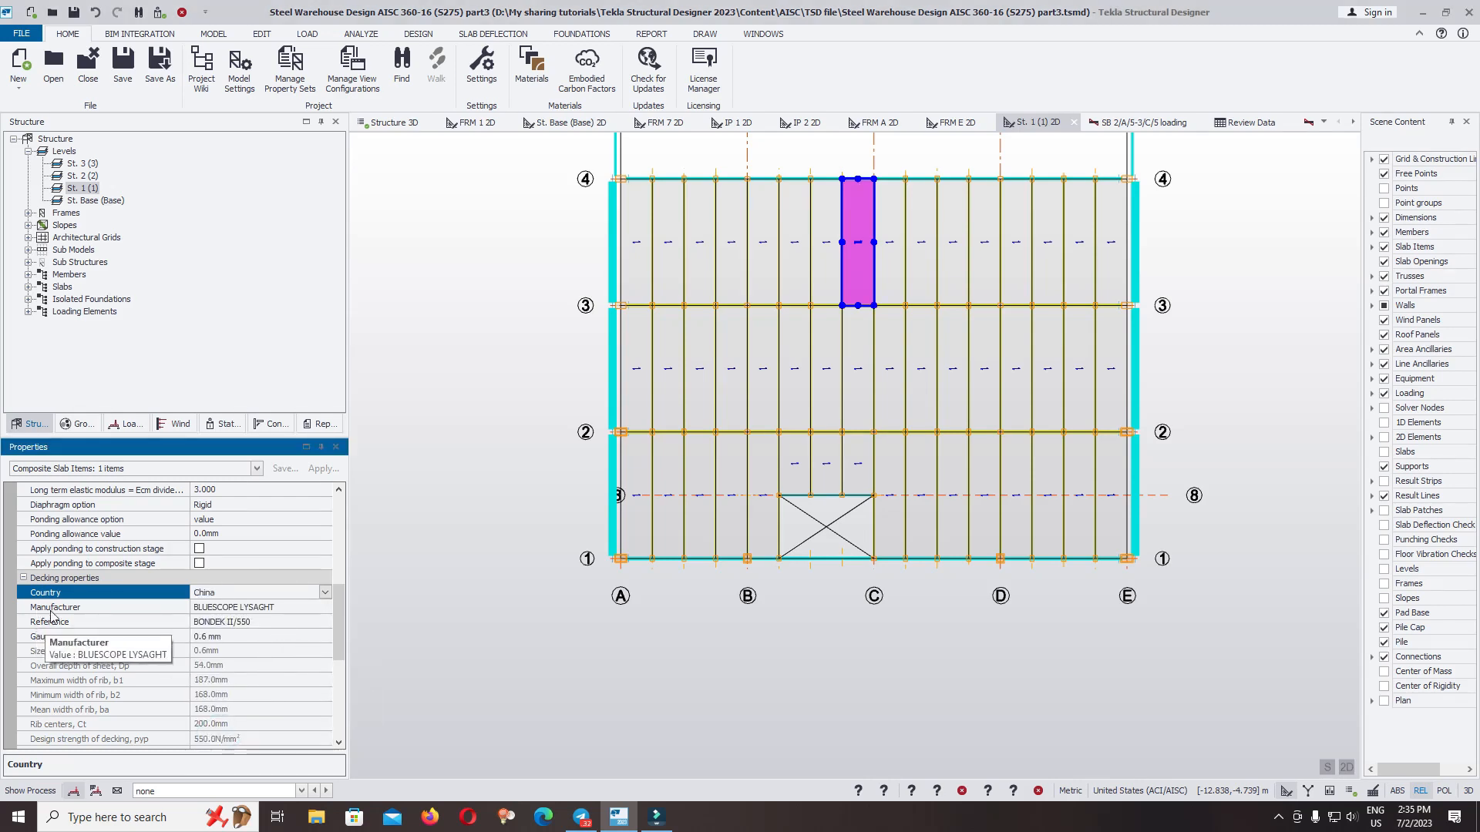
{"action": "left_click", "coordinate": [324, 607]}
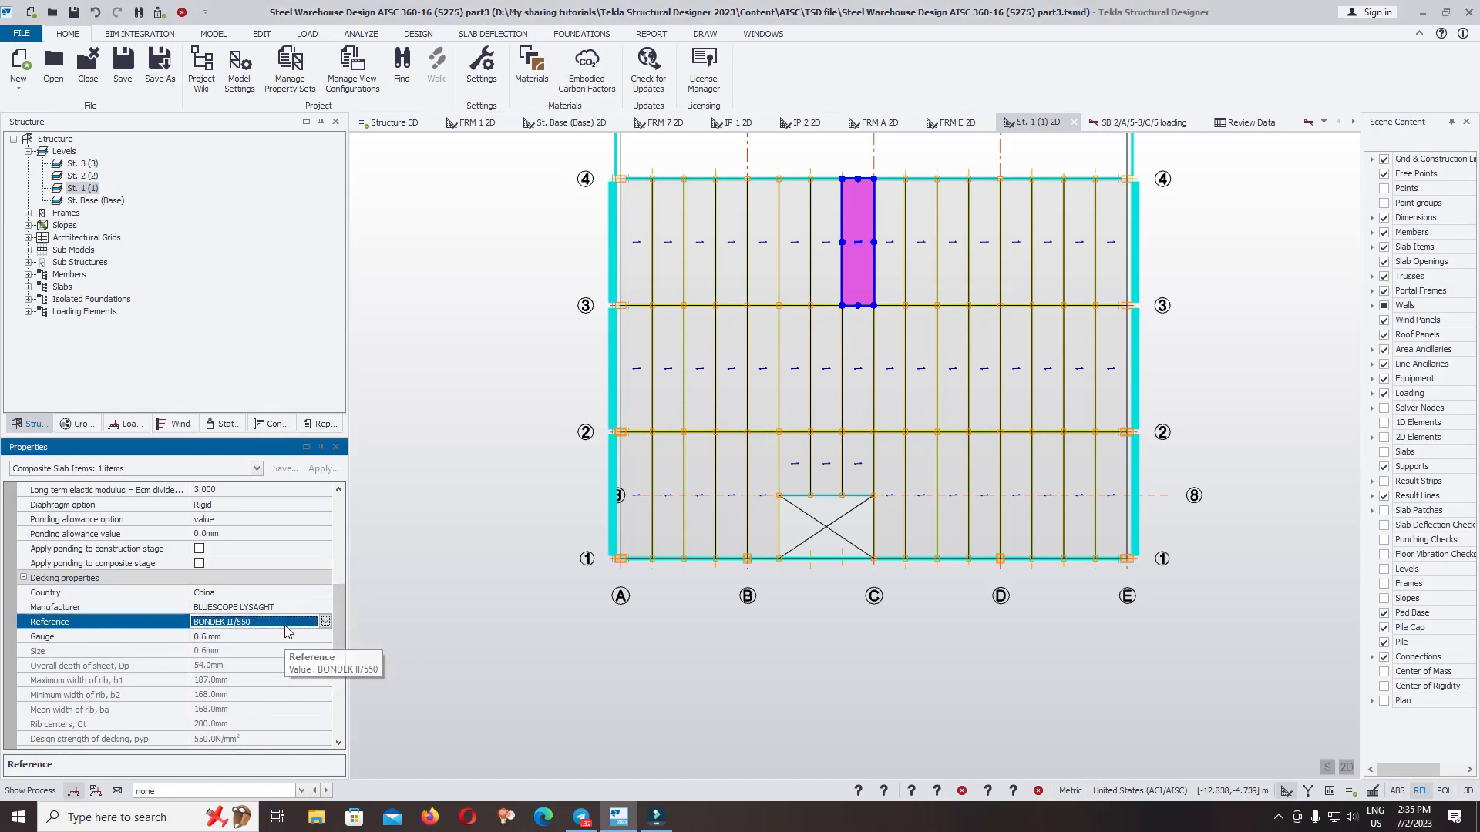
{"action": "left_click", "coordinate": [325, 622]}
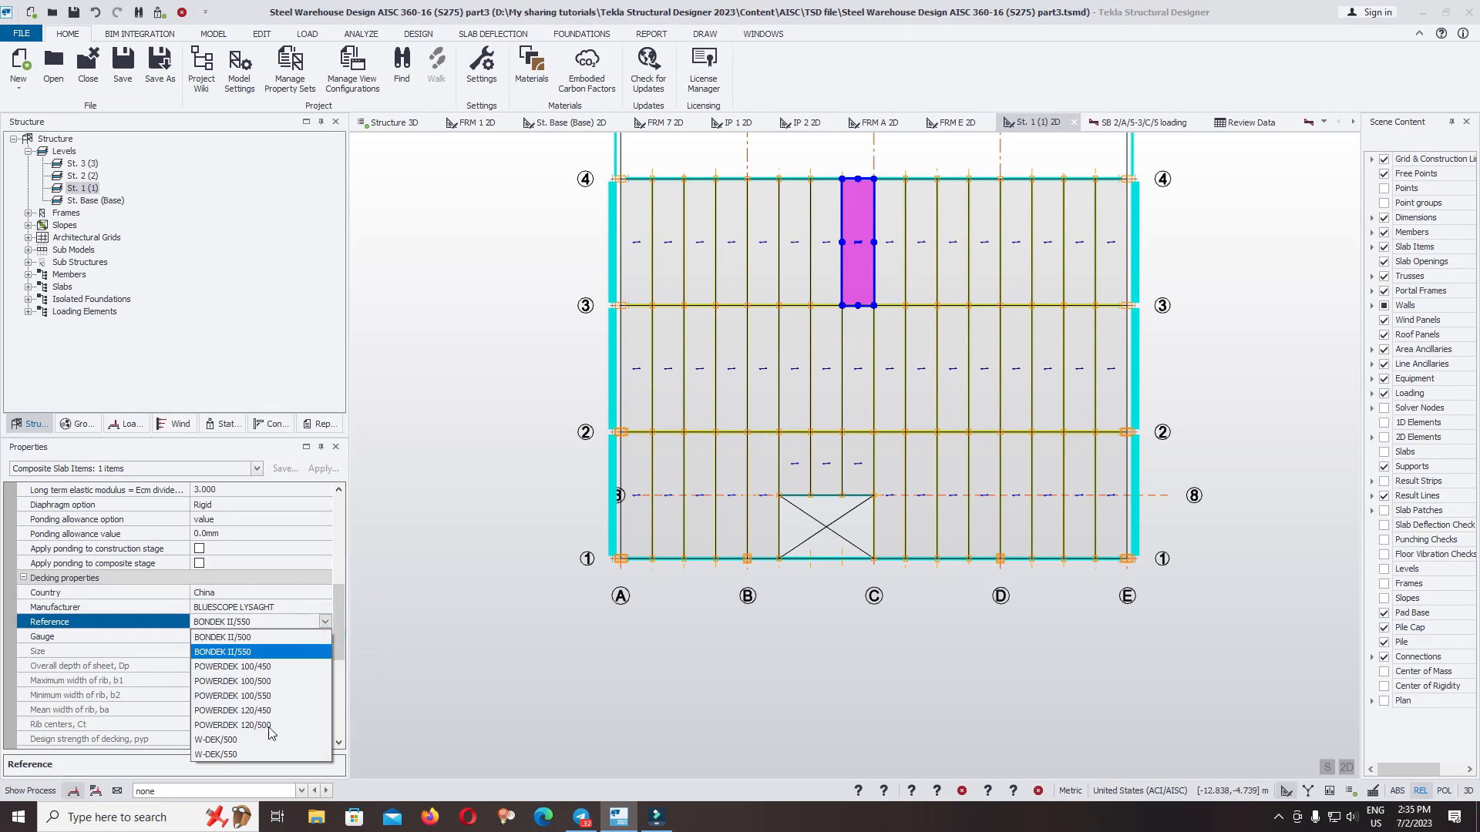
{"action": "left_click", "coordinate": [232, 695]}
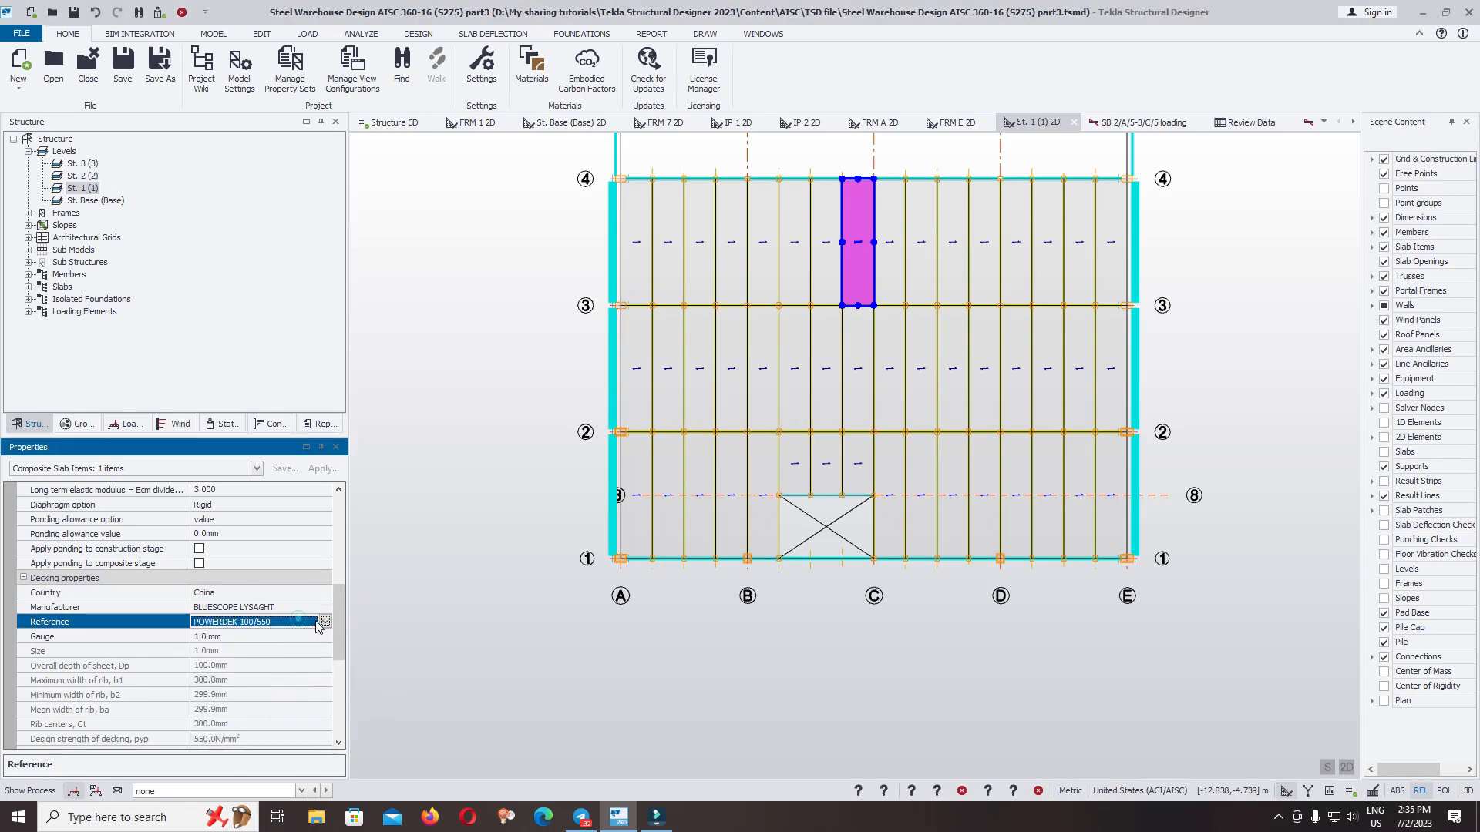
{"action": "left_click", "coordinate": [325, 621]}
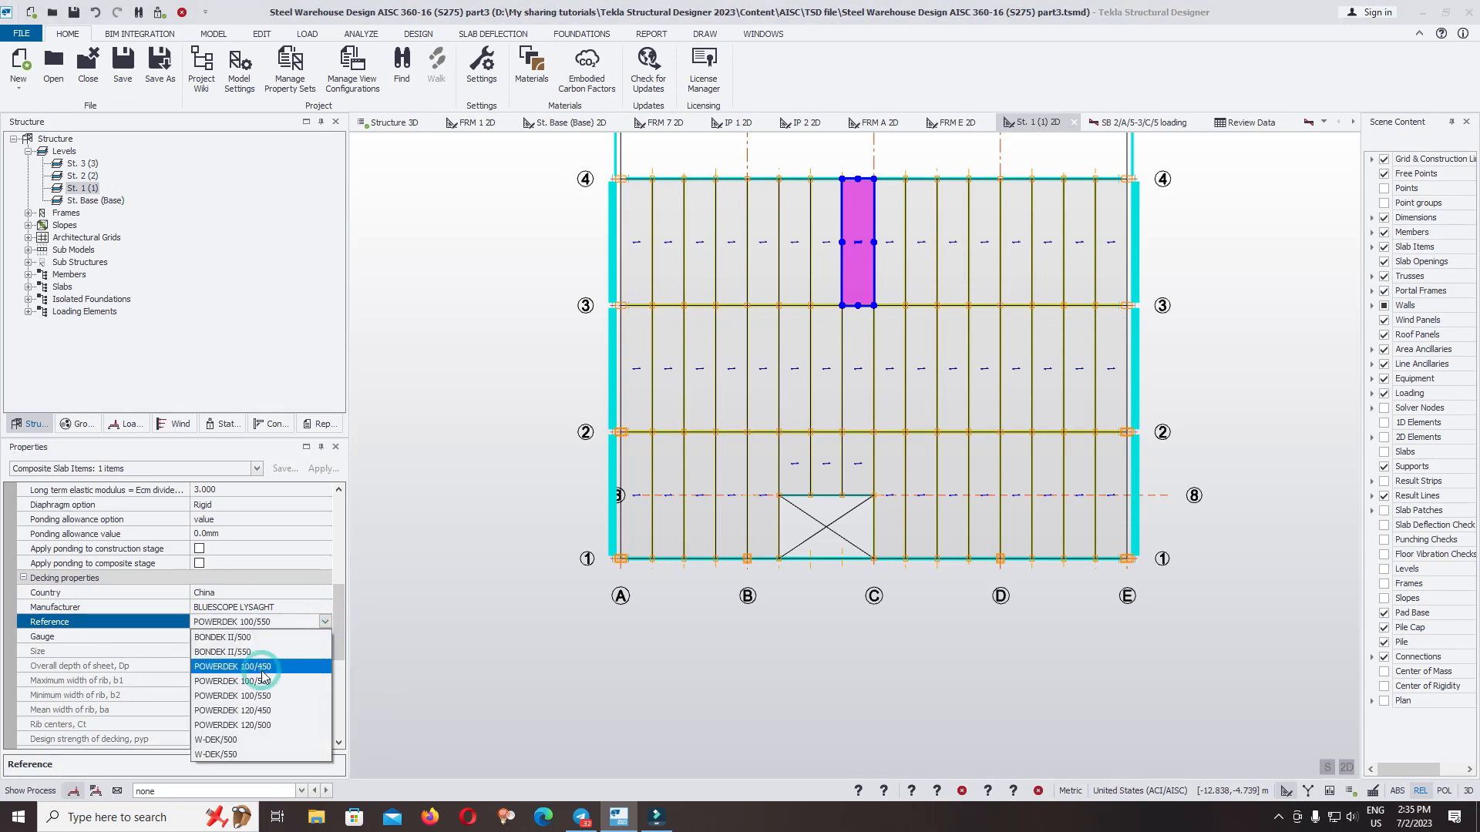
{"action": "left_click", "coordinate": [233, 666]}
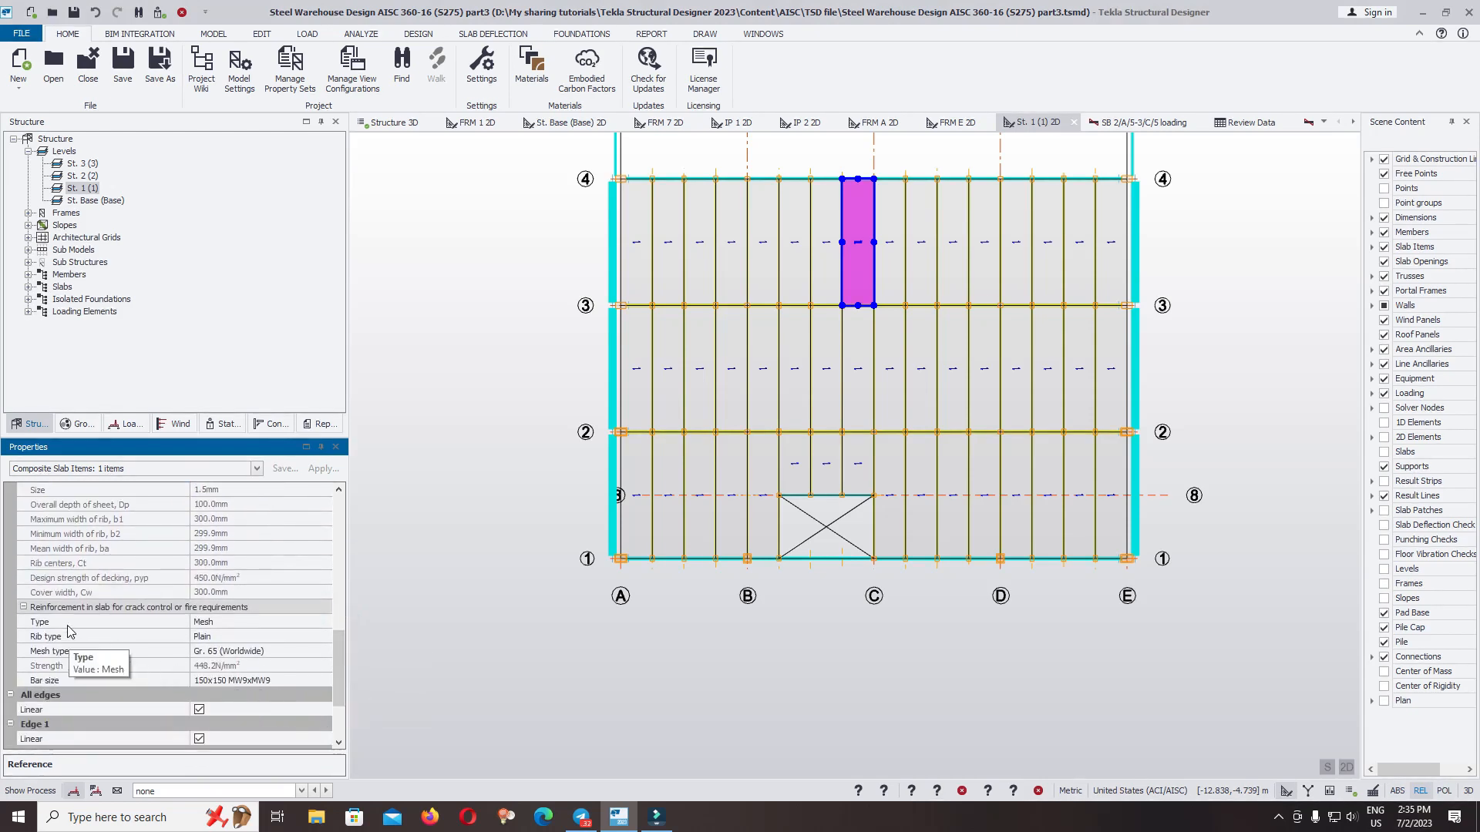
{"action": "mouse_move", "coordinate": [156, 640]}
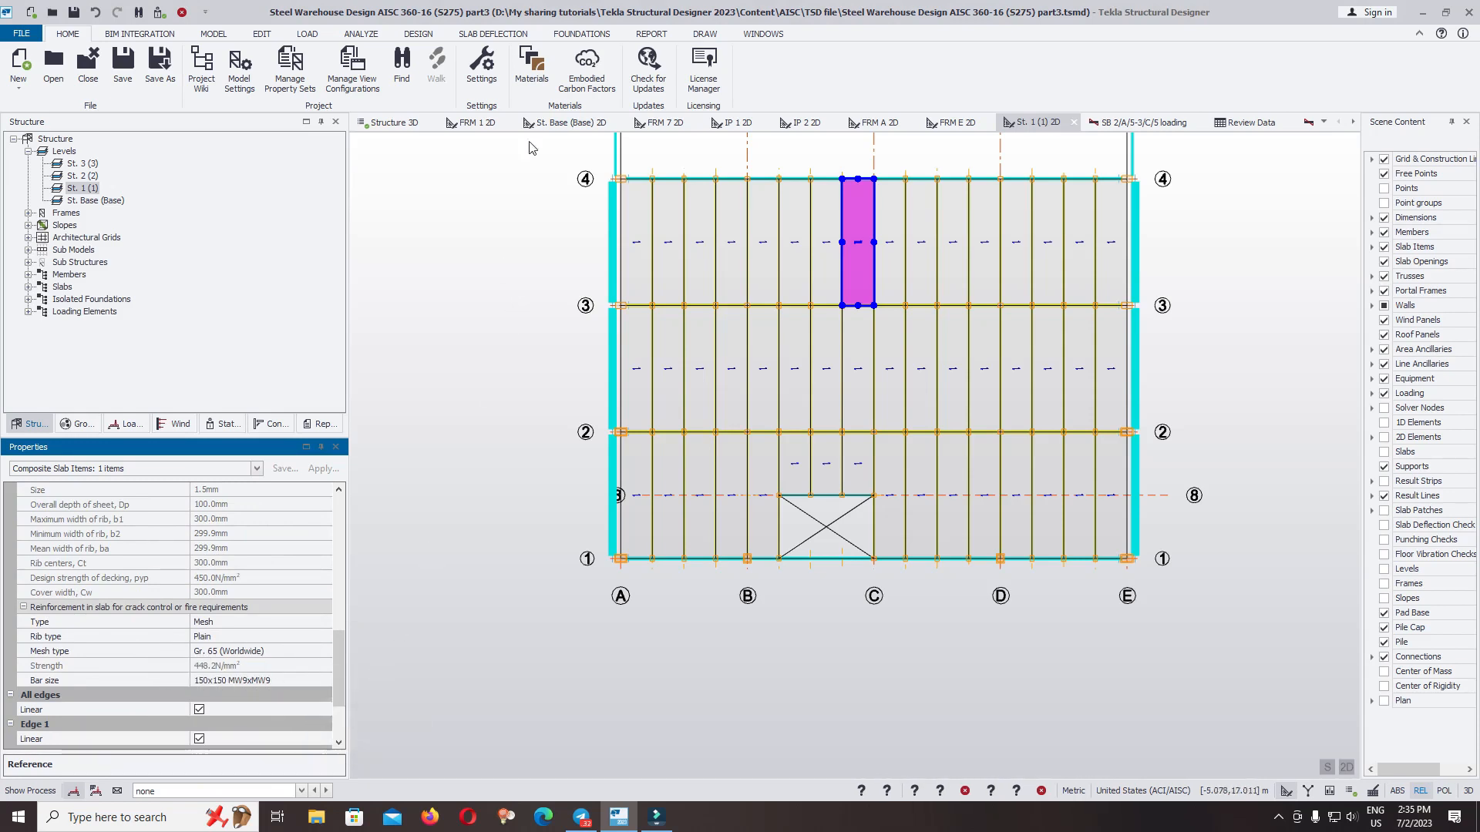
{"action": "mouse_move", "coordinate": [561, 273]}
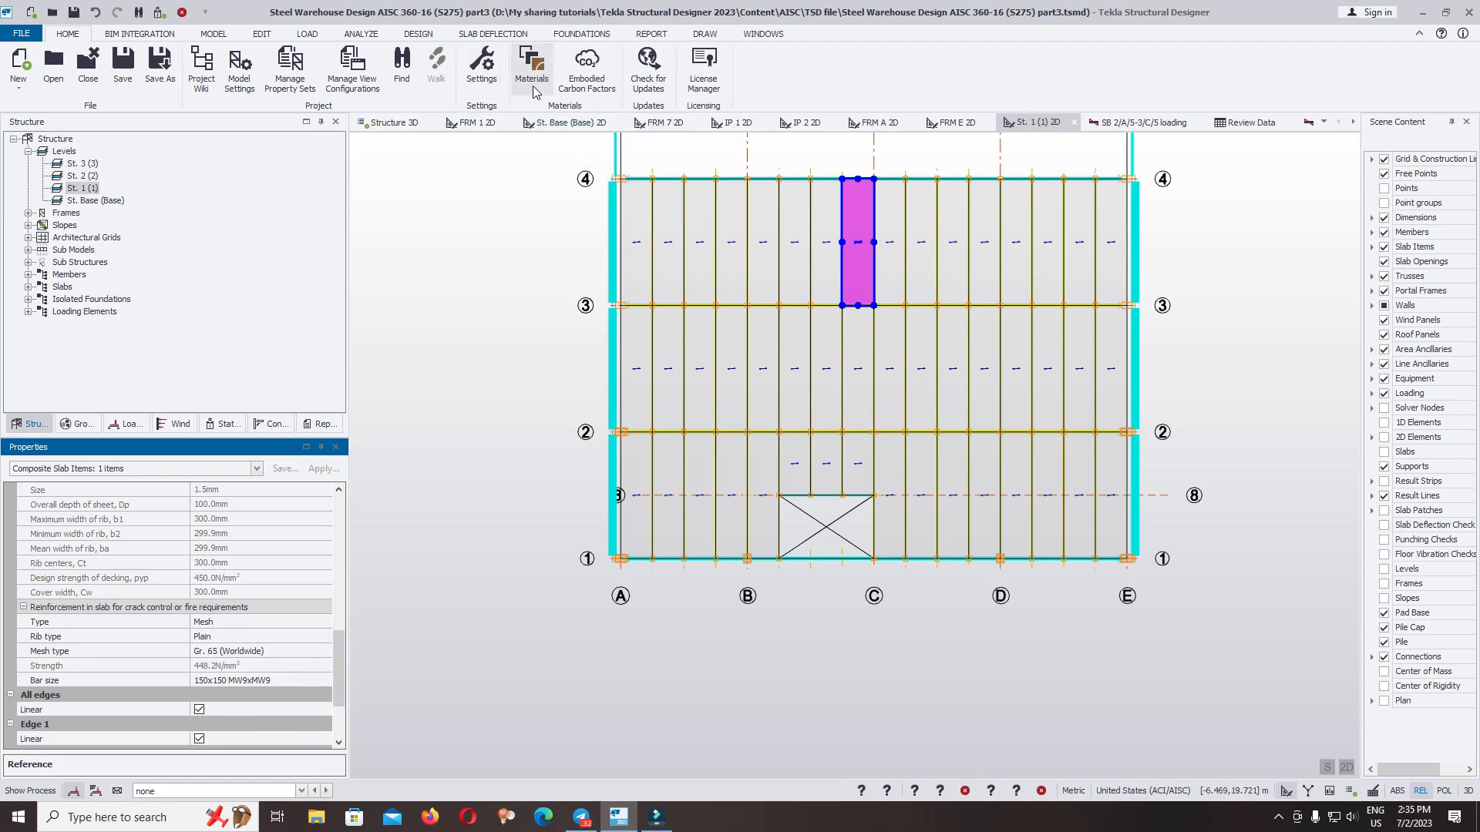
In the Materials database, switch Reinforcement type from Loose bars to Mesh
{"action": "left_click", "coordinate": [532, 65]}
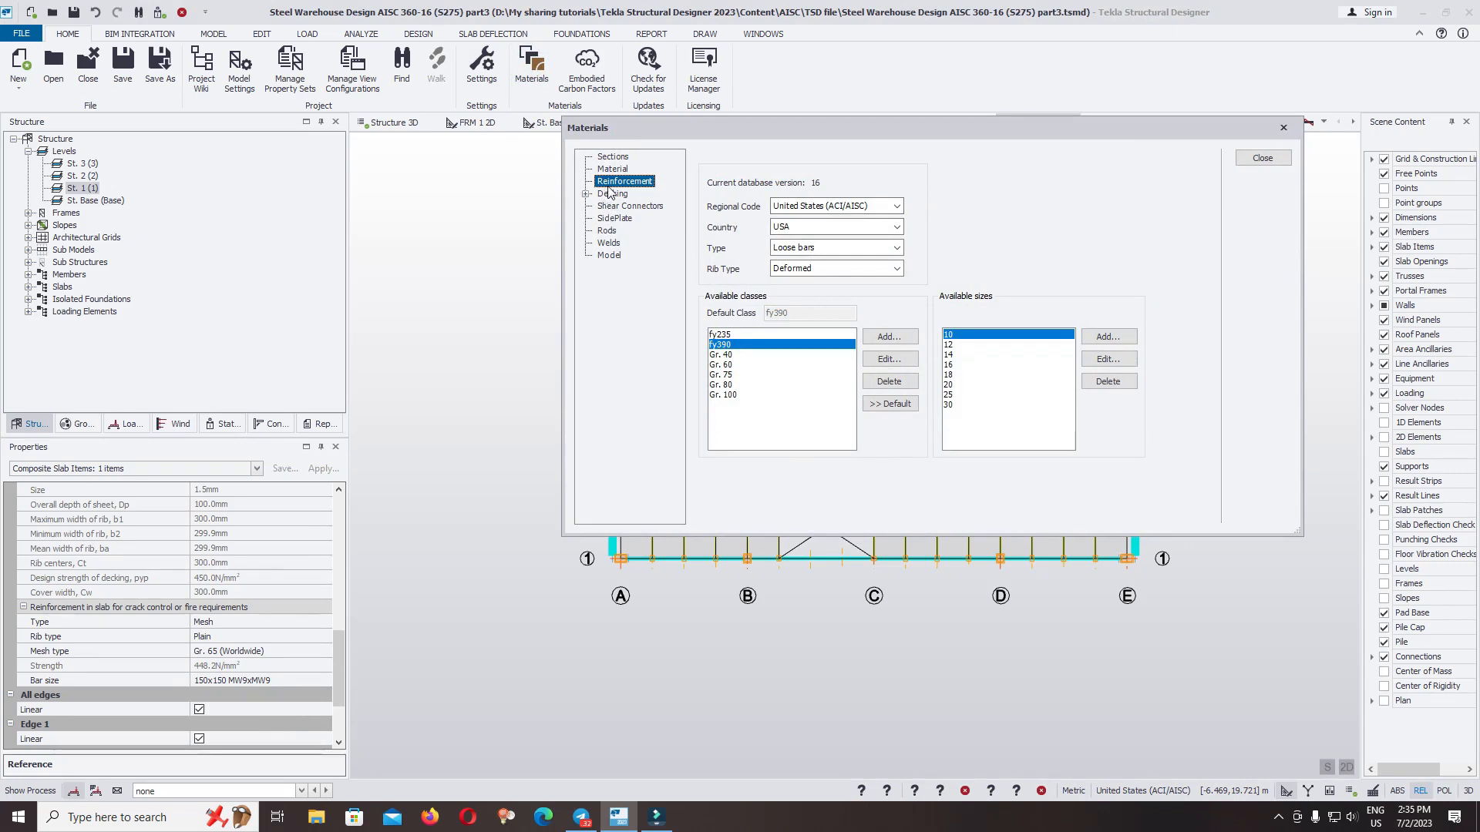
{"action": "mouse_move", "coordinate": [889, 265]}
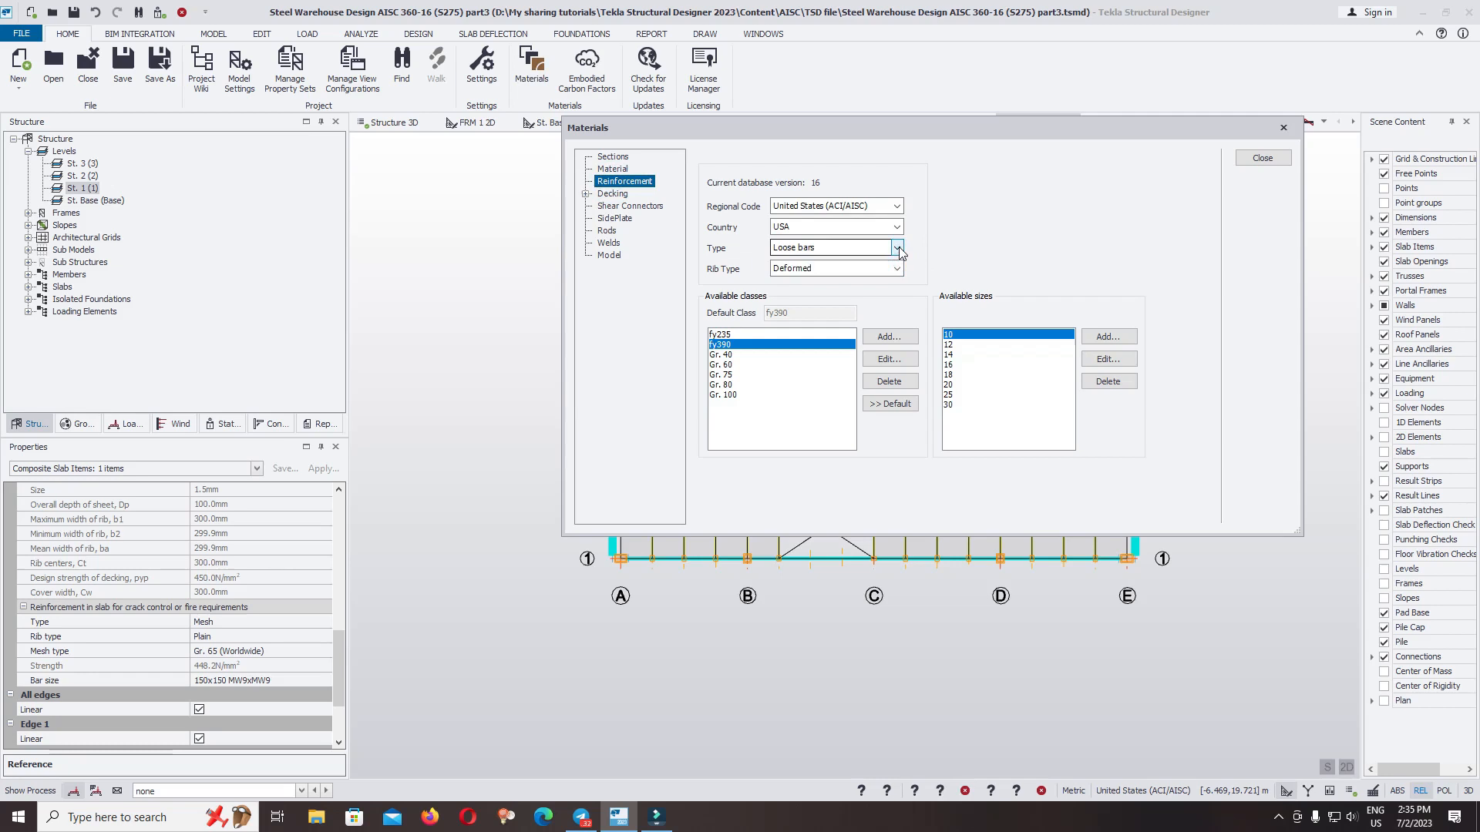
{"action": "left_click", "coordinate": [897, 247]}
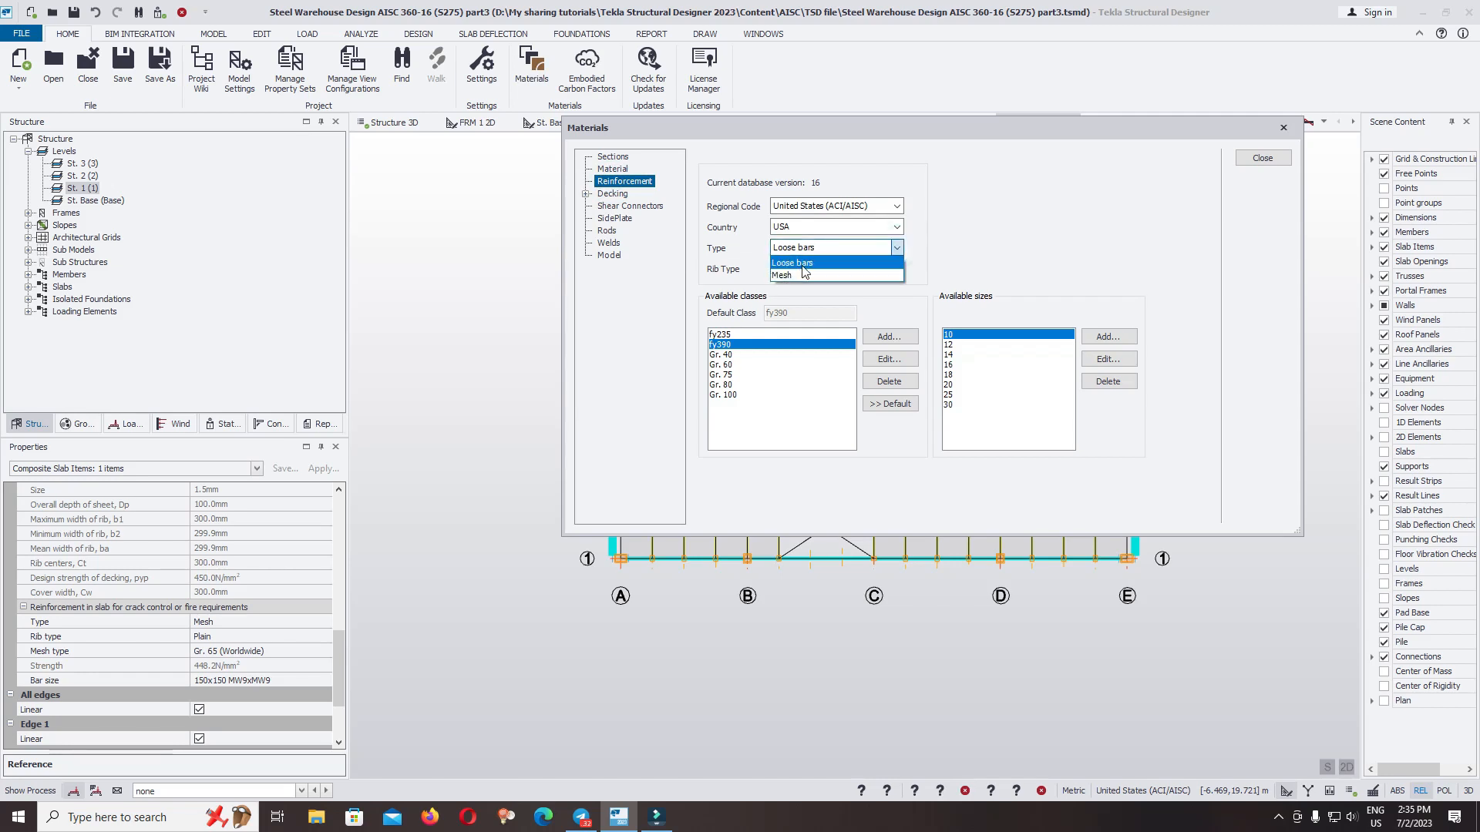
{"action": "left_click", "coordinate": [782, 275]}
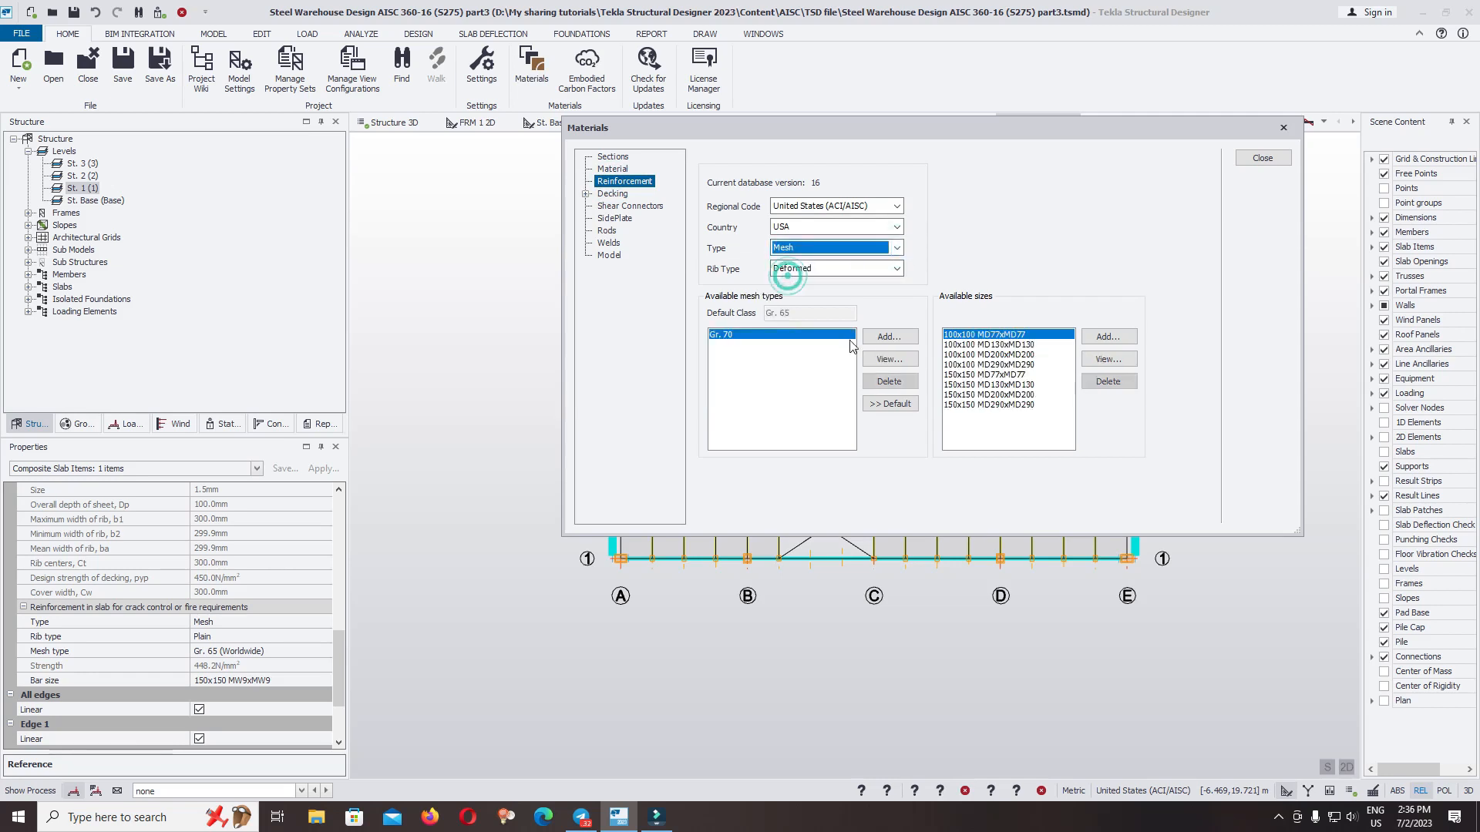
Add a mesh class named My mesh 460 with 460 N/mm² minimum yield strength
{"action": "left_click", "coordinate": [888, 337]}
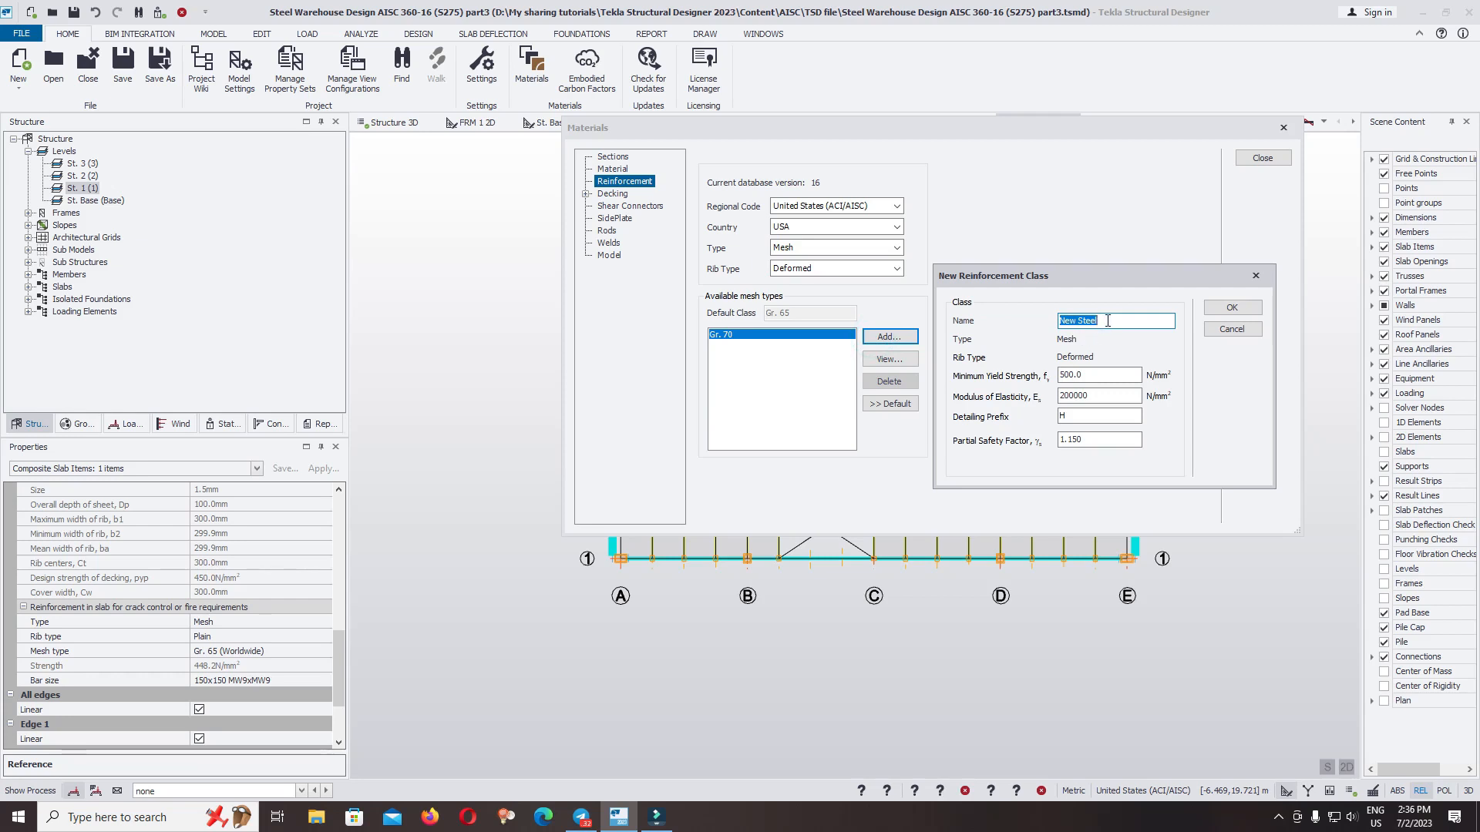
{"action": "type", "text": "My m"}
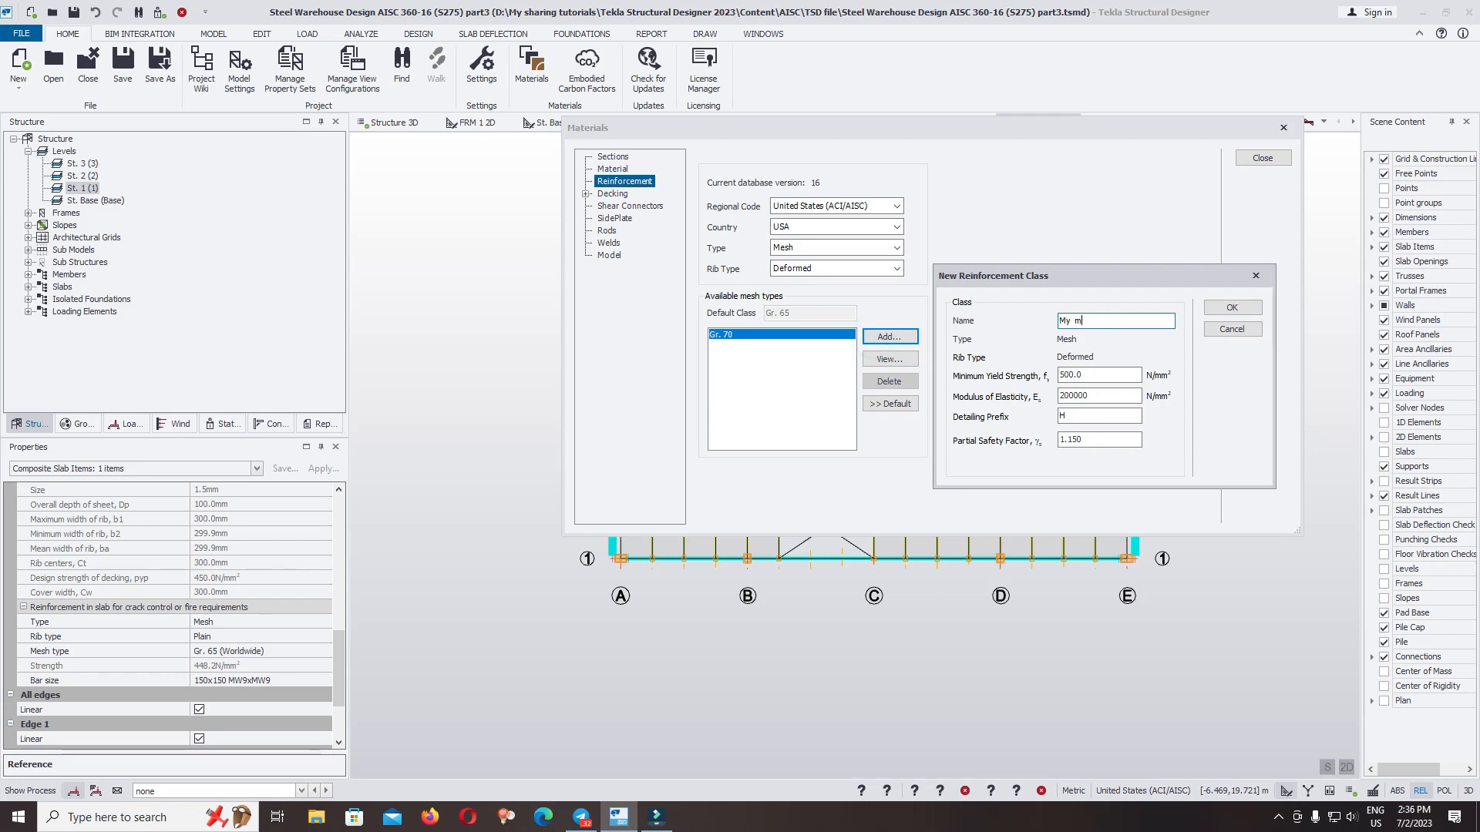
{"action": "type", "text": "esh"}
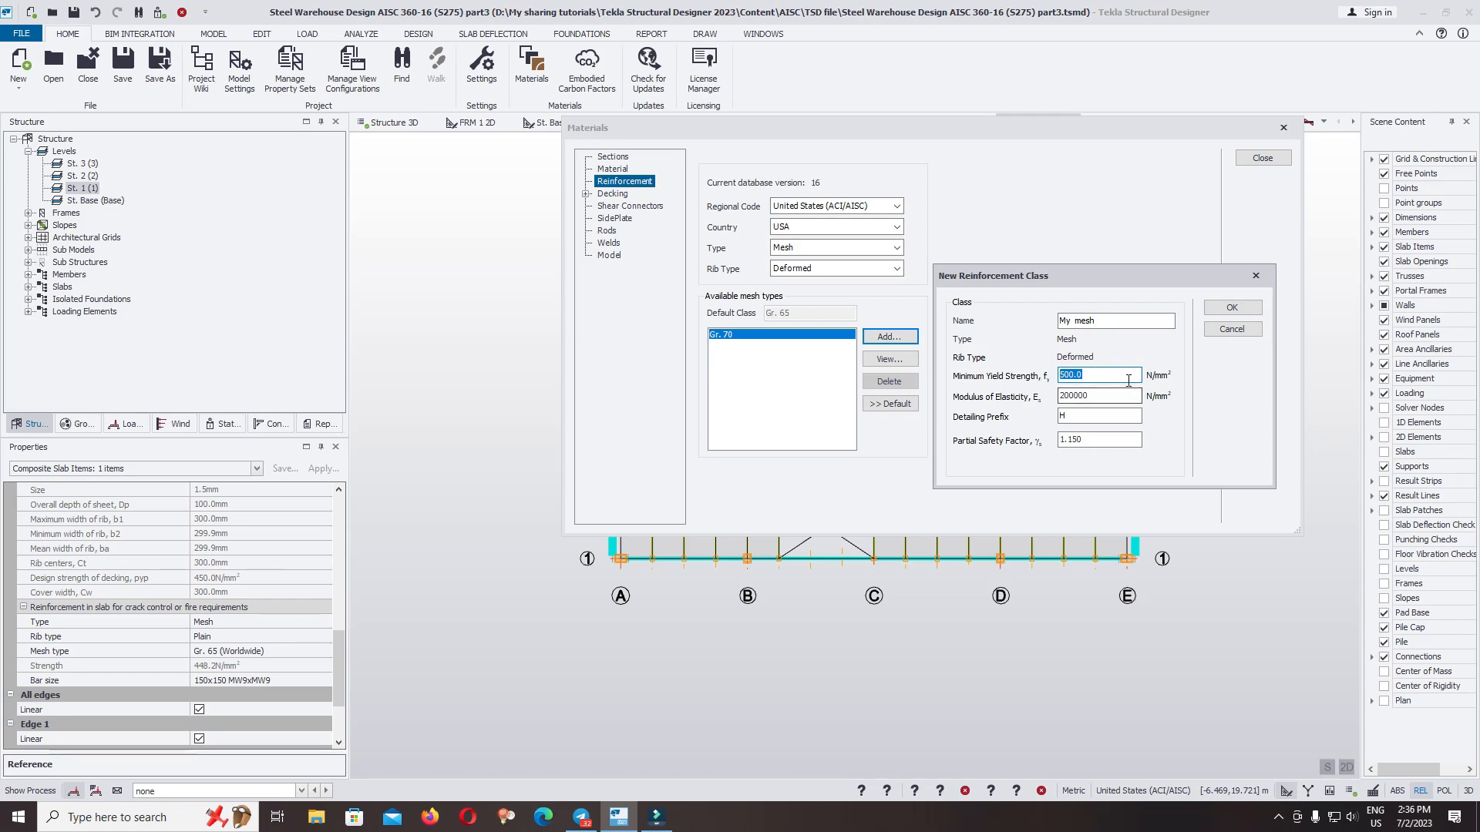
{"action": "type", "text": "390"}
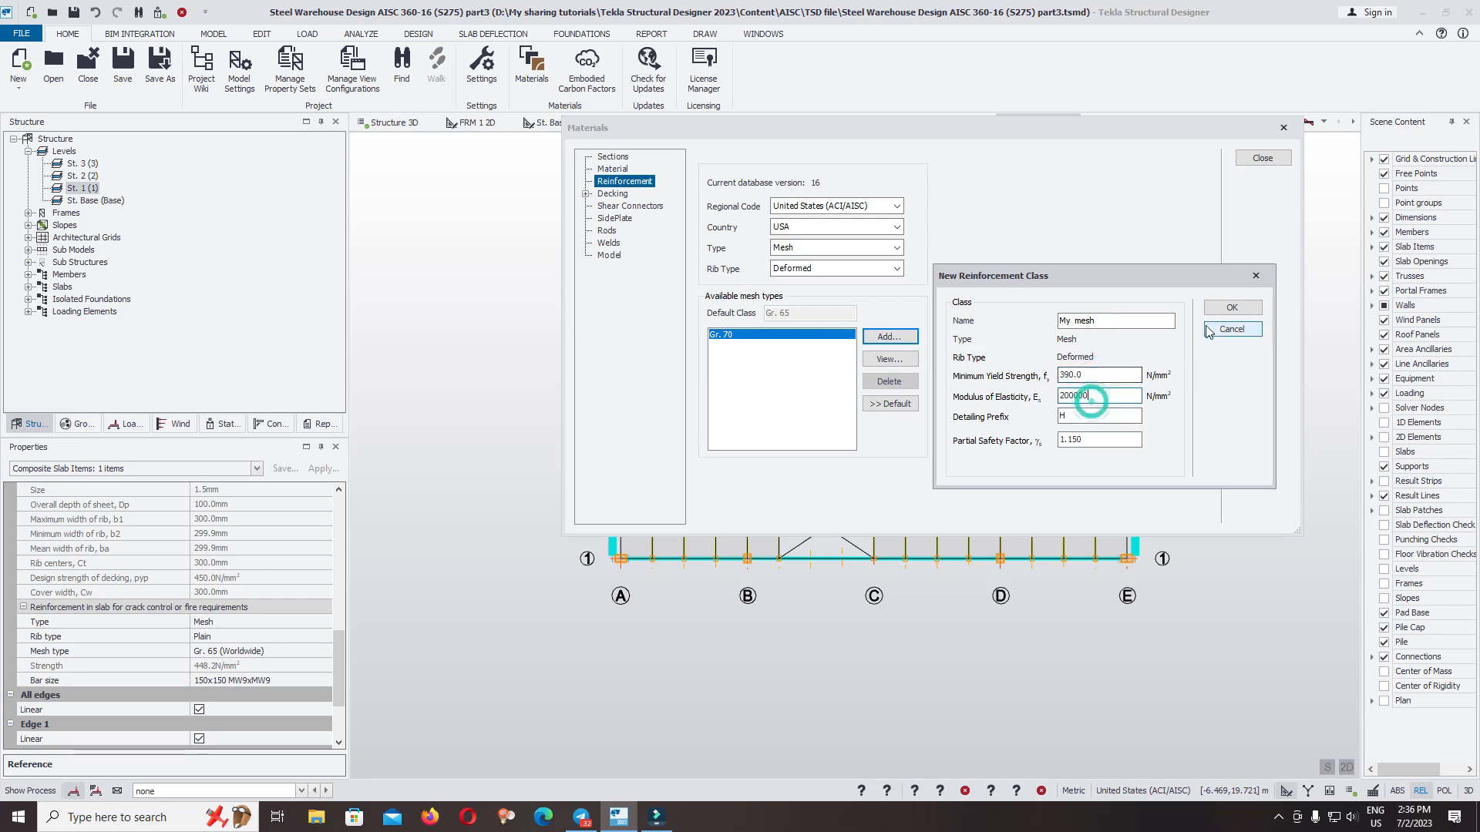
{"action": "type", "text": "396"}
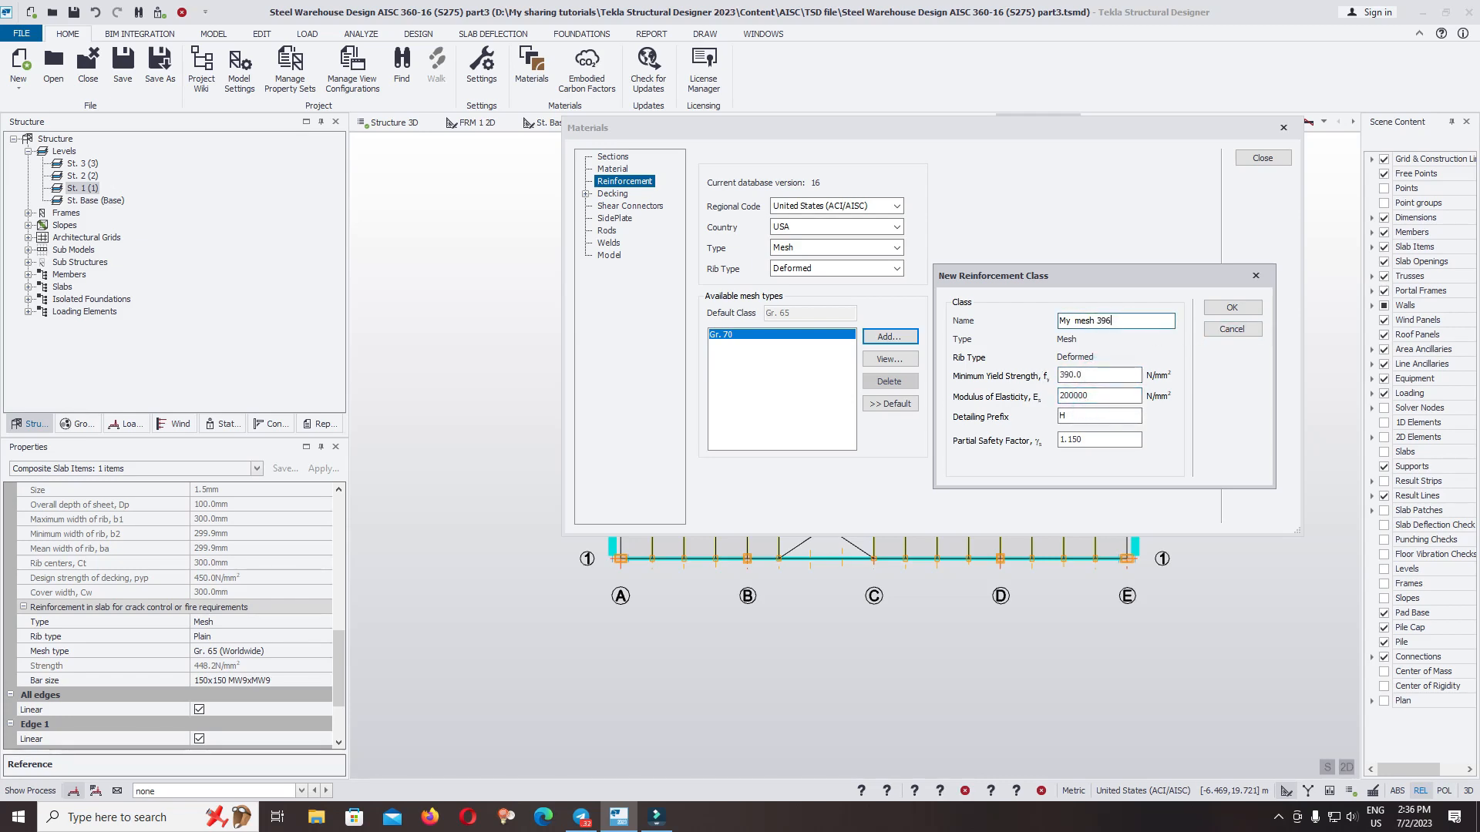
{"action": "key", "text": "Backspace"}
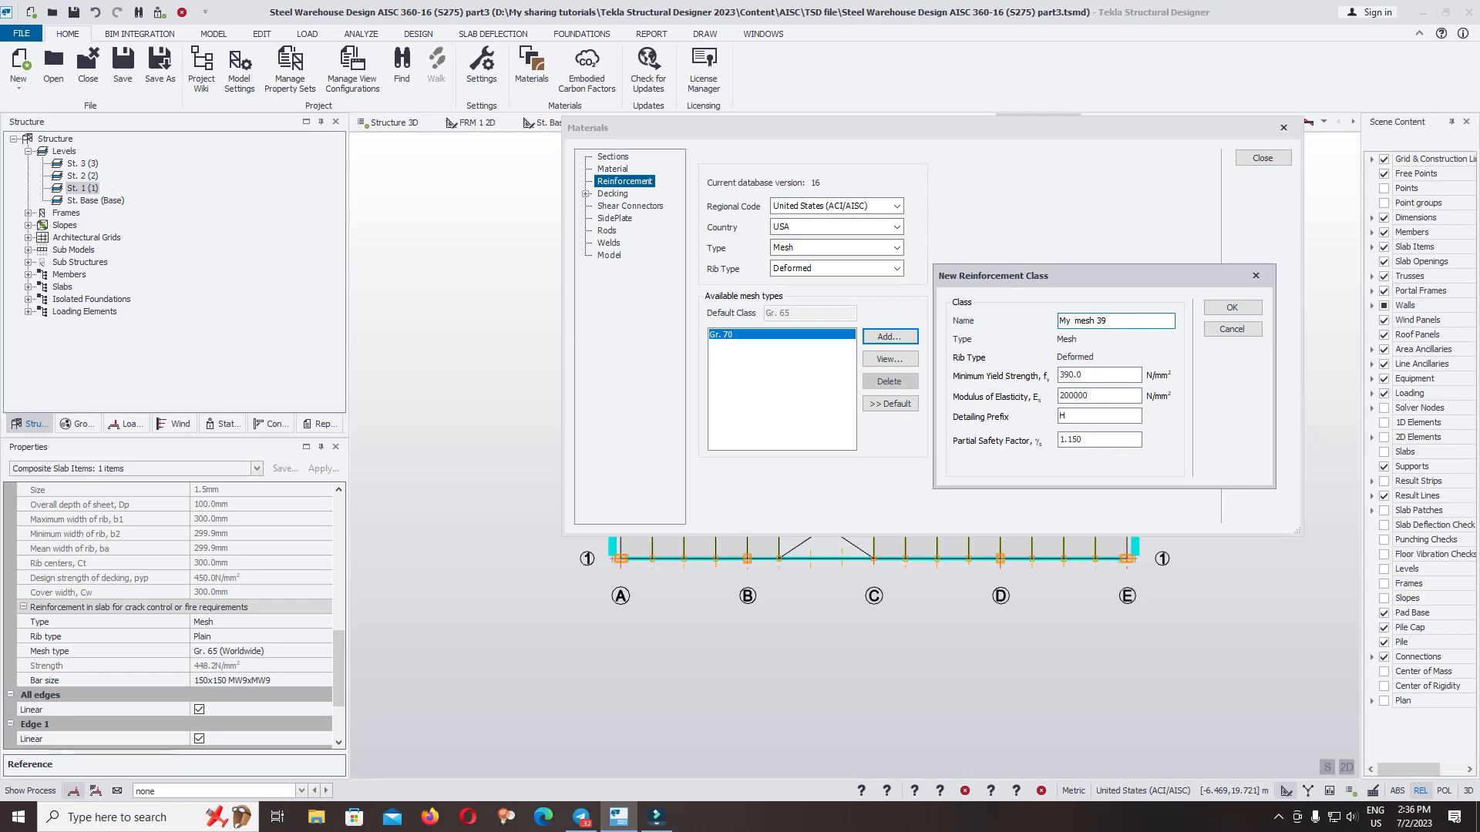
{"action": "type", "text": "0"}
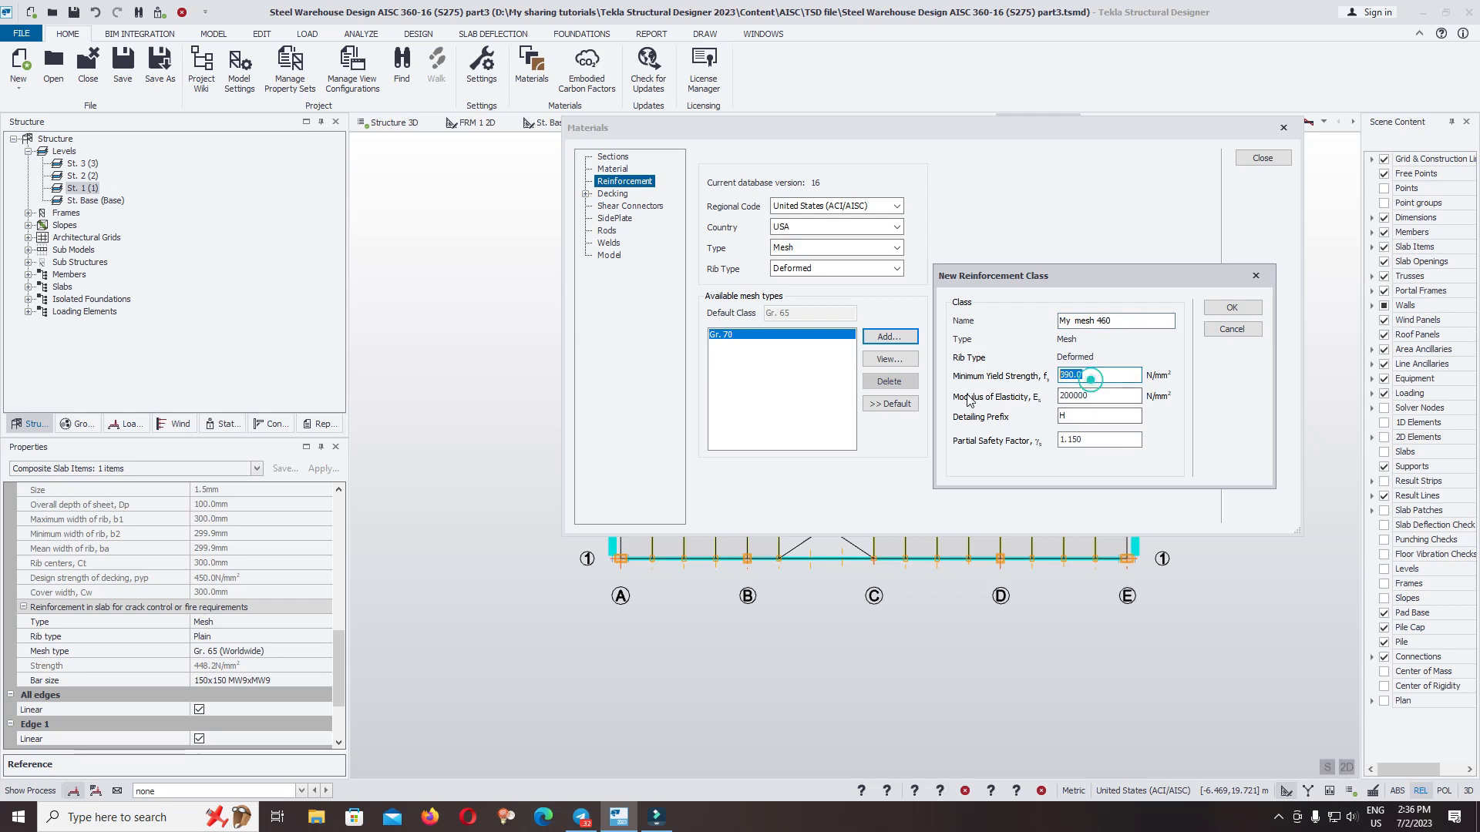
{"action": "type", "text": "460"}
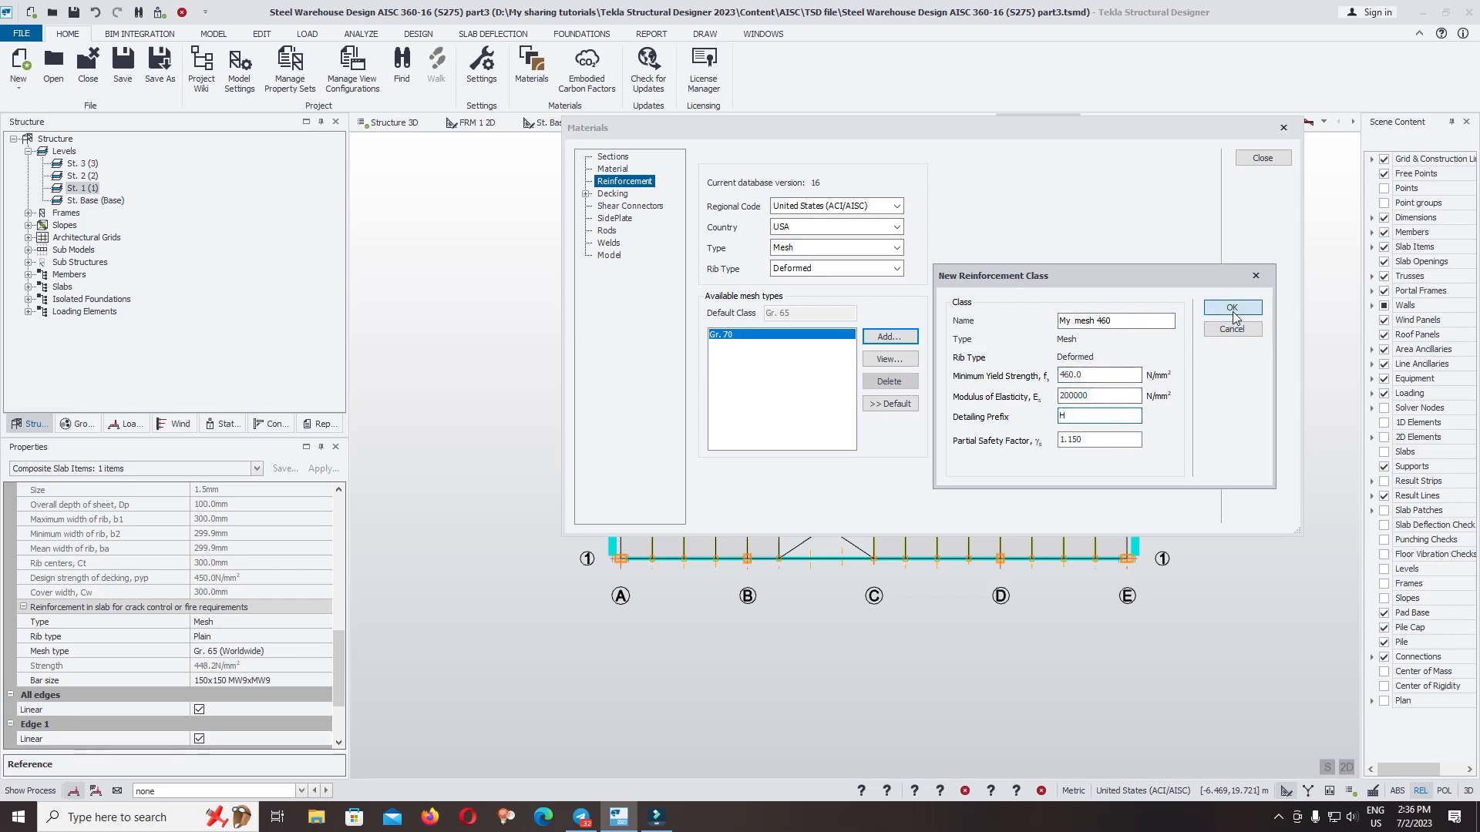
{"action": "left_click", "coordinate": [1232, 308]}
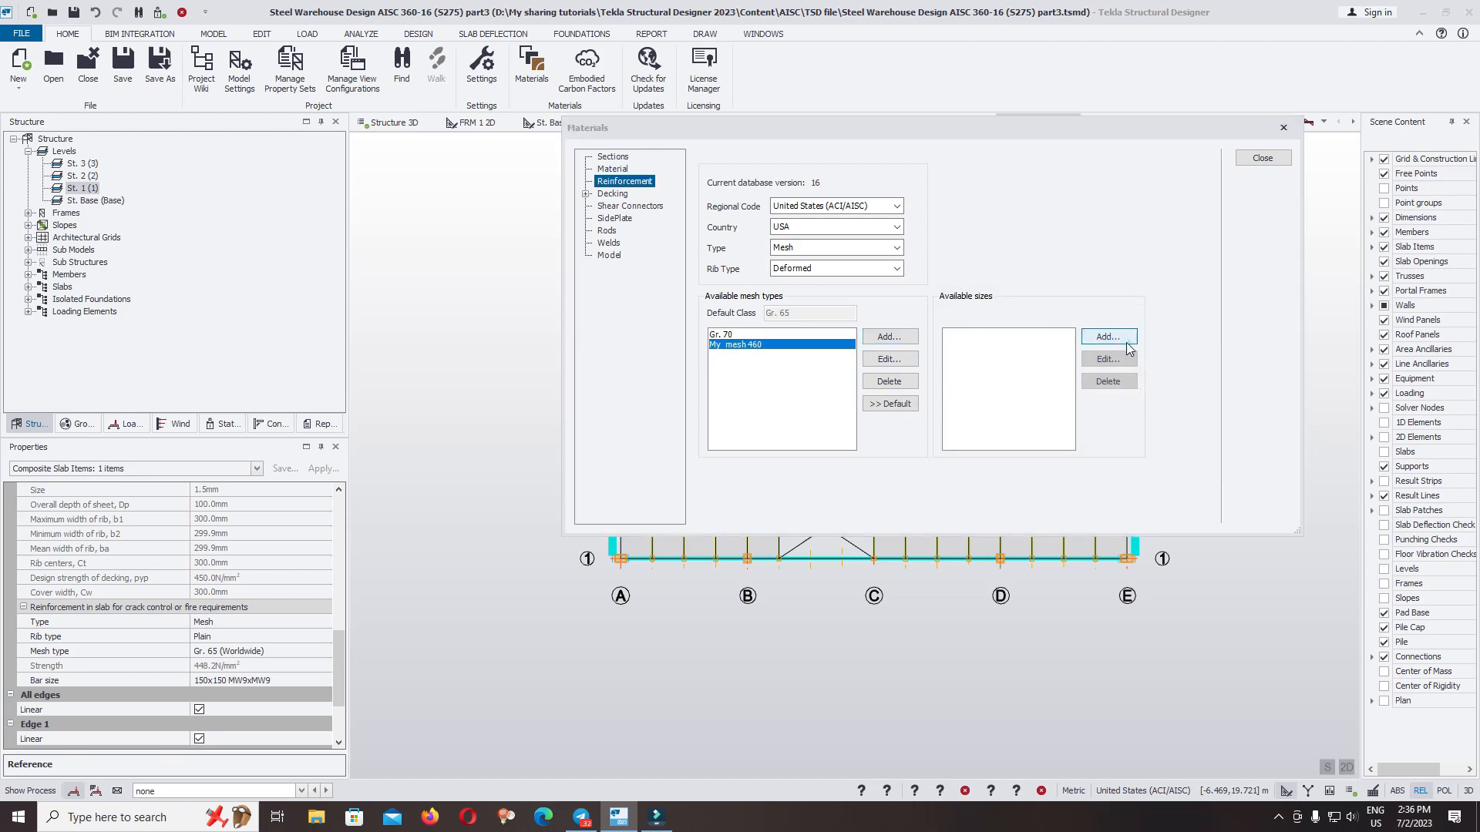
Start a new mesh size D with 6.0 mm longitudinal diameter and edit its panel and transverse fields
{"action": "left_click", "coordinate": [1107, 336]}
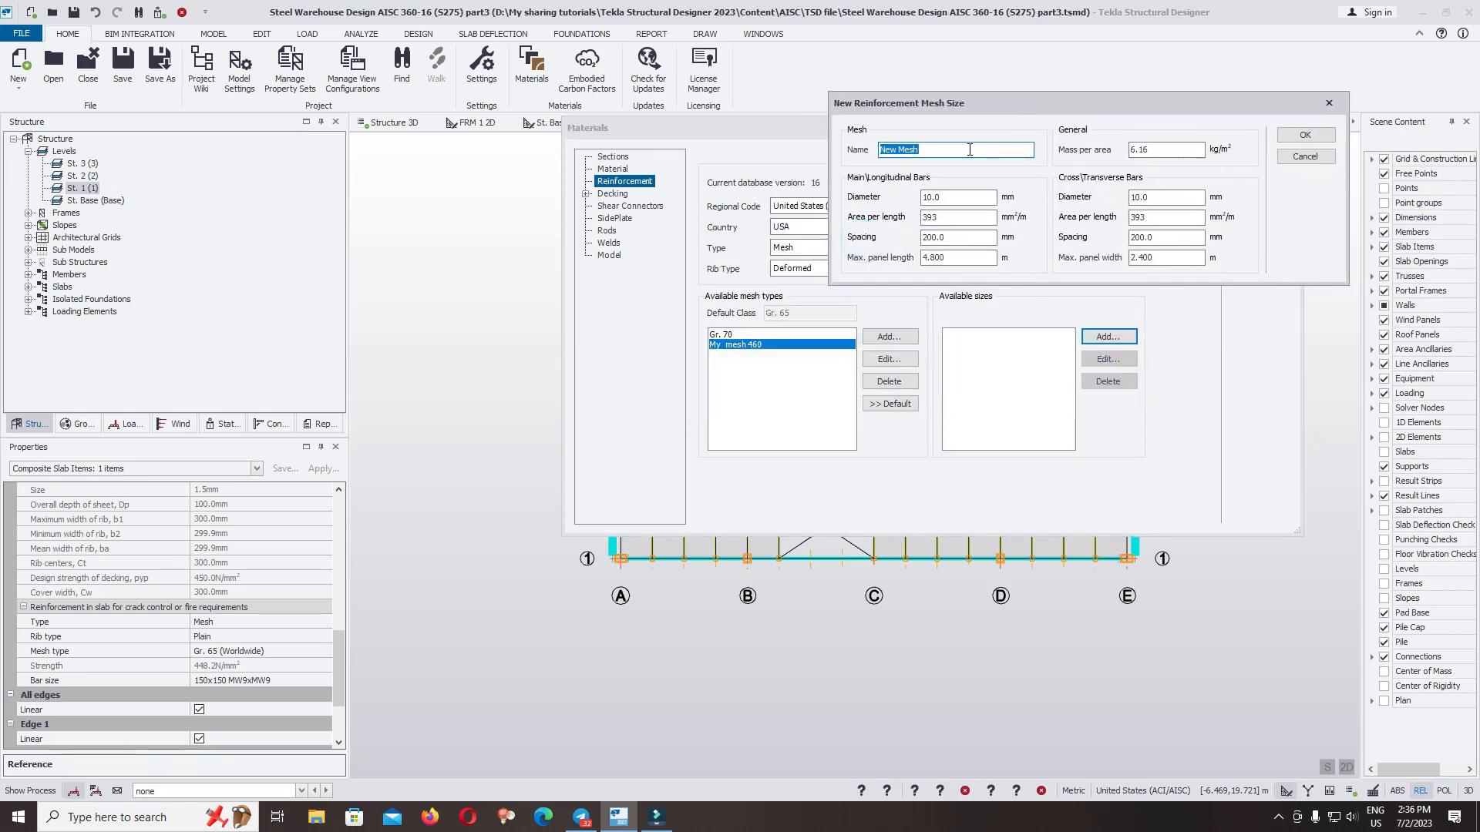
{"action": "type", "text": "D"}
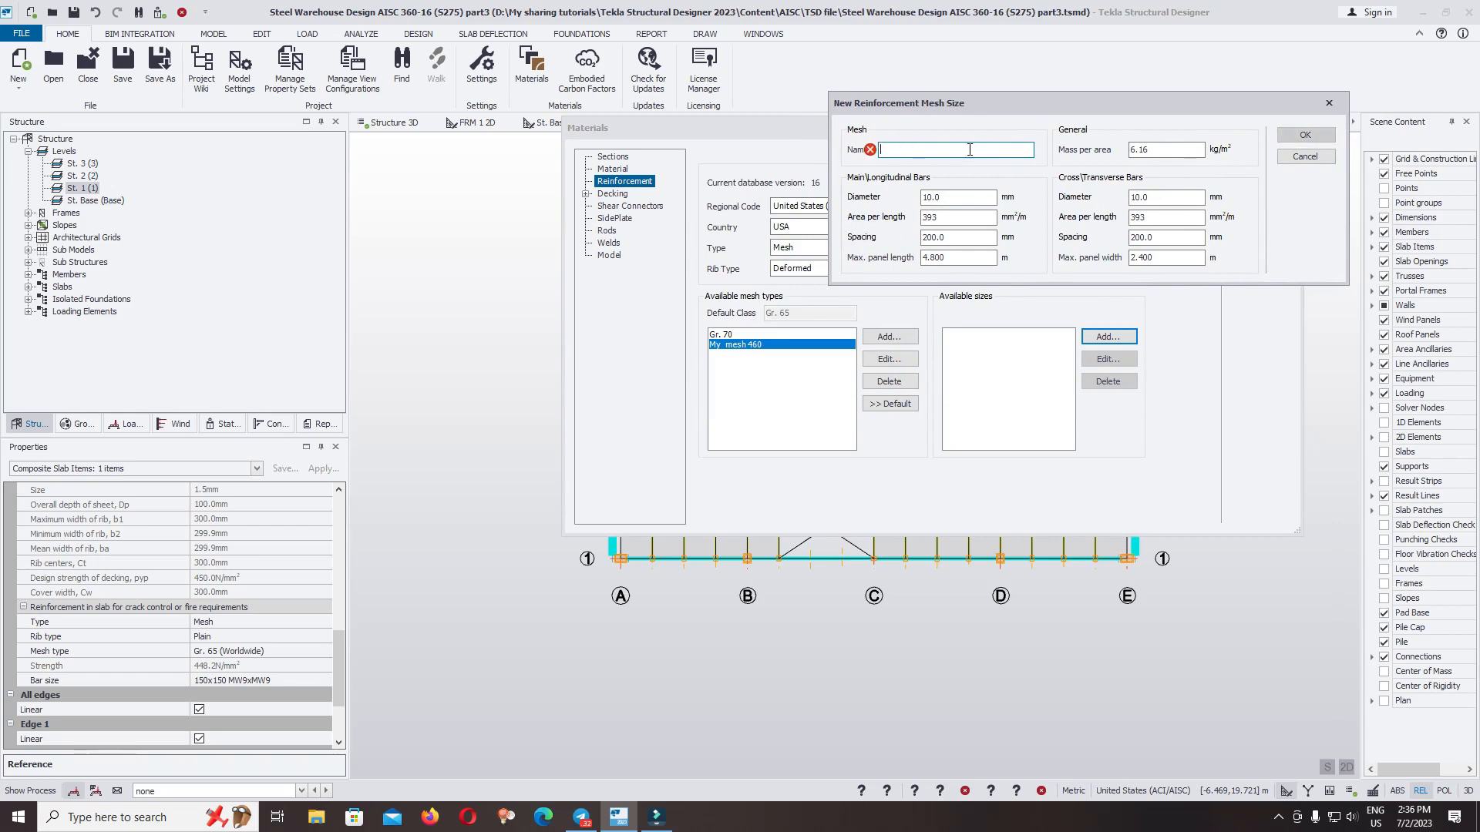
{"action": "type", "text": "D6"}
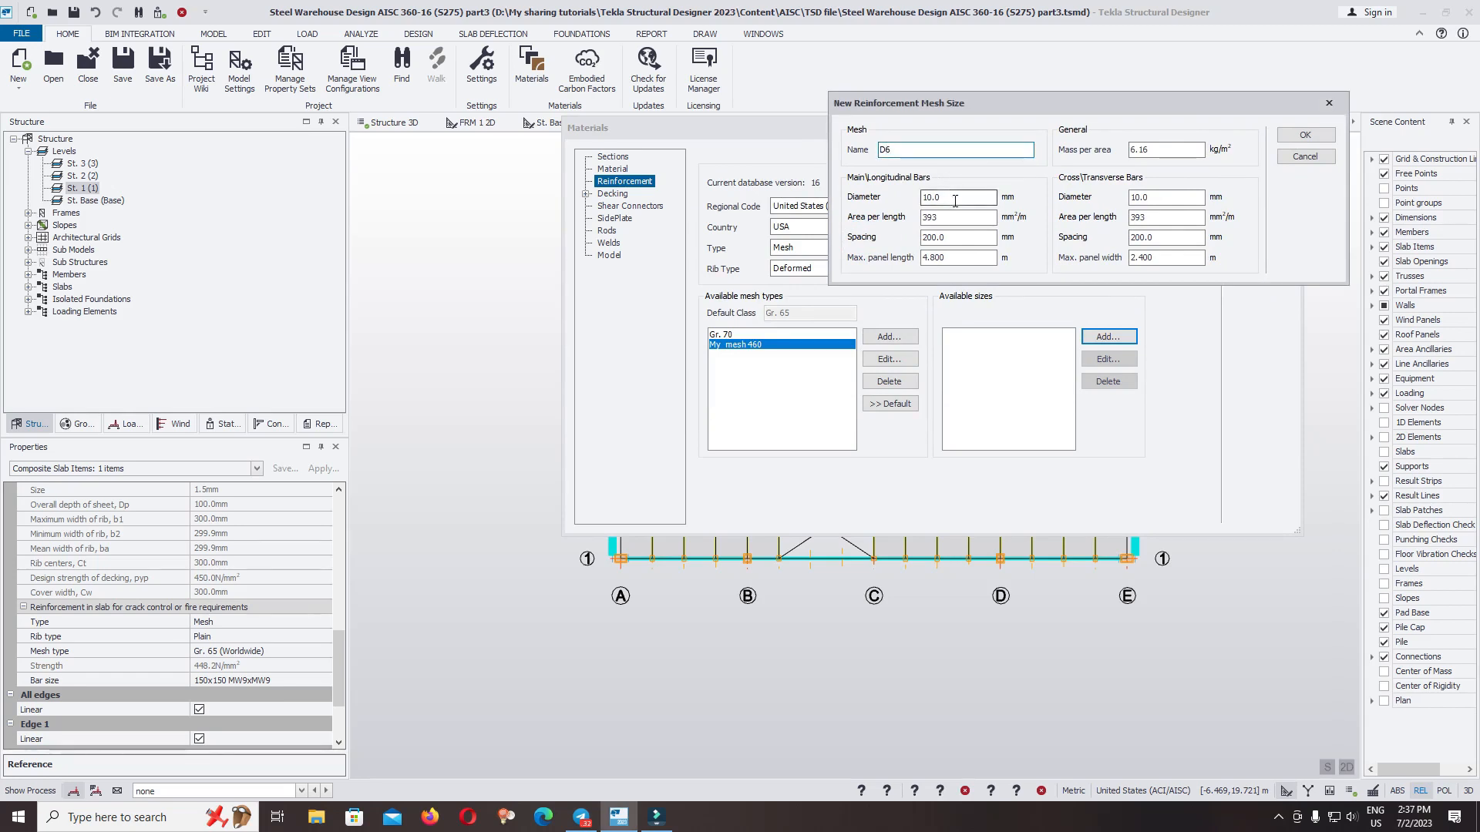
{"action": "left_click", "coordinate": [955, 197]}
{"action": "type", "text": "6"}
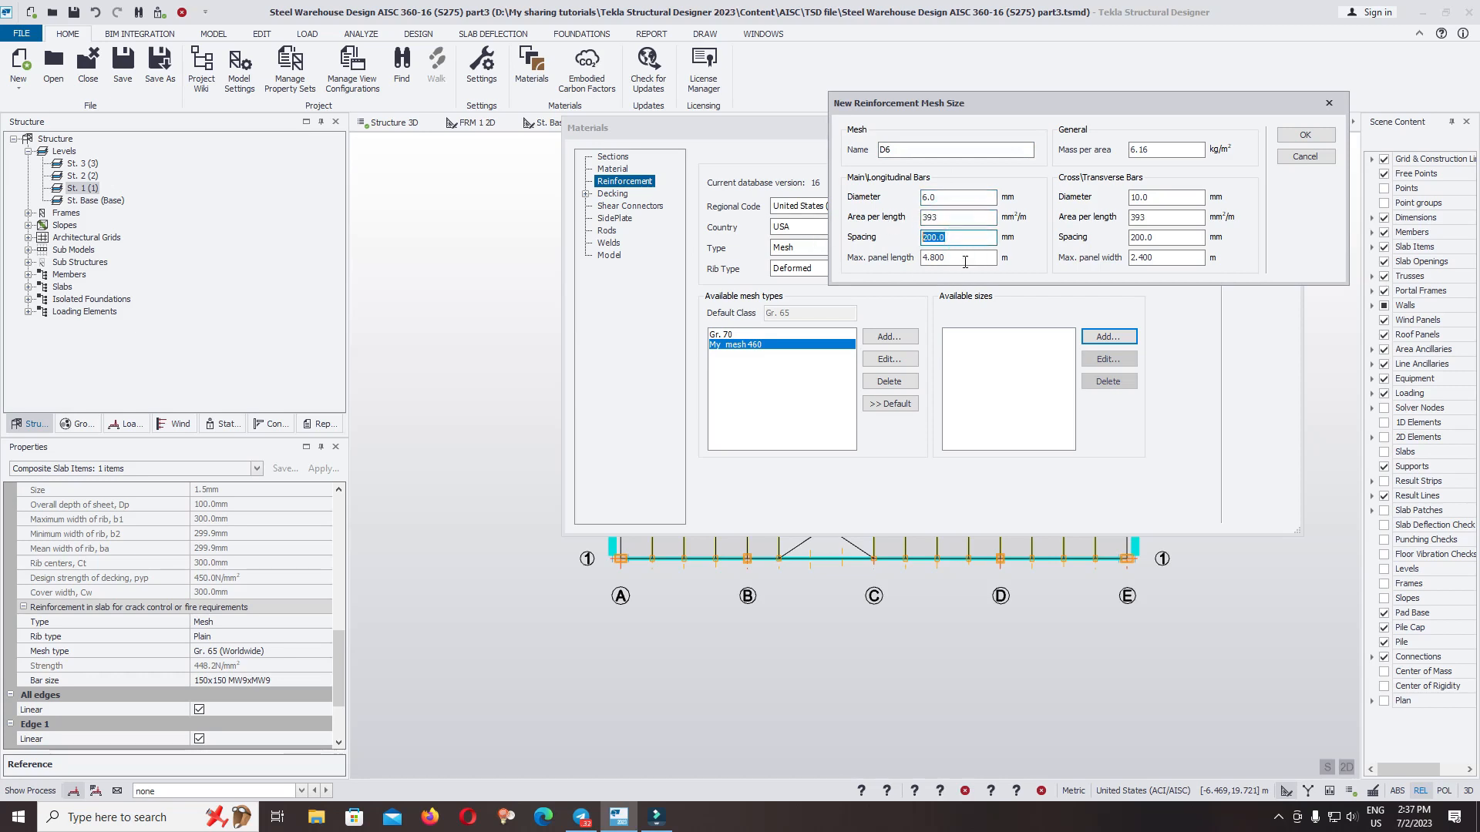
{"action": "left_click", "coordinate": [956, 216]}
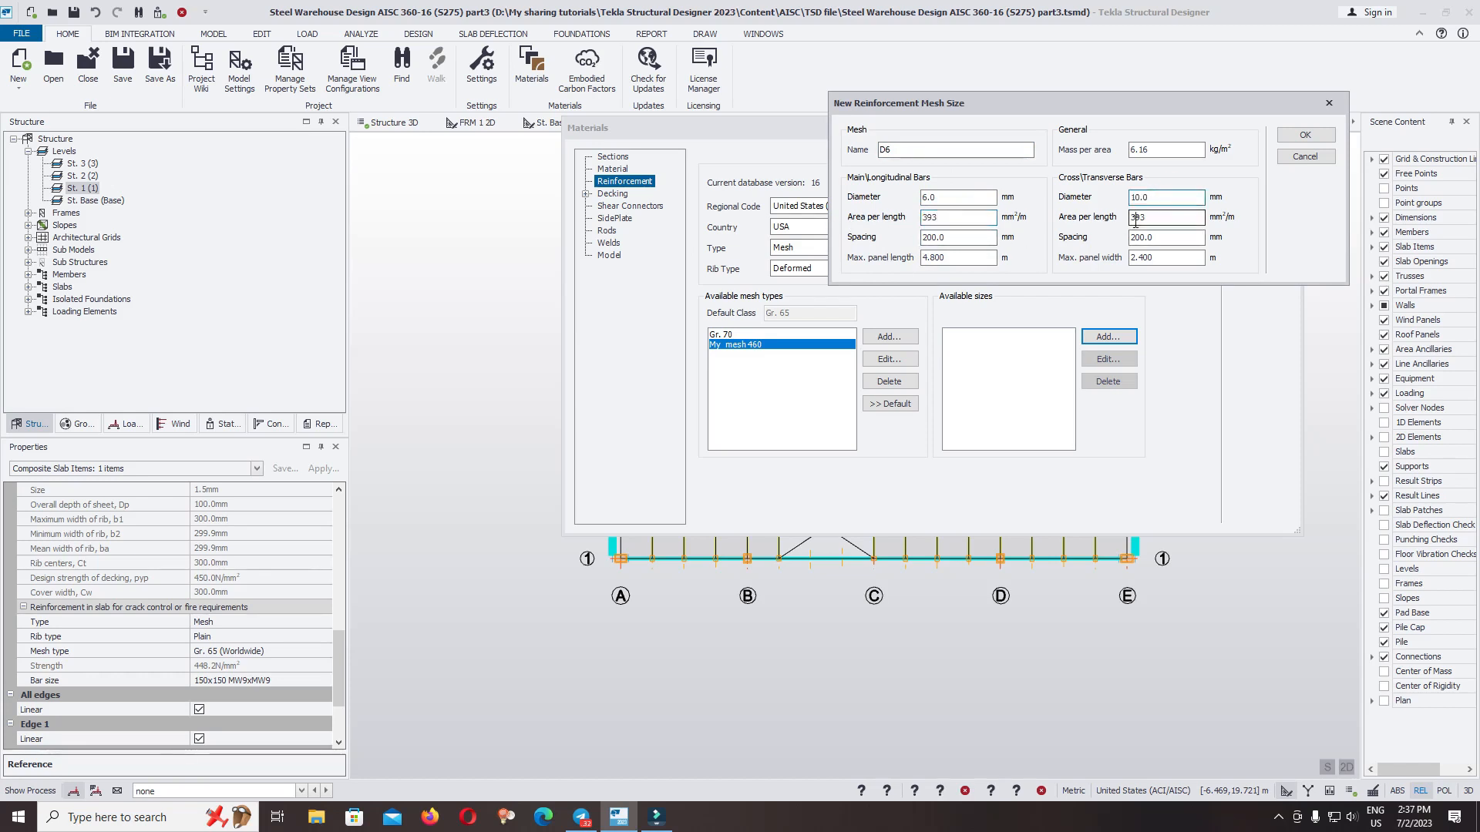
{"action": "left_click", "coordinate": [1165, 257]}
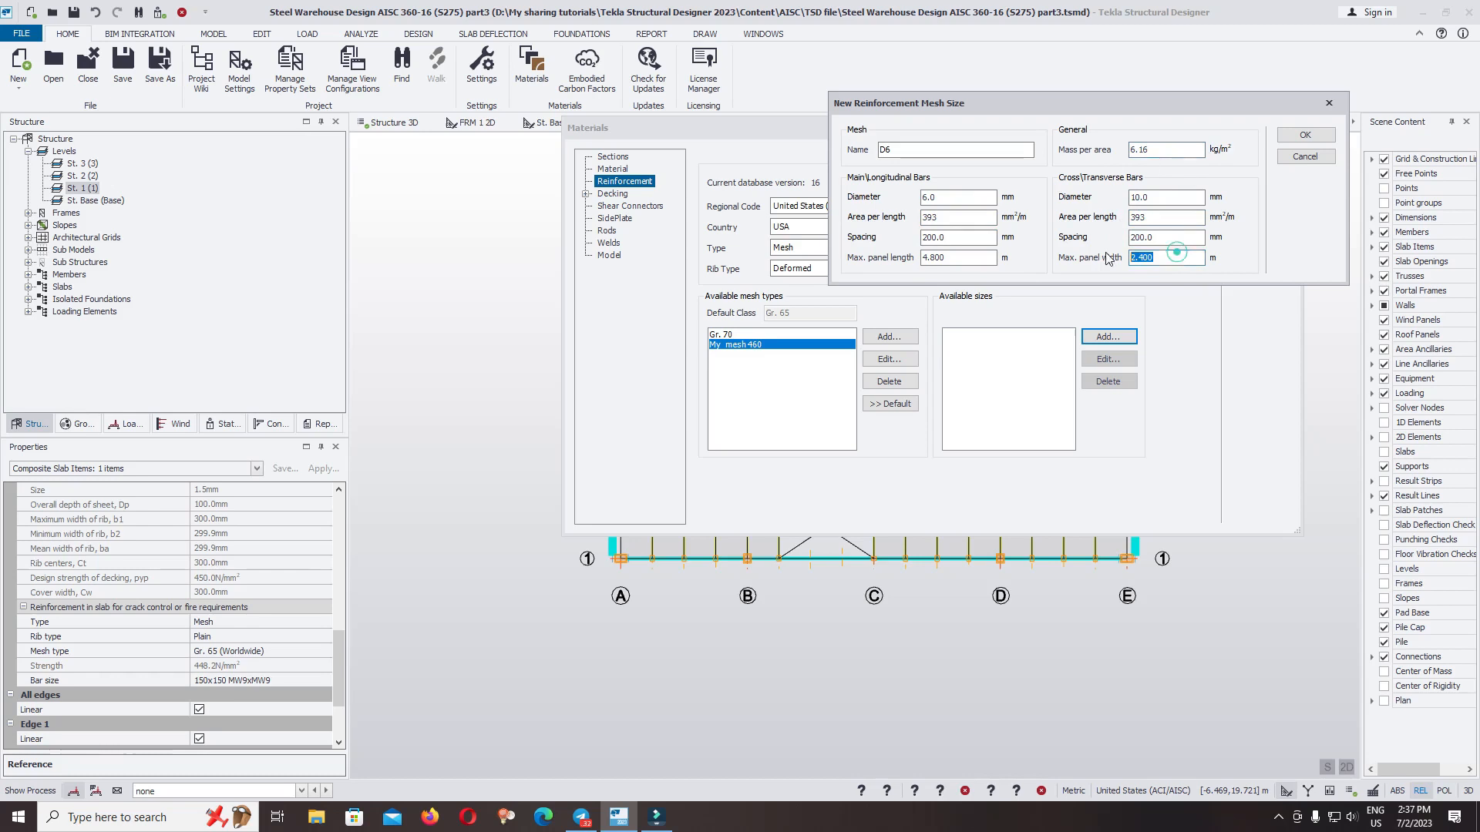
{"action": "left_click", "coordinate": [1305, 136]}
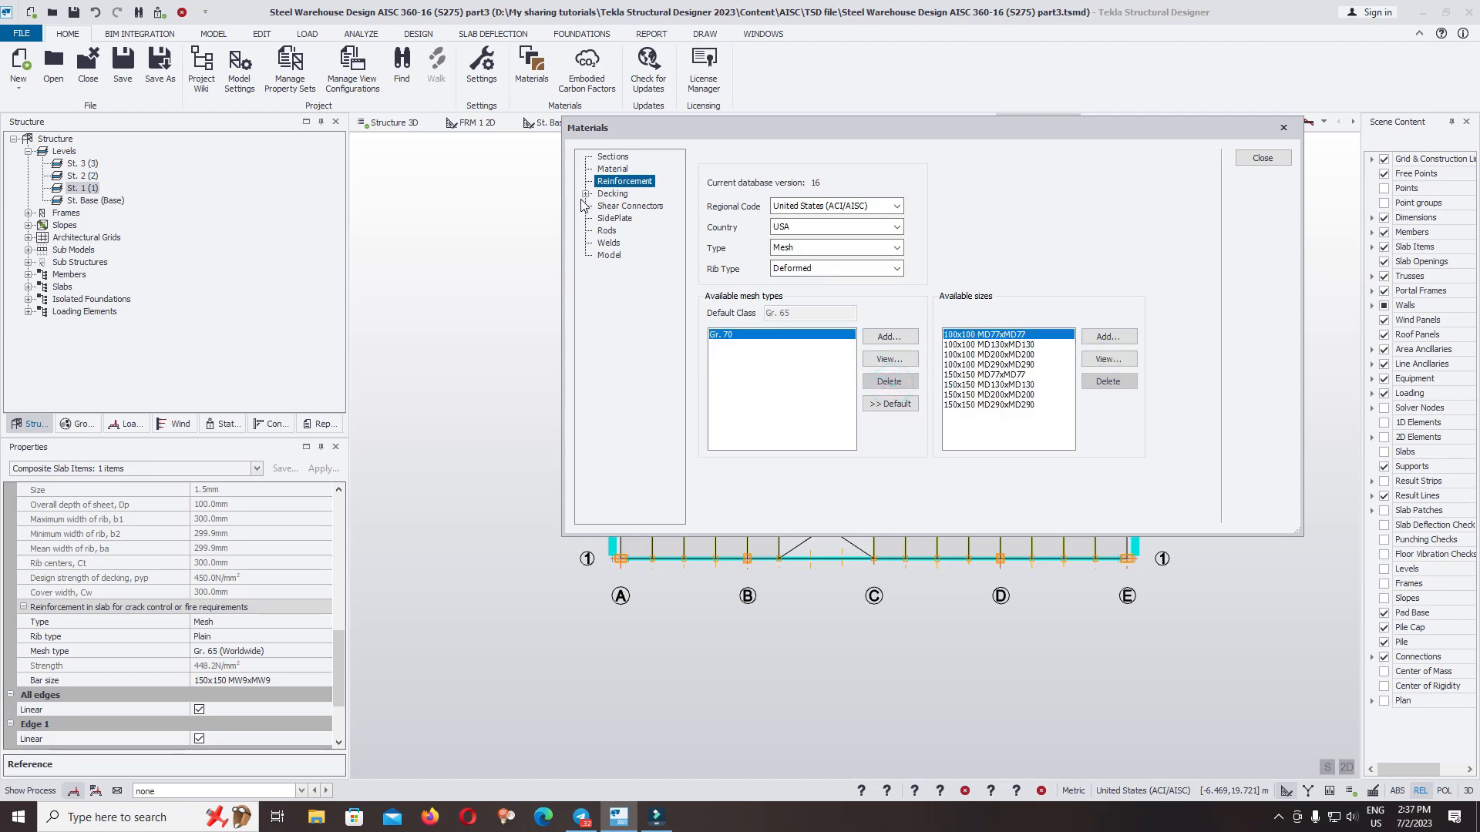
Add a new shear connector source named D2 under Shear Connectors
{"action": "left_click", "coordinate": [629, 205]}
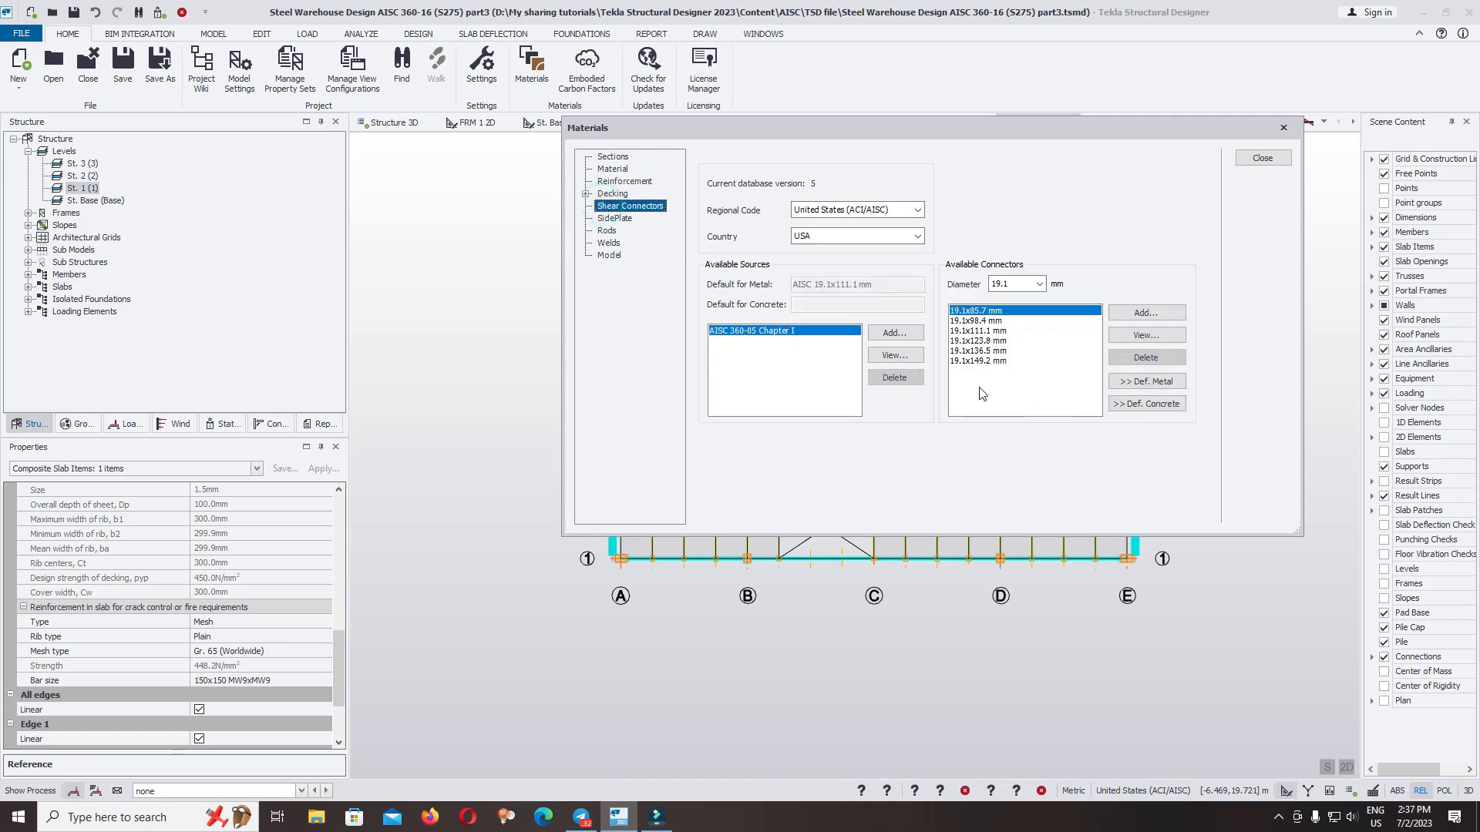
{"action": "left_click", "coordinate": [892, 333]}
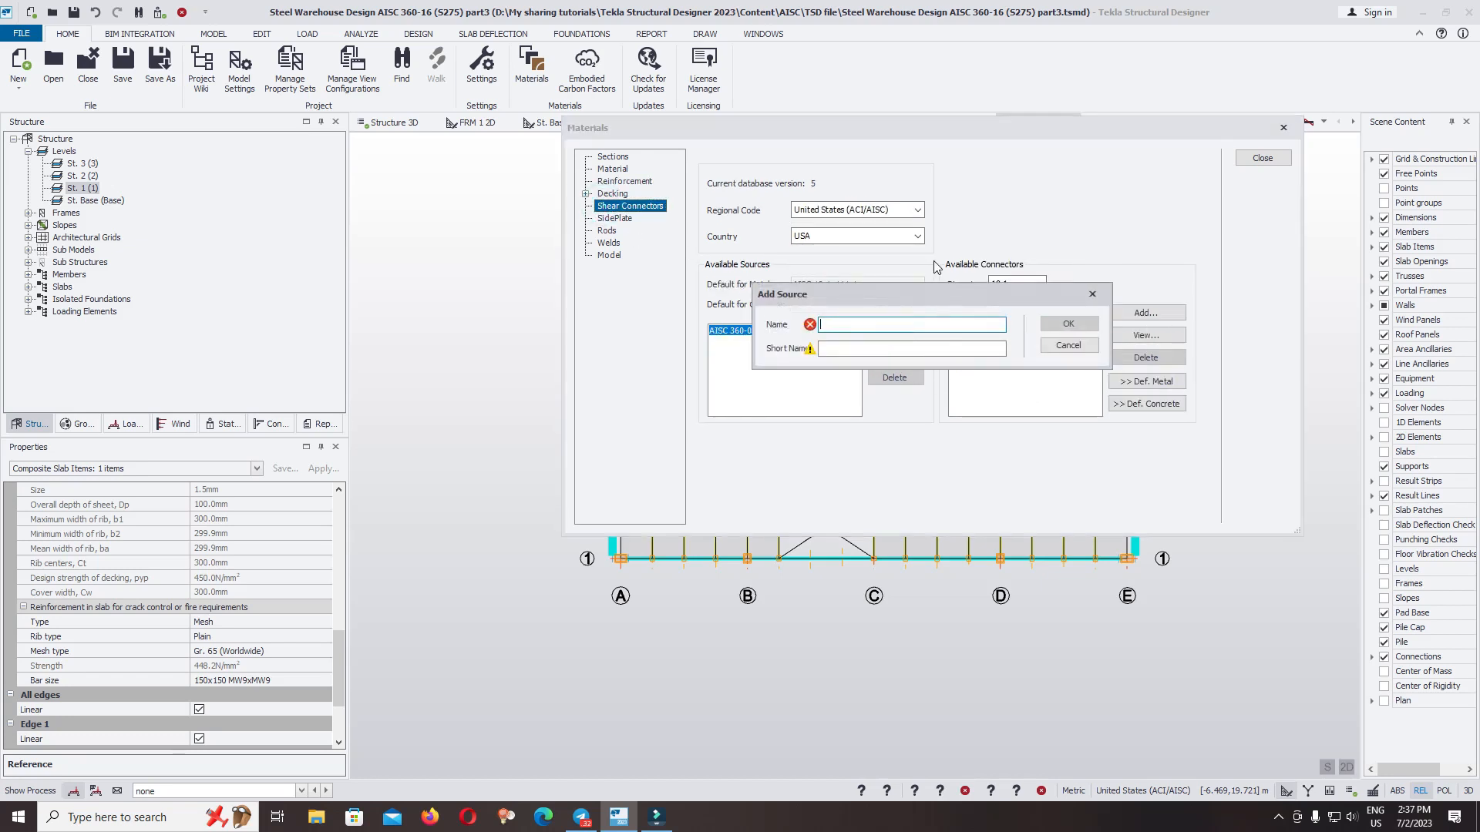
{"action": "type", "text": "D"}
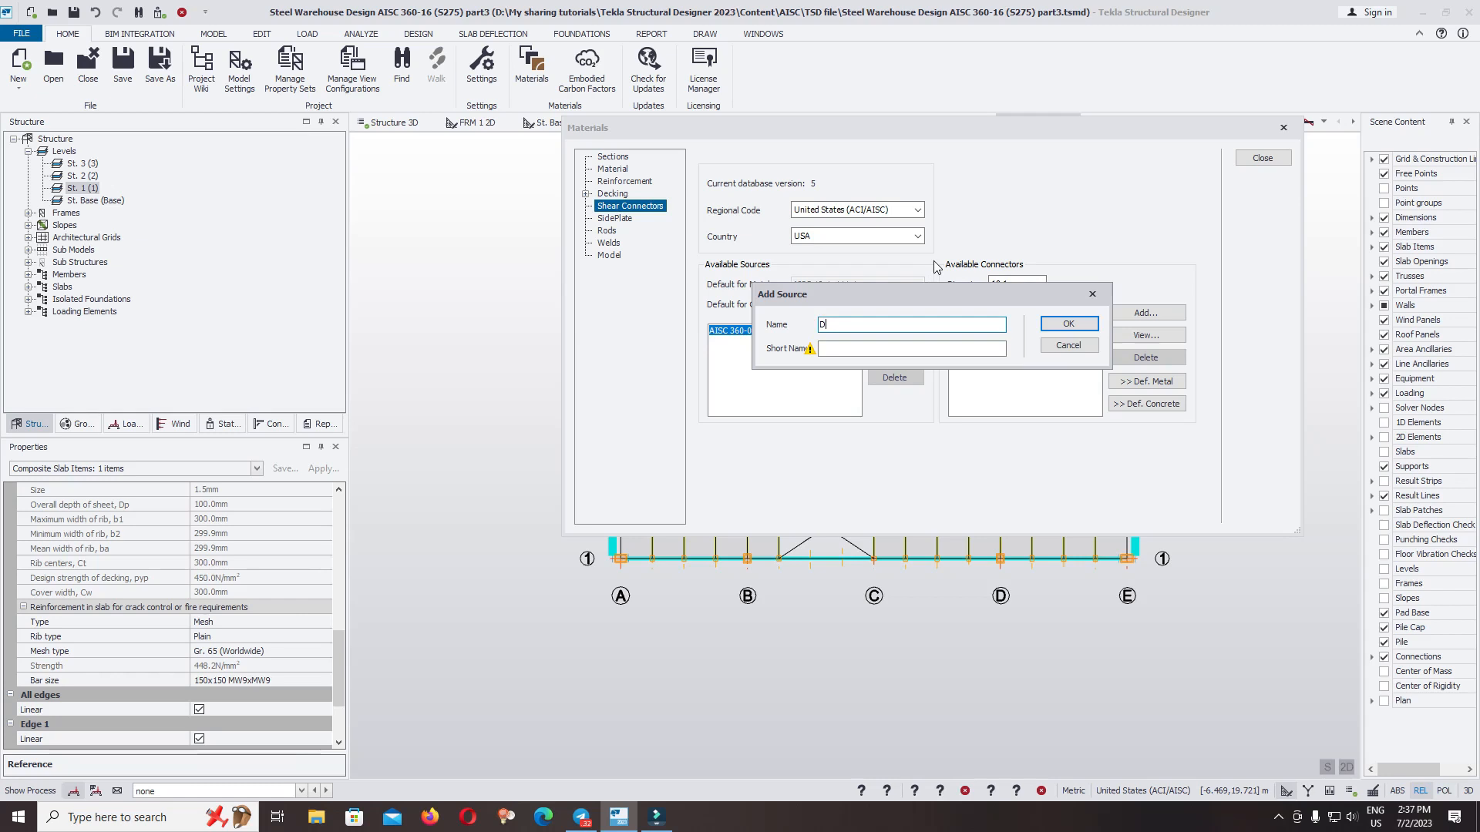
{"action": "type", "text": "2"}
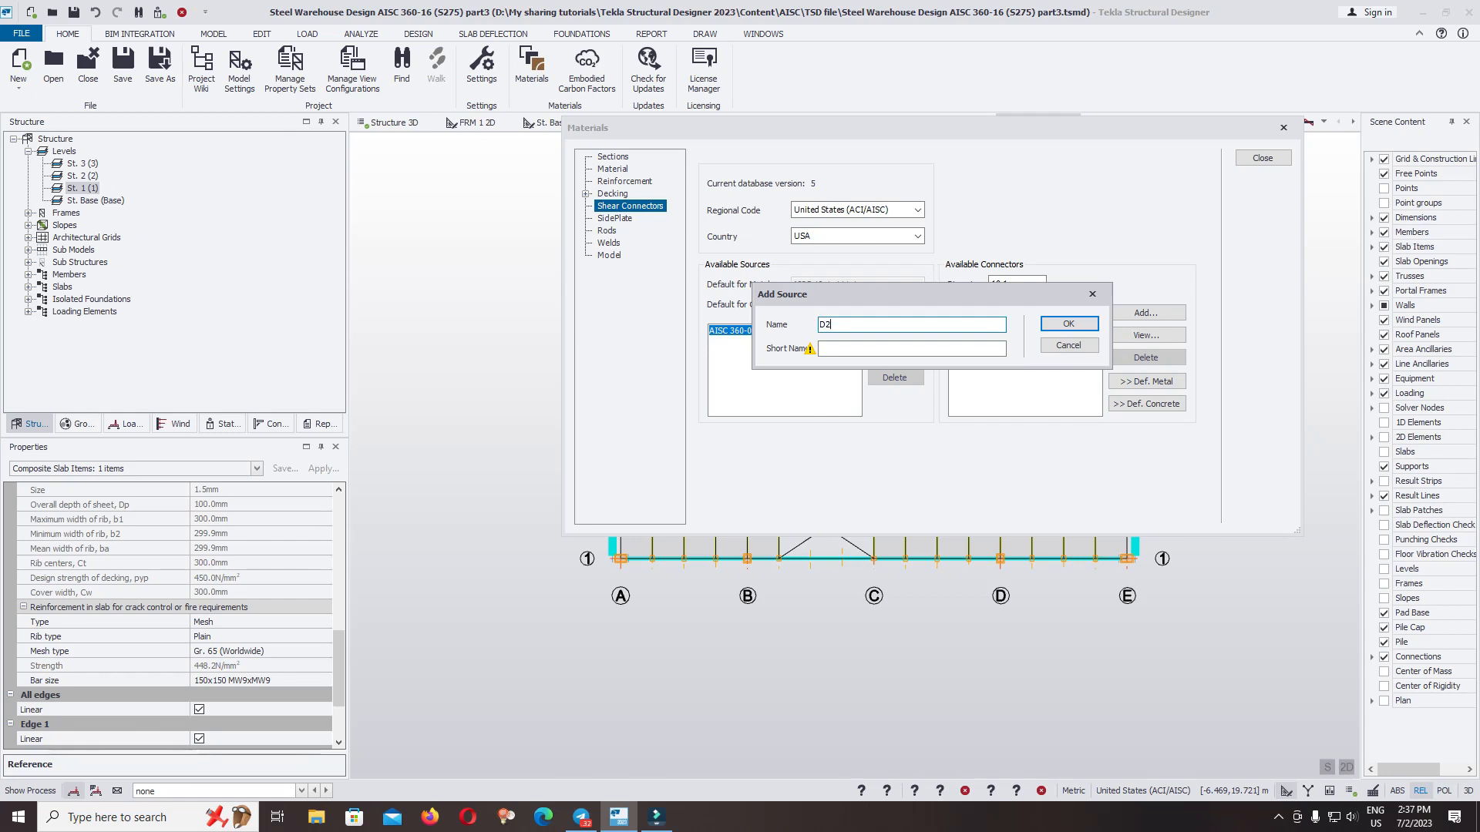
{"action": "left_click", "coordinate": [1066, 324]}
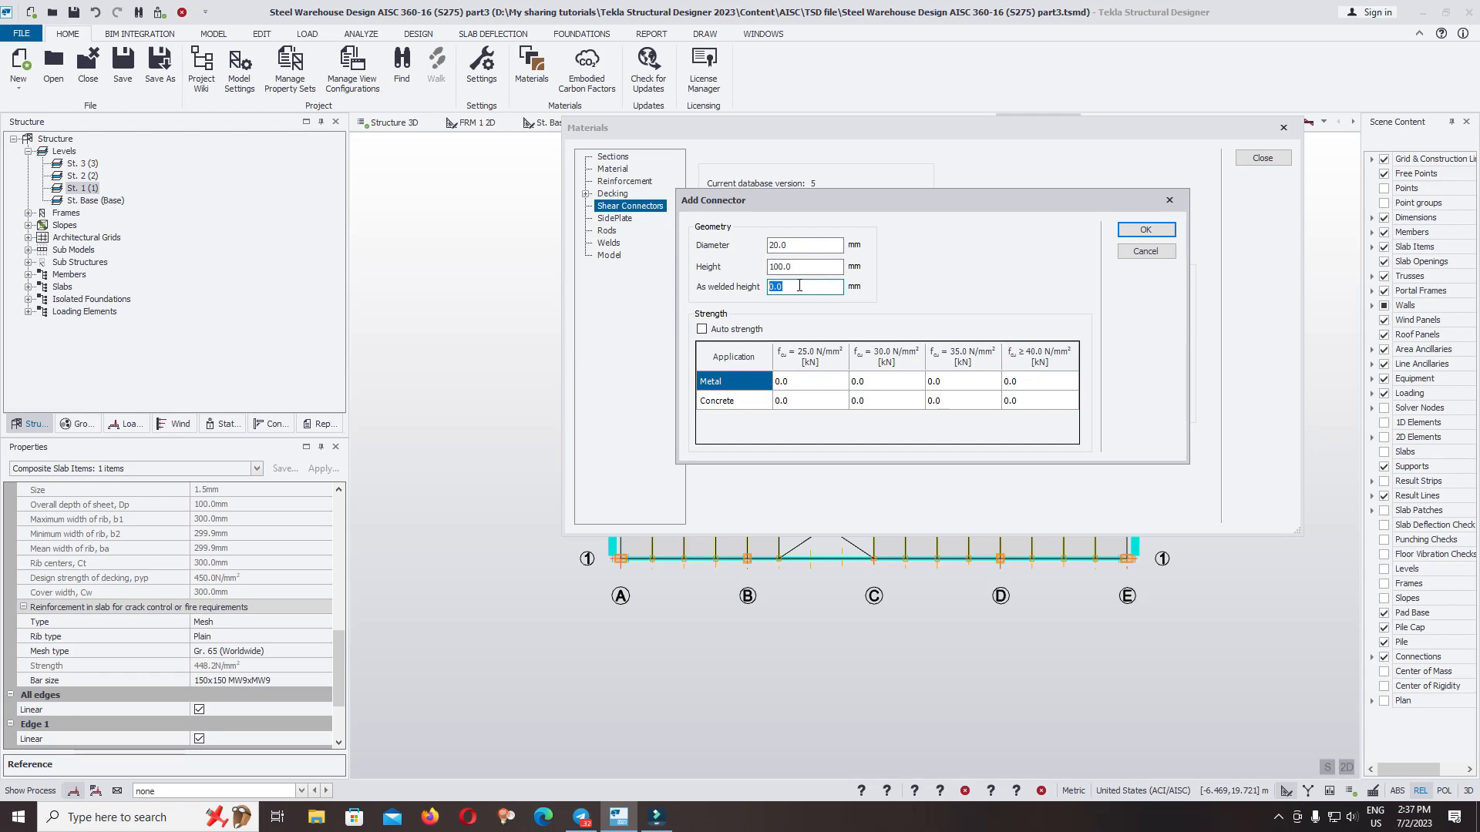
Add a 20.0x100.0 mm connector with 90.0 mm as-welded height to the source
{"action": "type", "text": "90.0"}
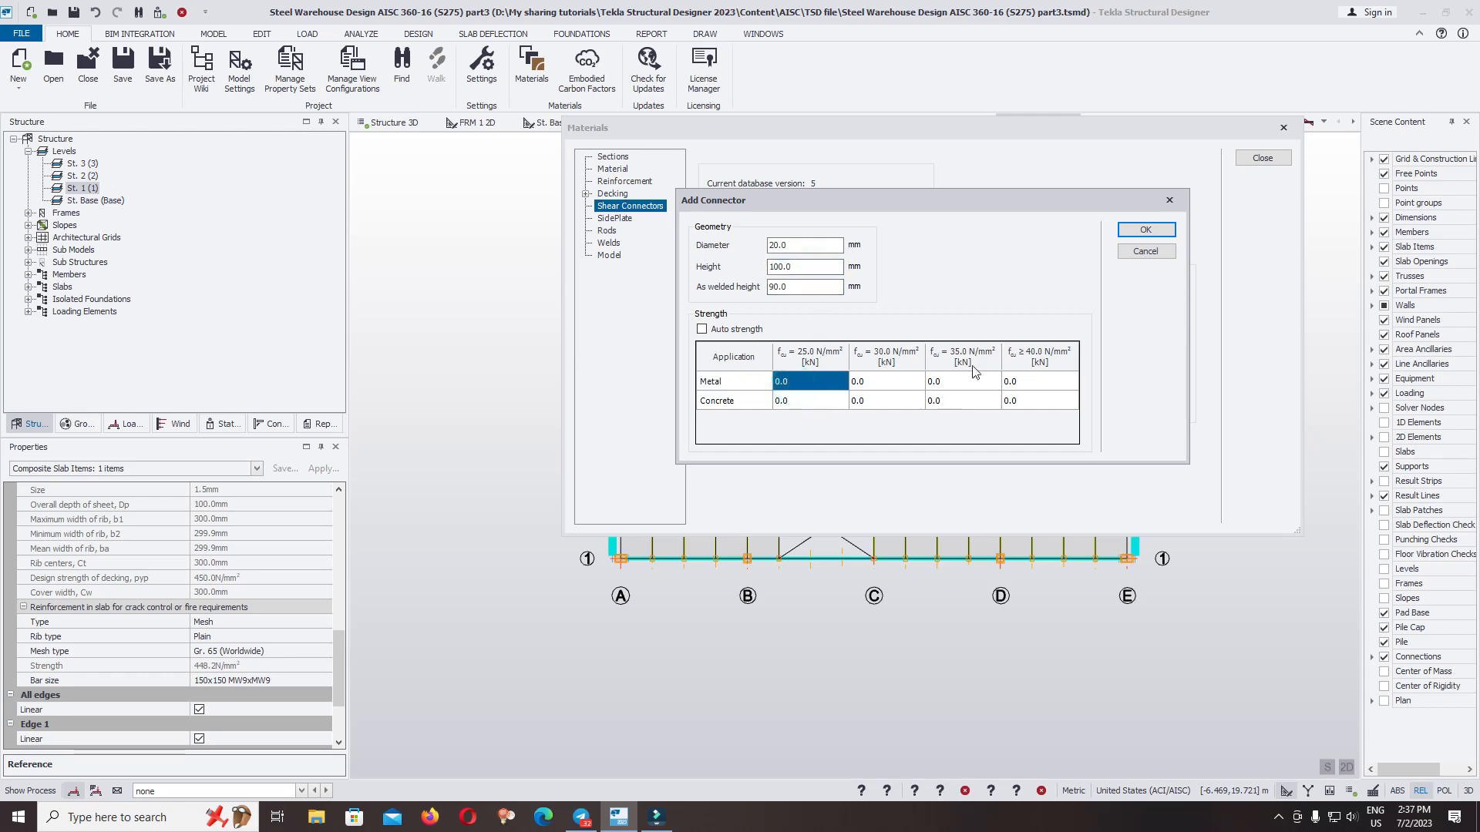
{"action": "mouse_move", "coordinate": [1050, 393]}
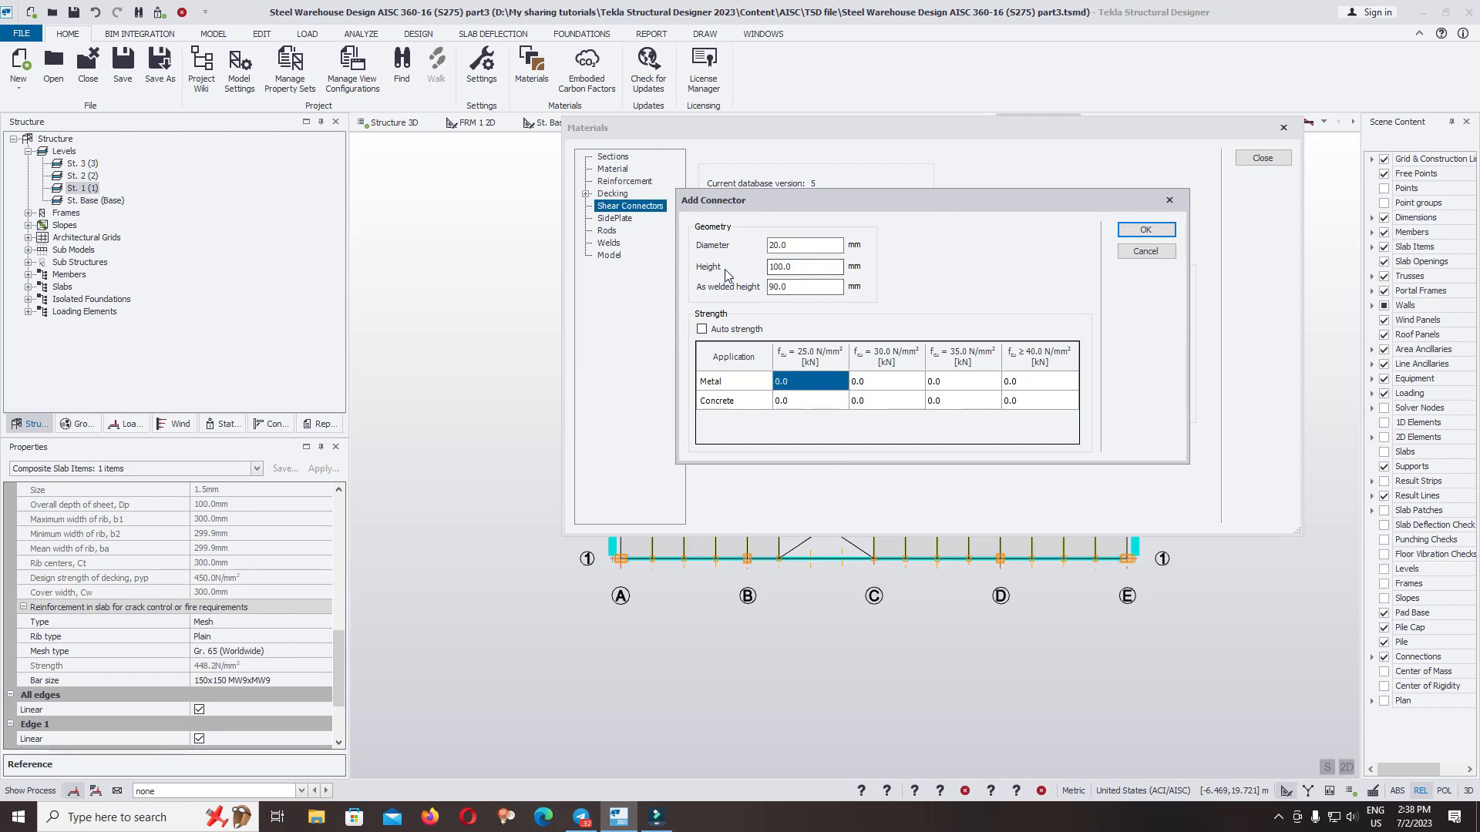
{"action": "mouse_move", "coordinate": [709, 300]}
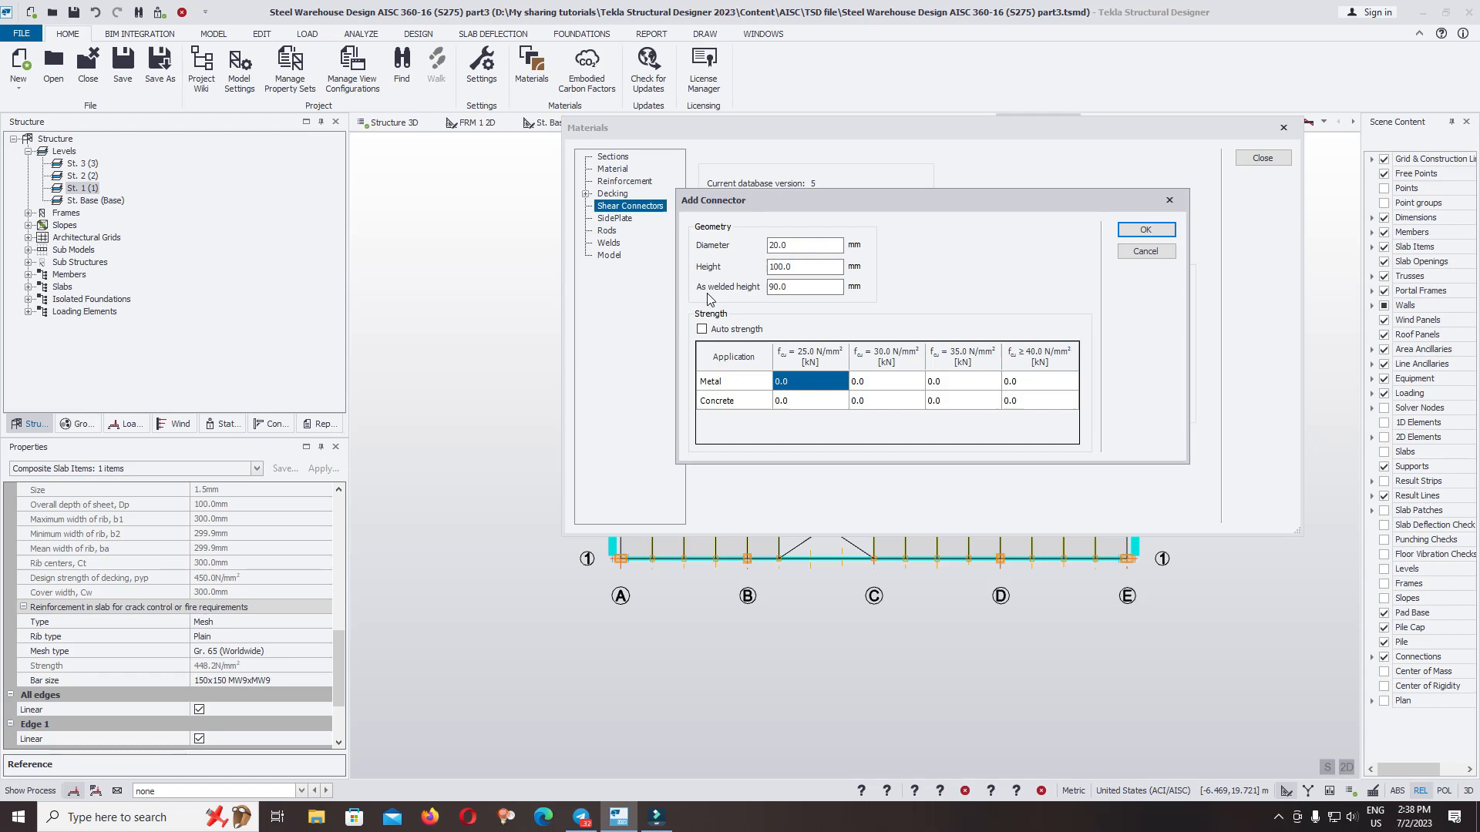
{"action": "mouse_move", "coordinate": [1146, 230]}
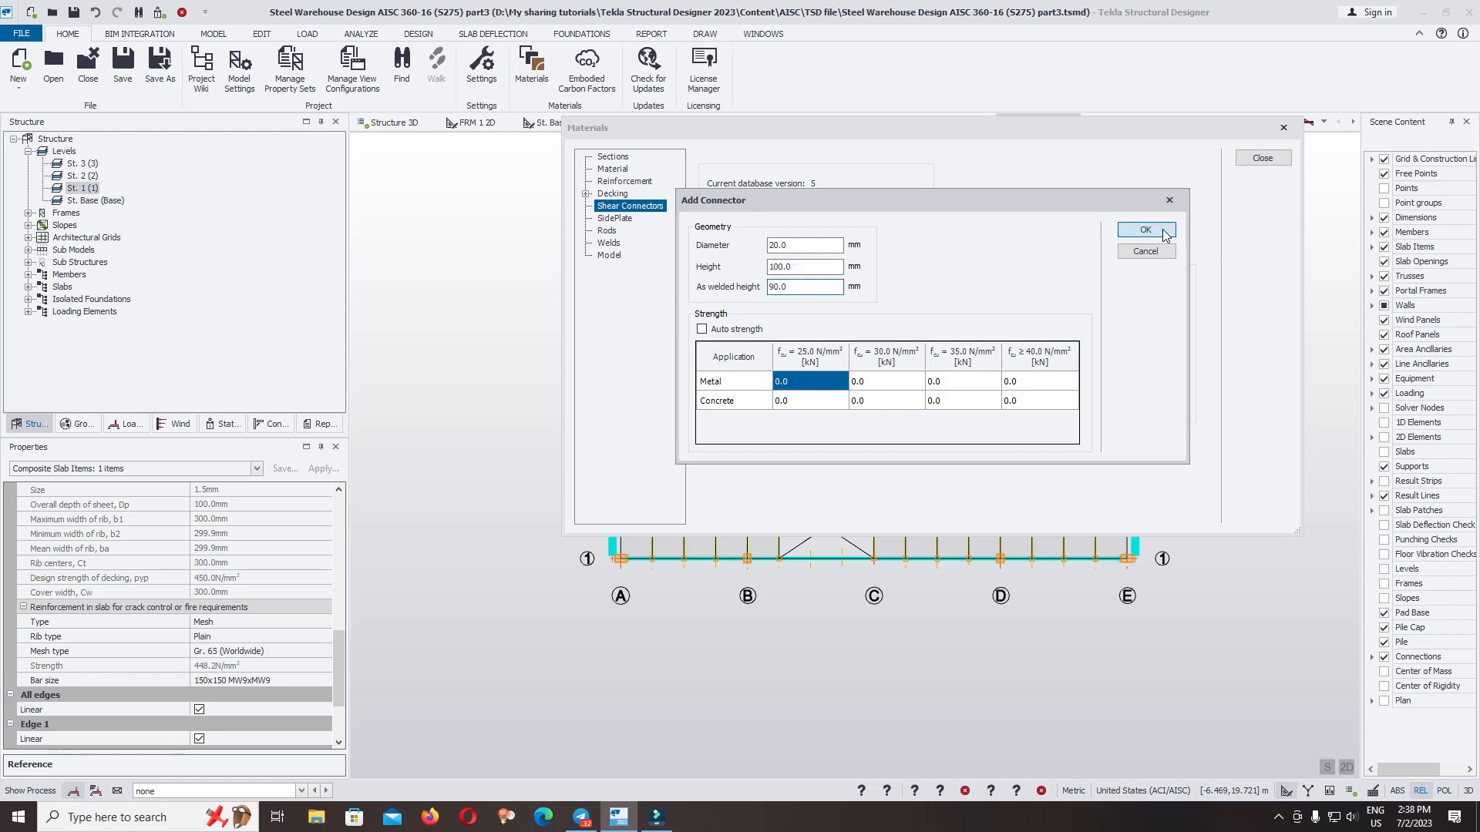
{"action": "left_click", "coordinate": [1146, 230]}
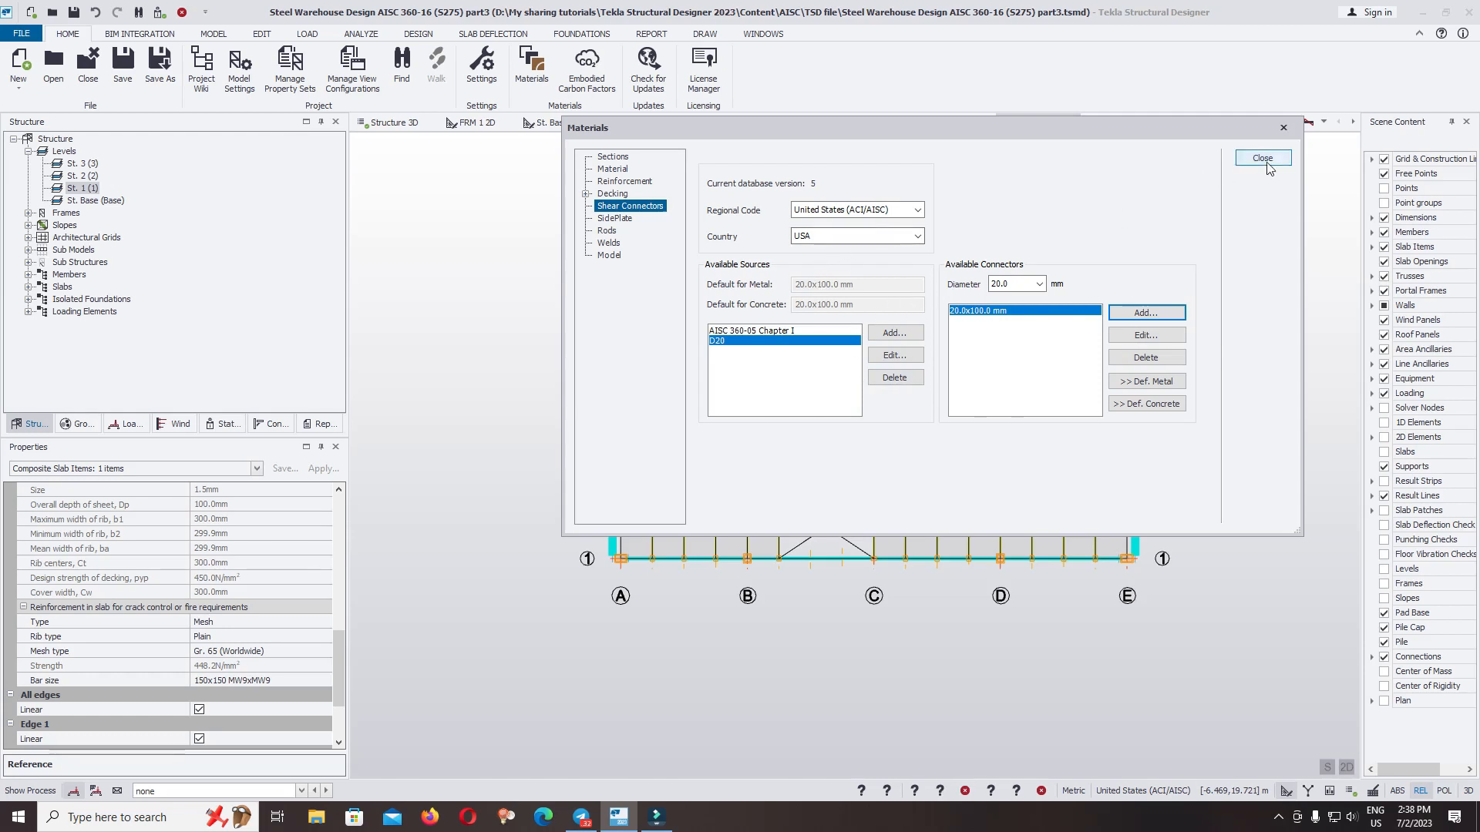
Close the Materials settings and show the properties of the slab item between grids 3 and 4
{"action": "left_click", "coordinate": [1263, 157]}
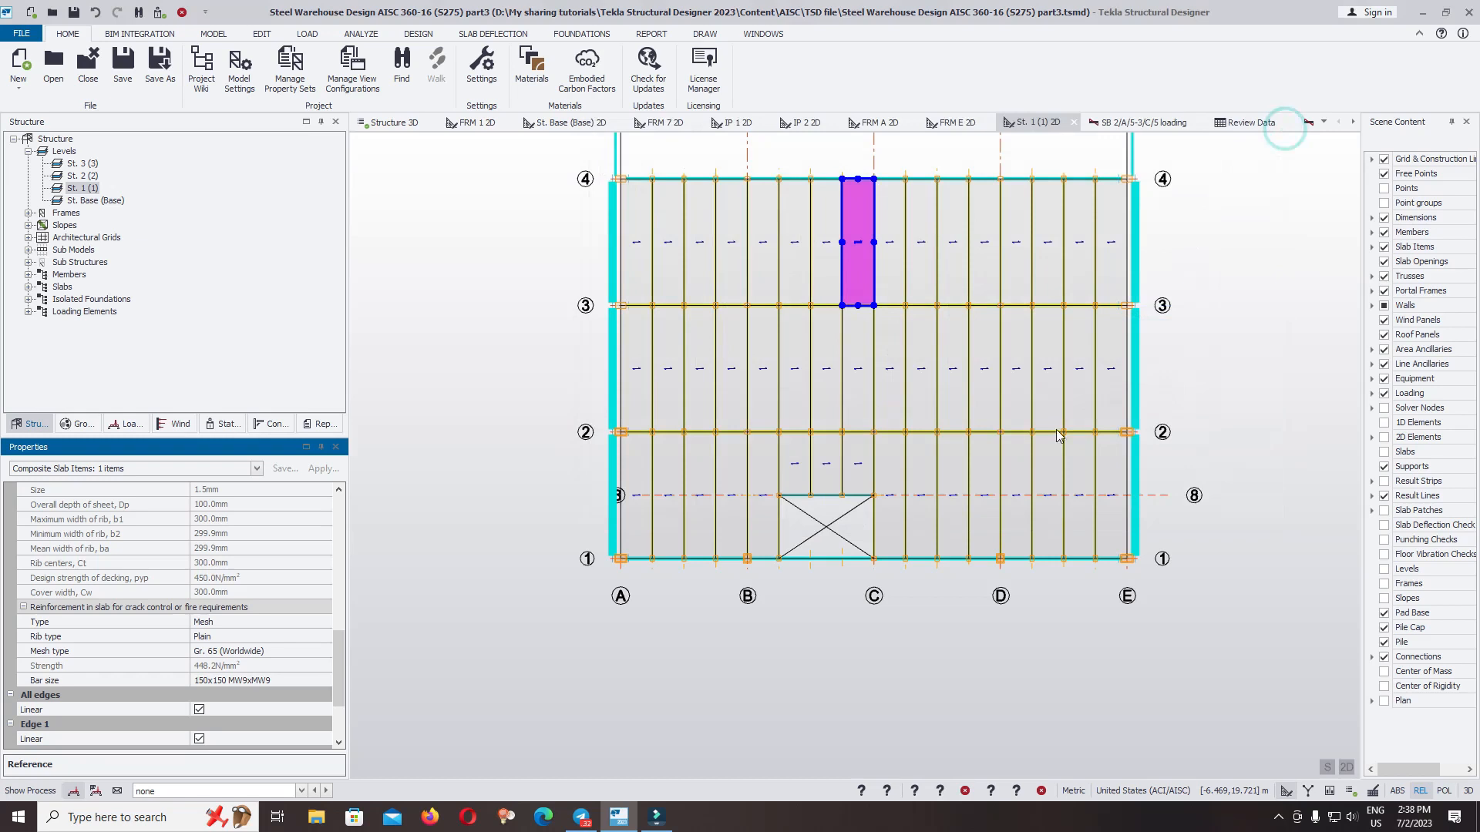
{"action": "left_click", "coordinate": [855, 242]}
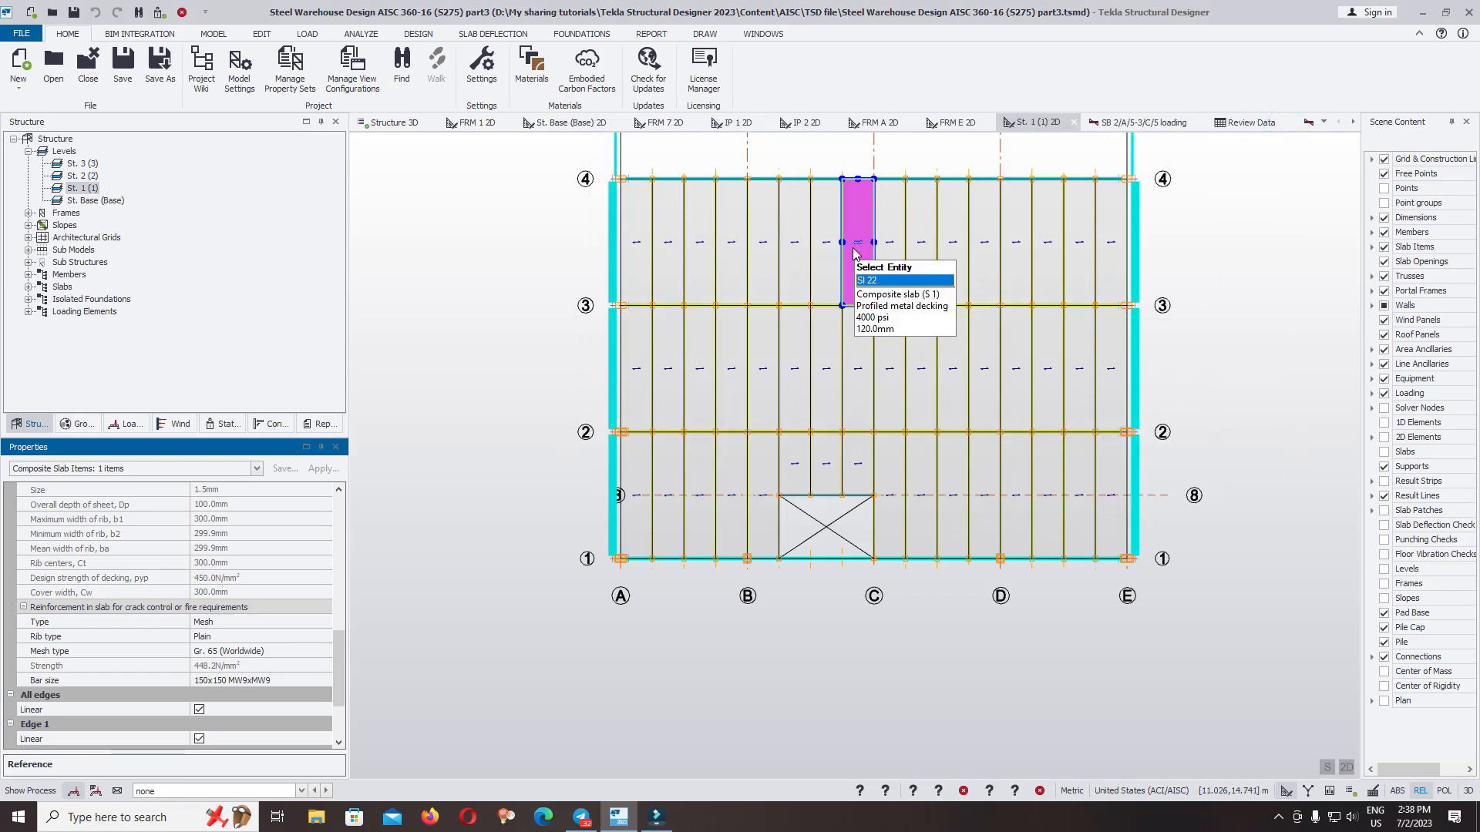
{"action": "left_click", "coordinate": [864, 280]}
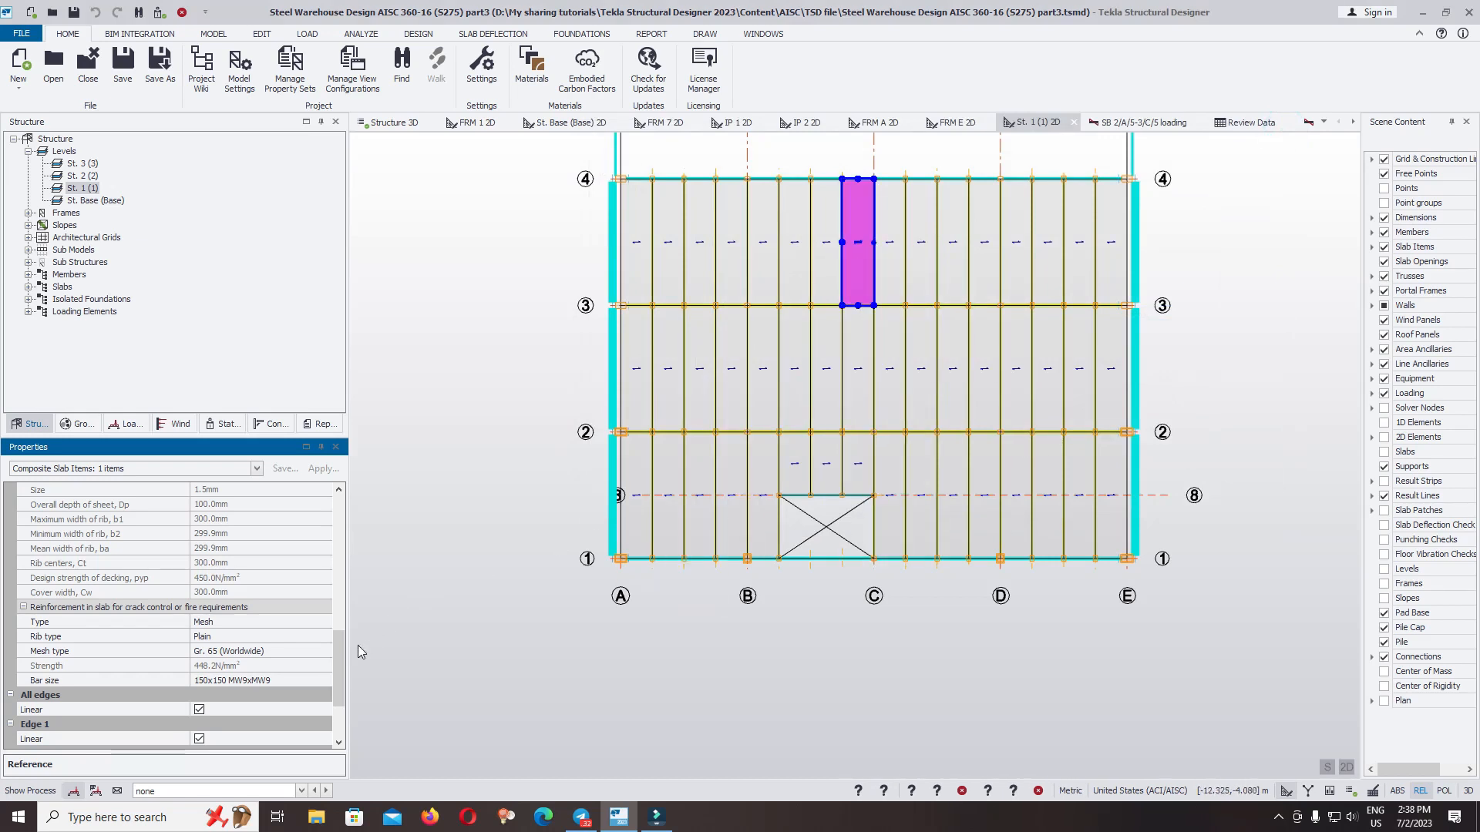
Expose the slab's Mesh type choices to assign the custom mesh size
{"action": "scroll", "scroll_direction": "down", "scroll_amount": 3}
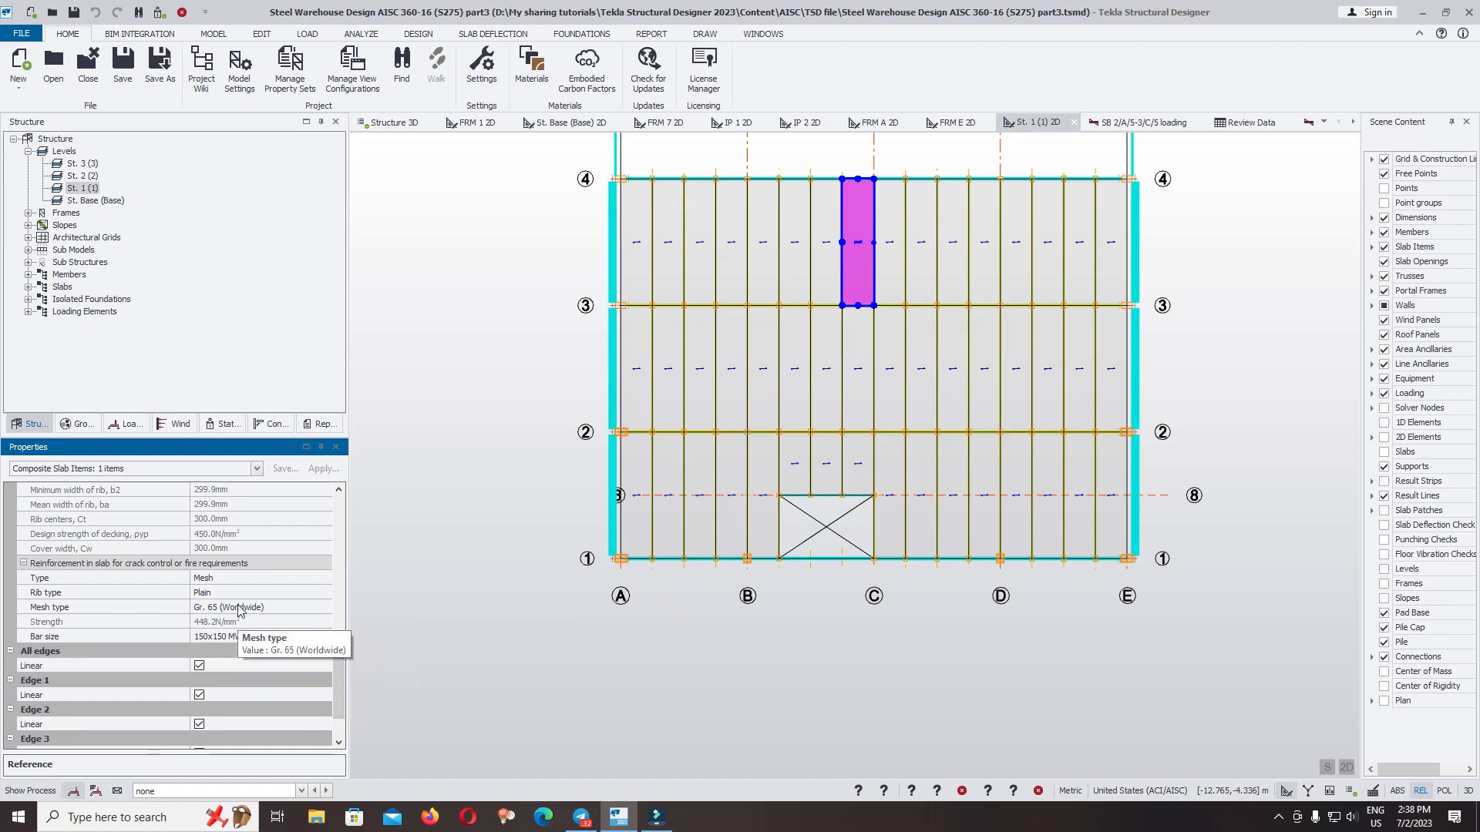
{"action": "left_click", "coordinate": [327, 578]}
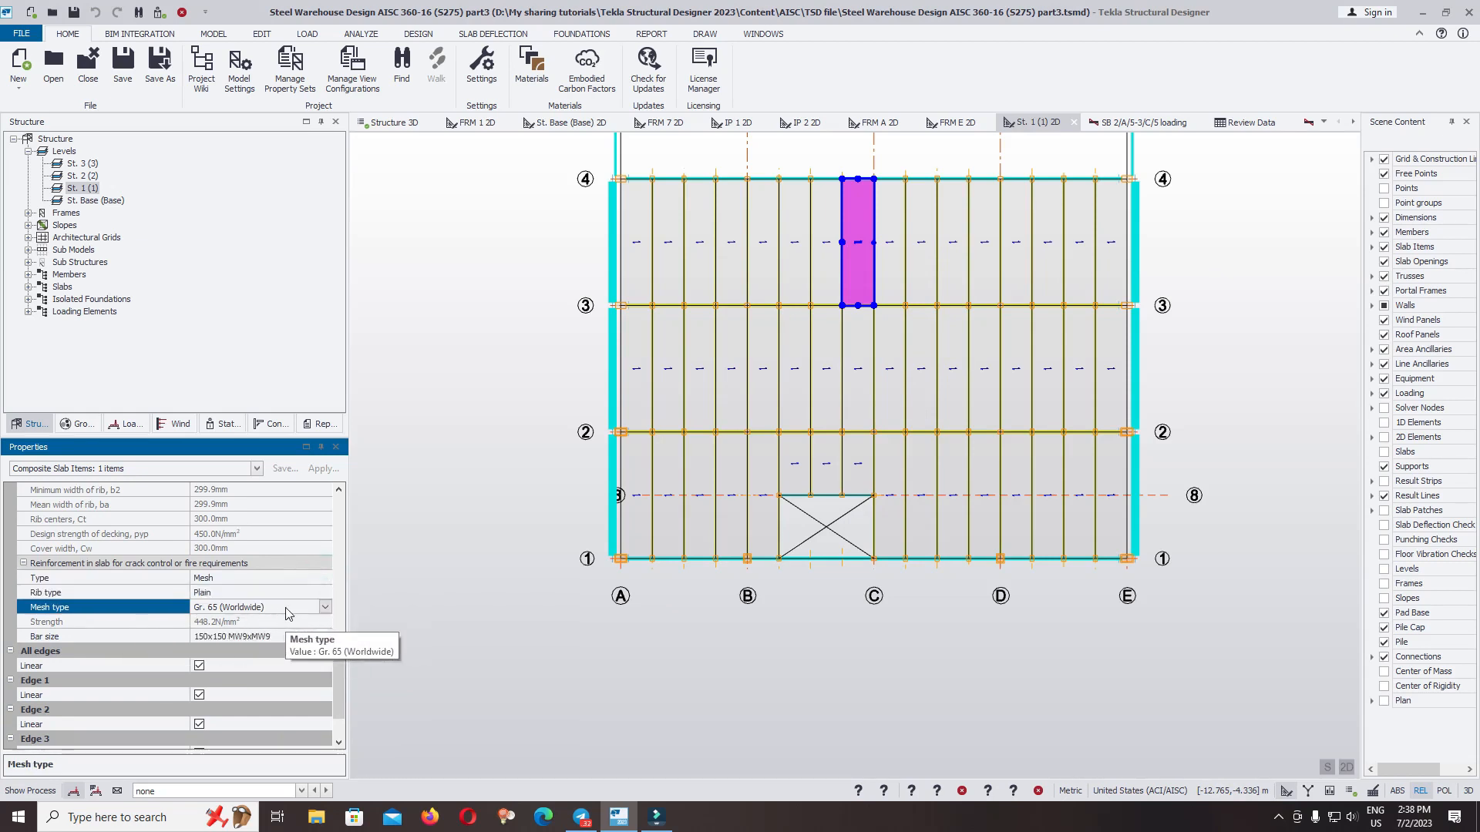
{"action": "left_click", "coordinate": [326, 607]}
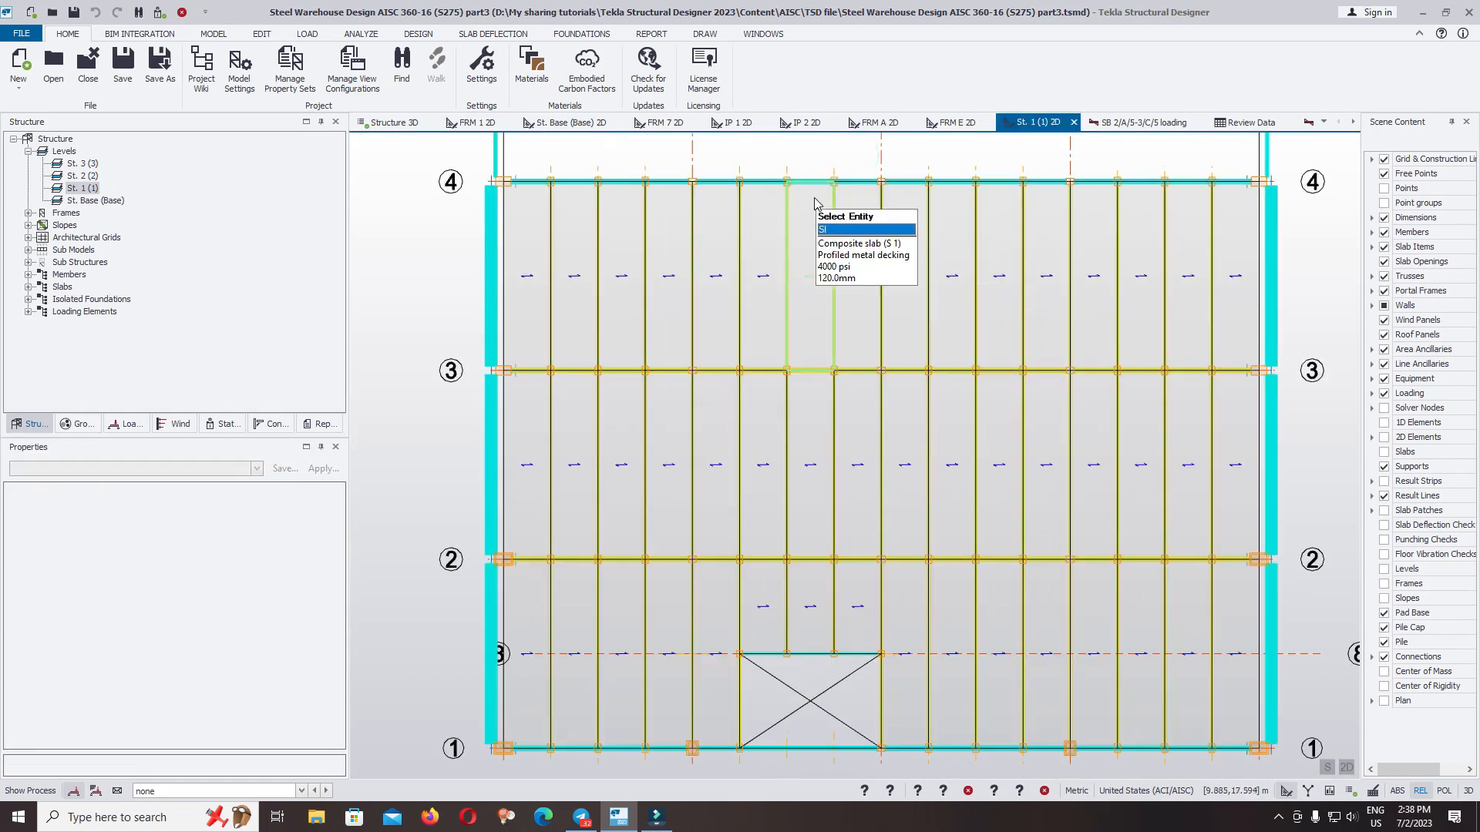
Hide Slab Items in the plan and bring up the composite beam's properties between grids 3 and 4
{"action": "left_click", "coordinate": [1383, 247]}
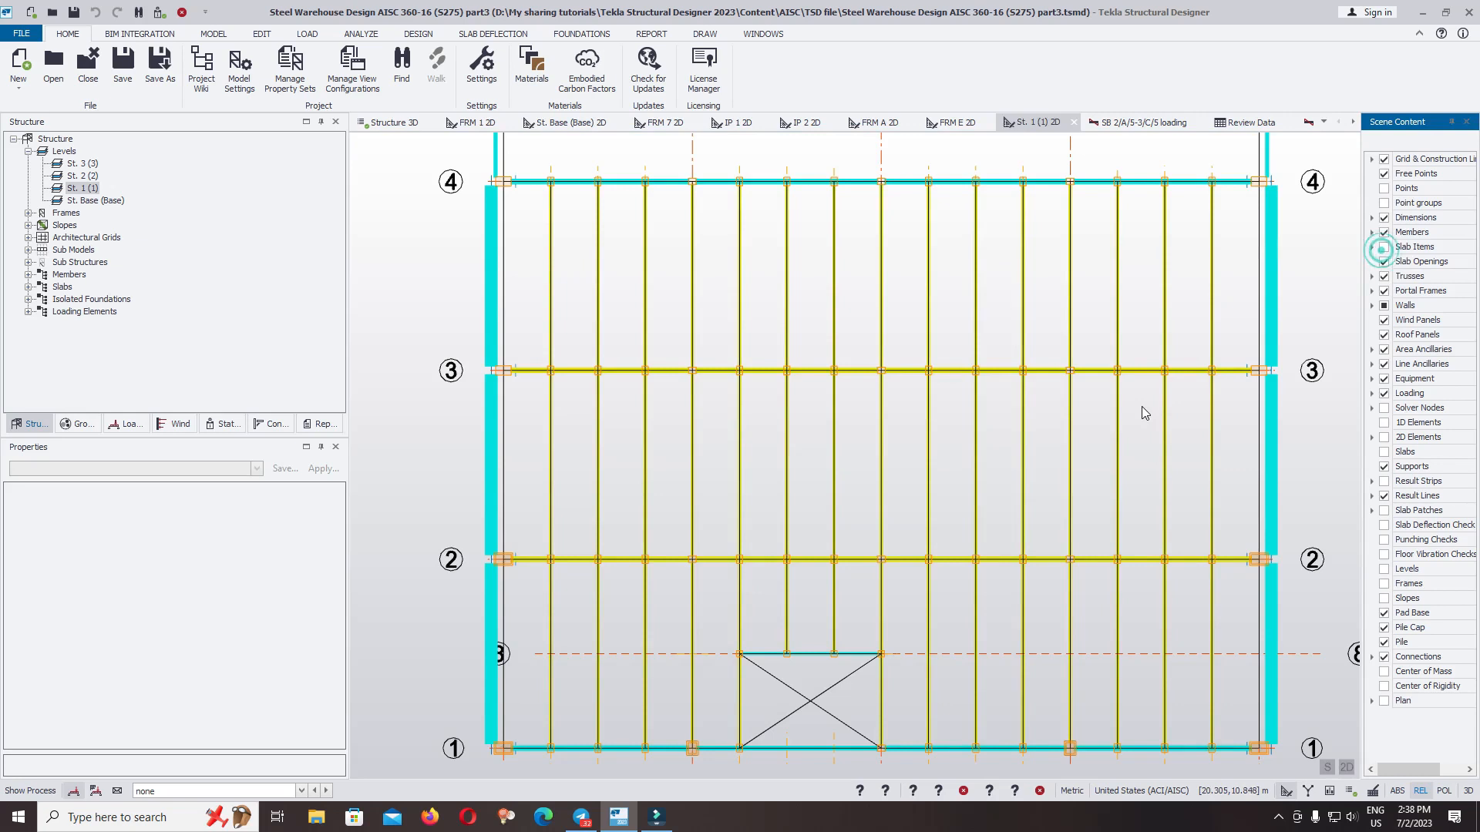
{"action": "mouse_move", "coordinate": [831, 321]}
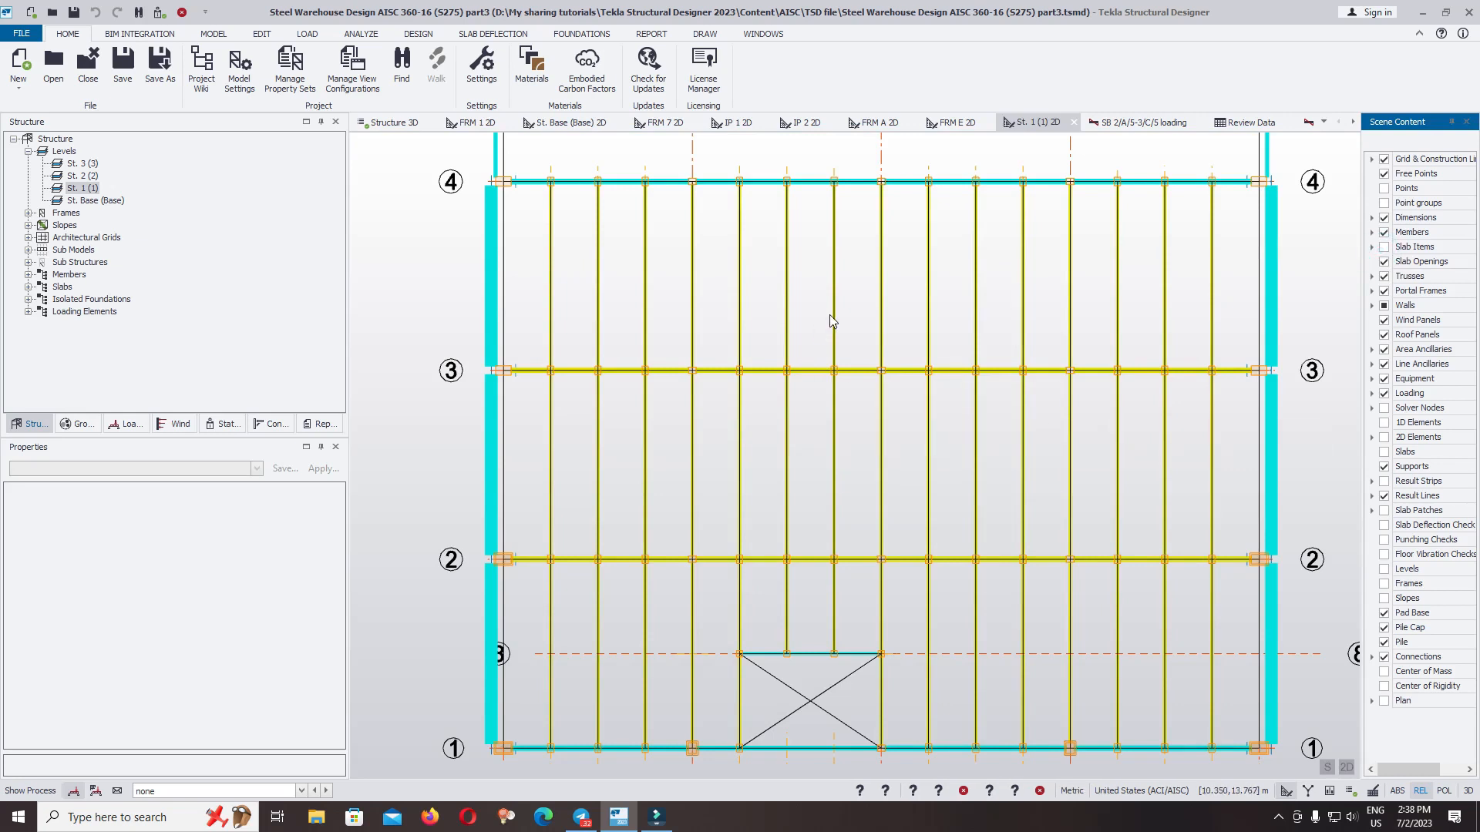
{"action": "left_click", "coordinate": [834, 274]}
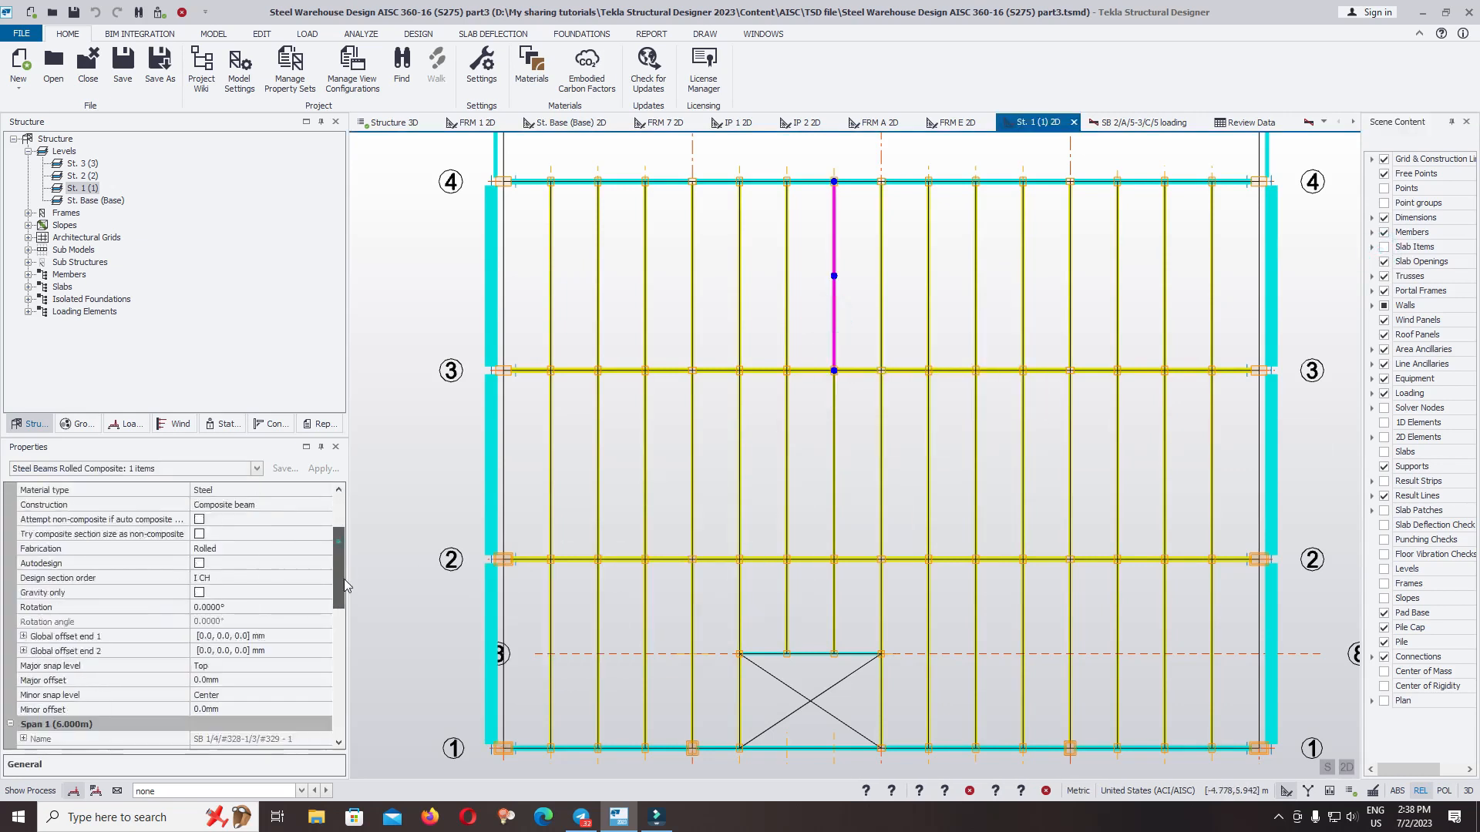
{"action": "scroll", "scroll_direction": "down", "scroll_amount": 3}
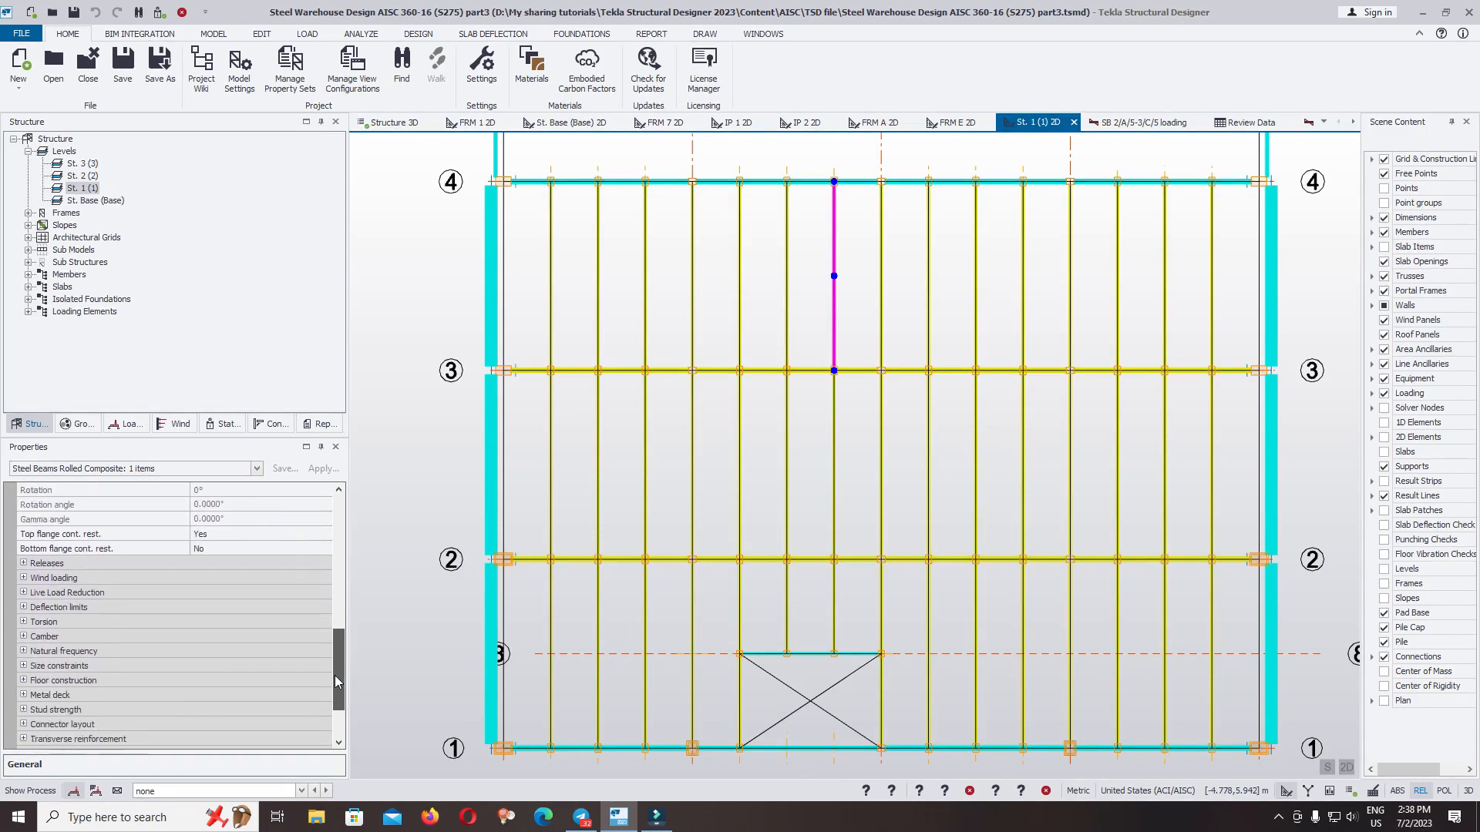
{"action": "scroll", "scroll_direction": "down", "scroll_amount": 3}
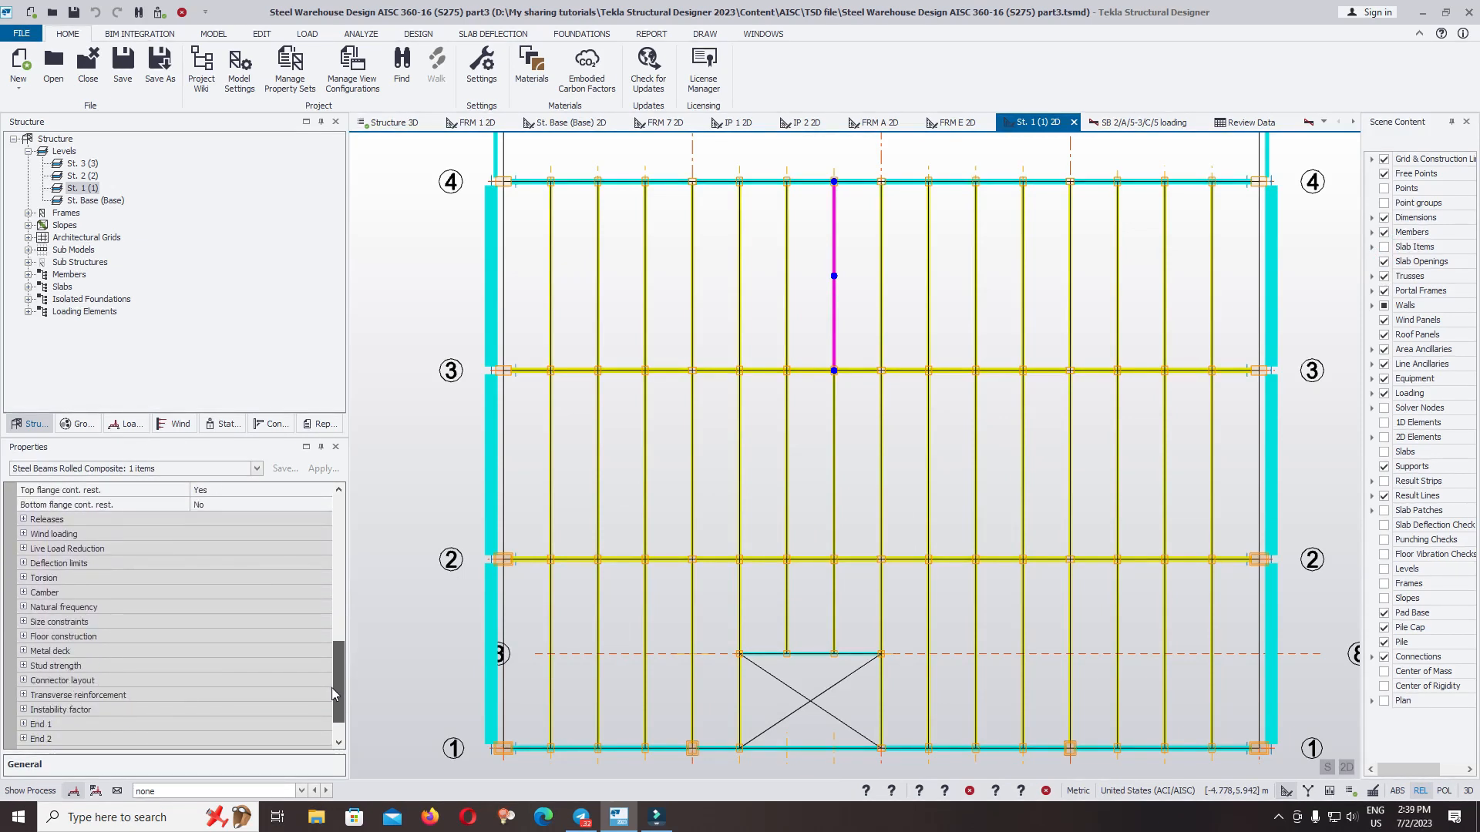
{"action": "mouse_move", "coordinate": [57, 666]}
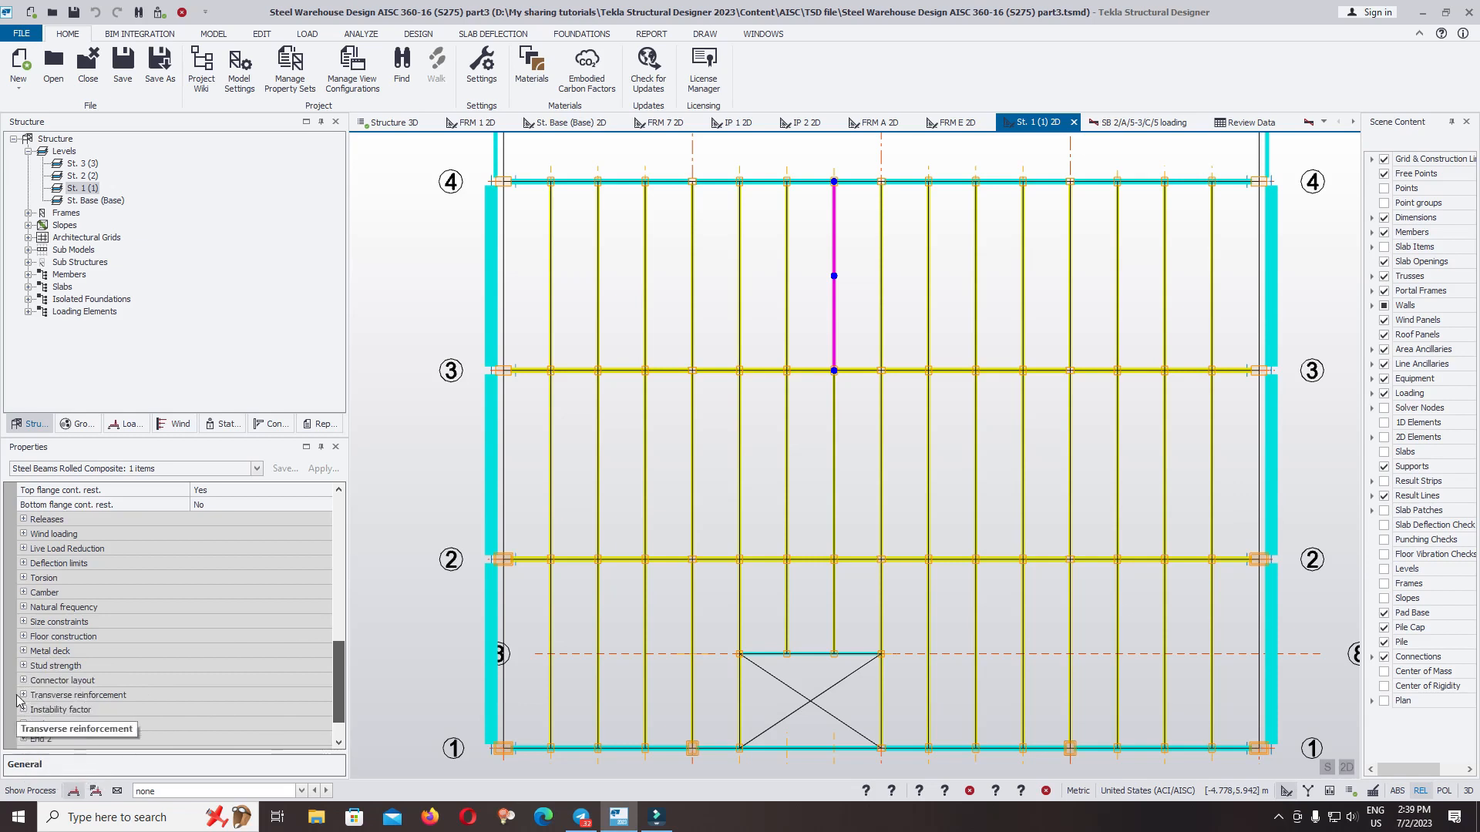
Set the beam's stud source and allow groups of 4 studs in a 4-squared pattern
{"action": "left_click", "coordinate": [23, 666]}
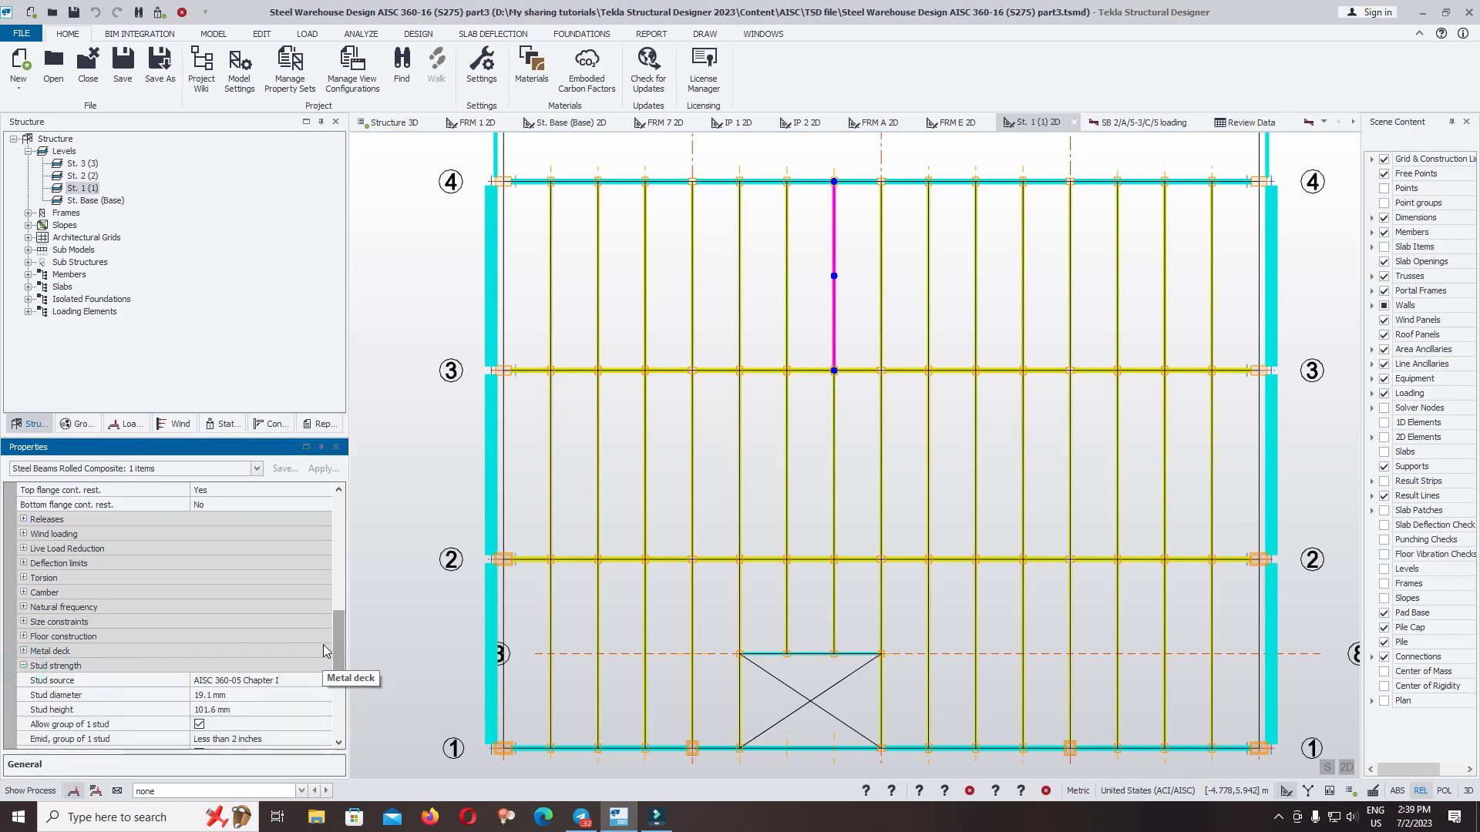
{"action": "scroll", "scroll_direction": "down", "scroll_amount": 3}
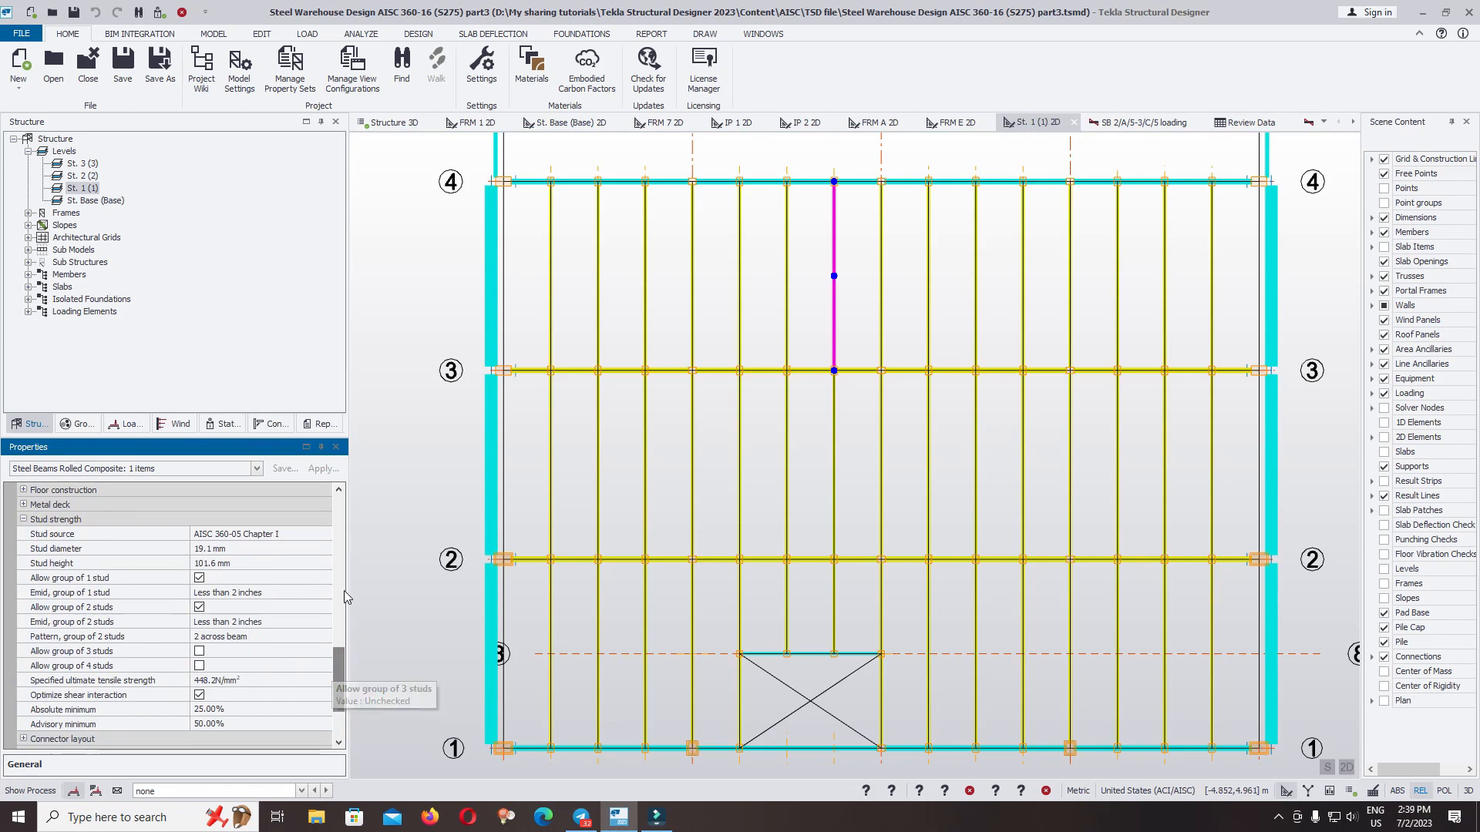
{"action": "left_click", "coordinate": [325, 533]}
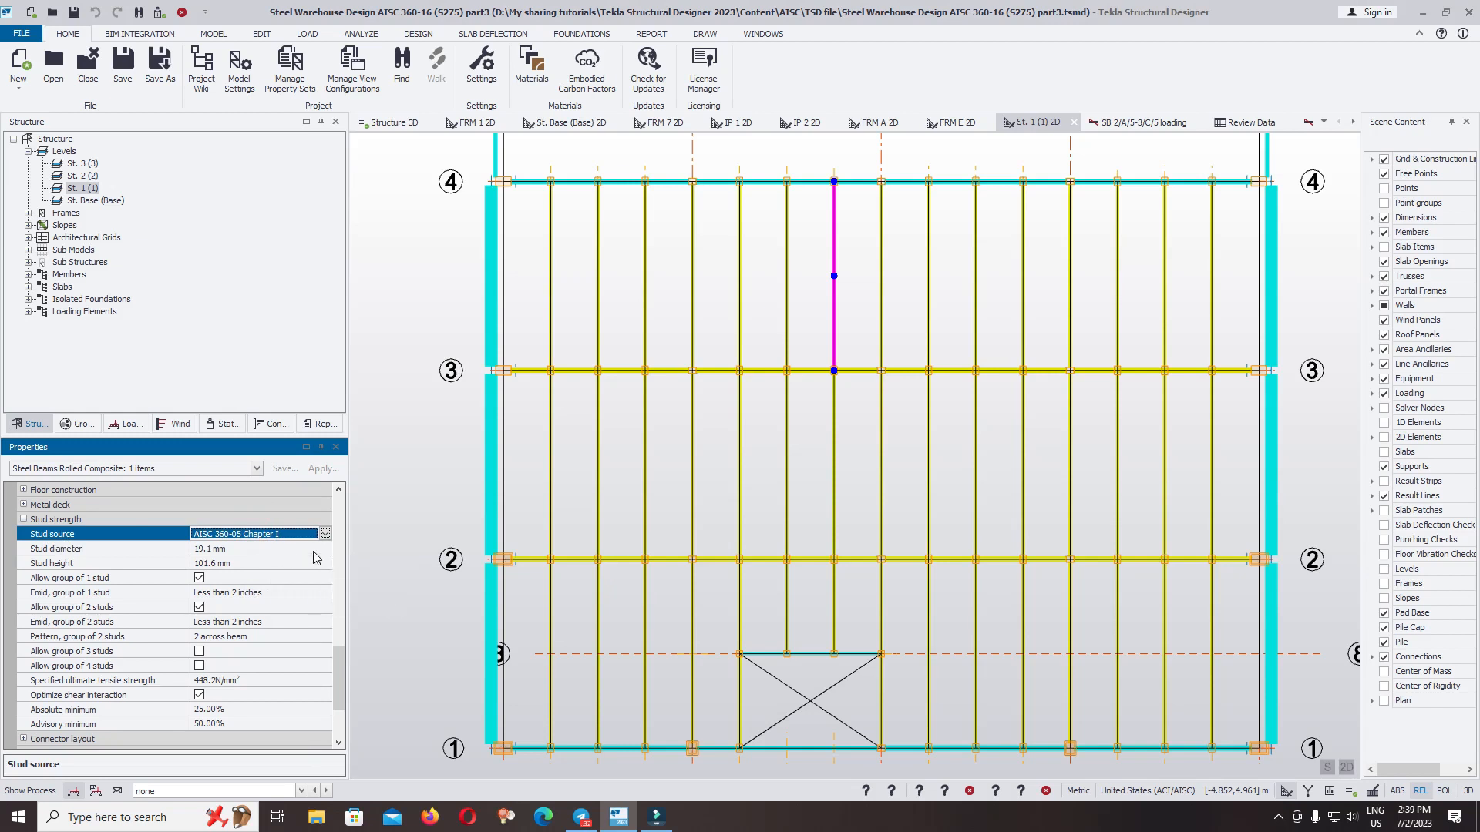
{"action": "mouse_move", "coordinate": [108, 578]}
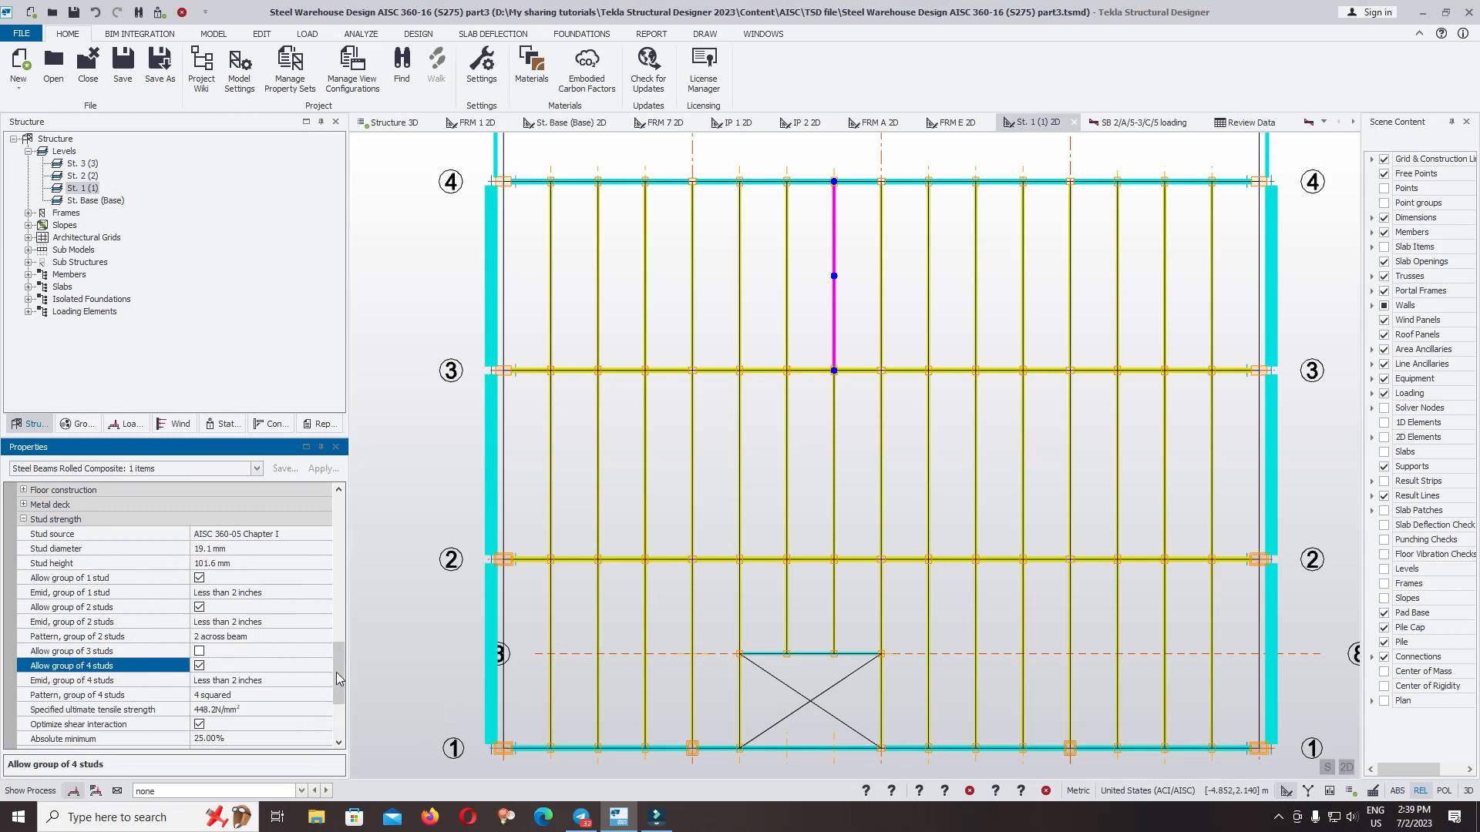
{"action": "scroll", "scroll_direction": "down", "scroll_amount": 3}
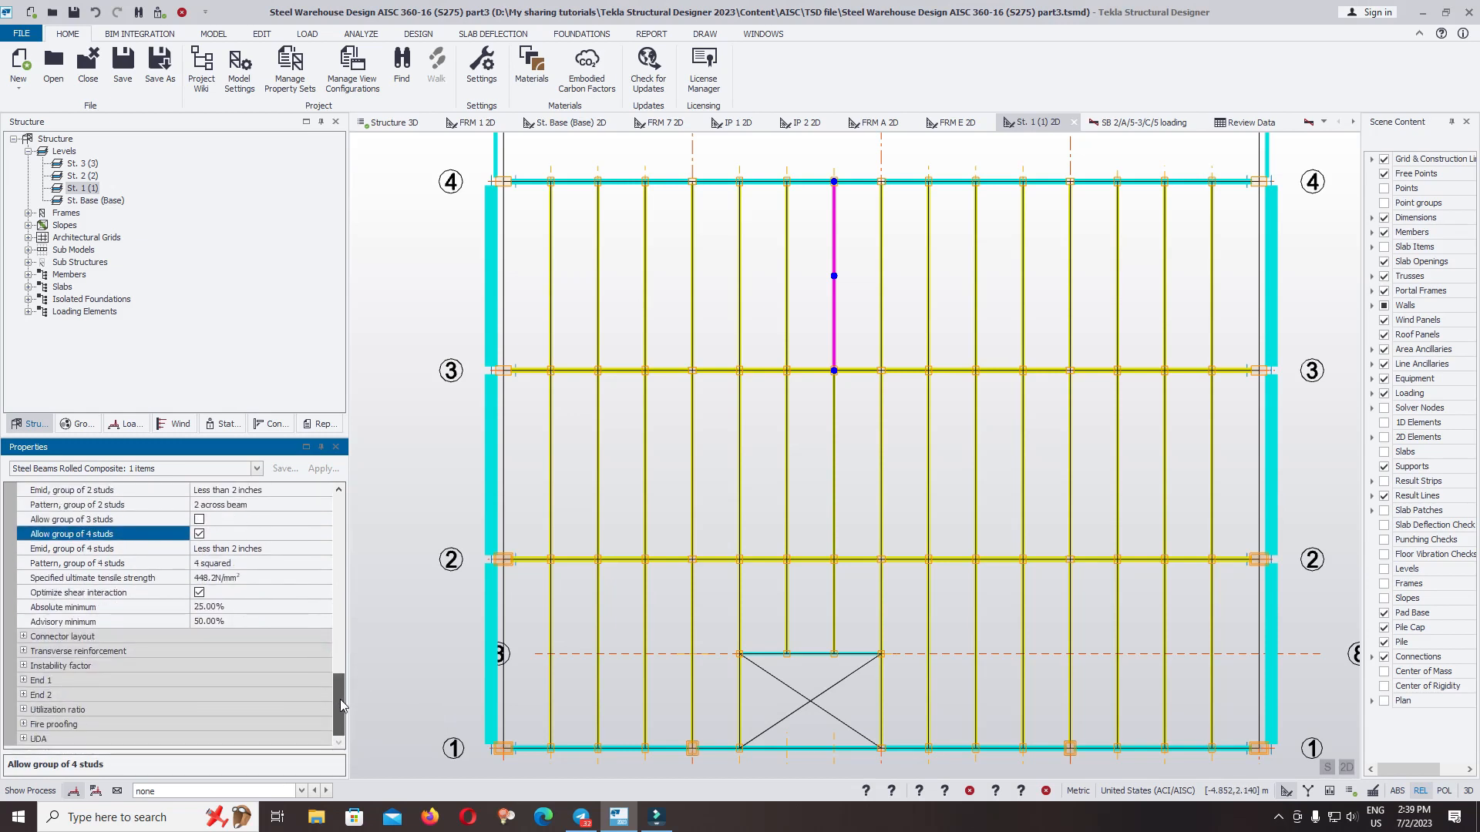
Review the connector layout: auto layout on, non-uniform, 20 ribs
{"action": "left_click", "coordinate": [23, 636]}
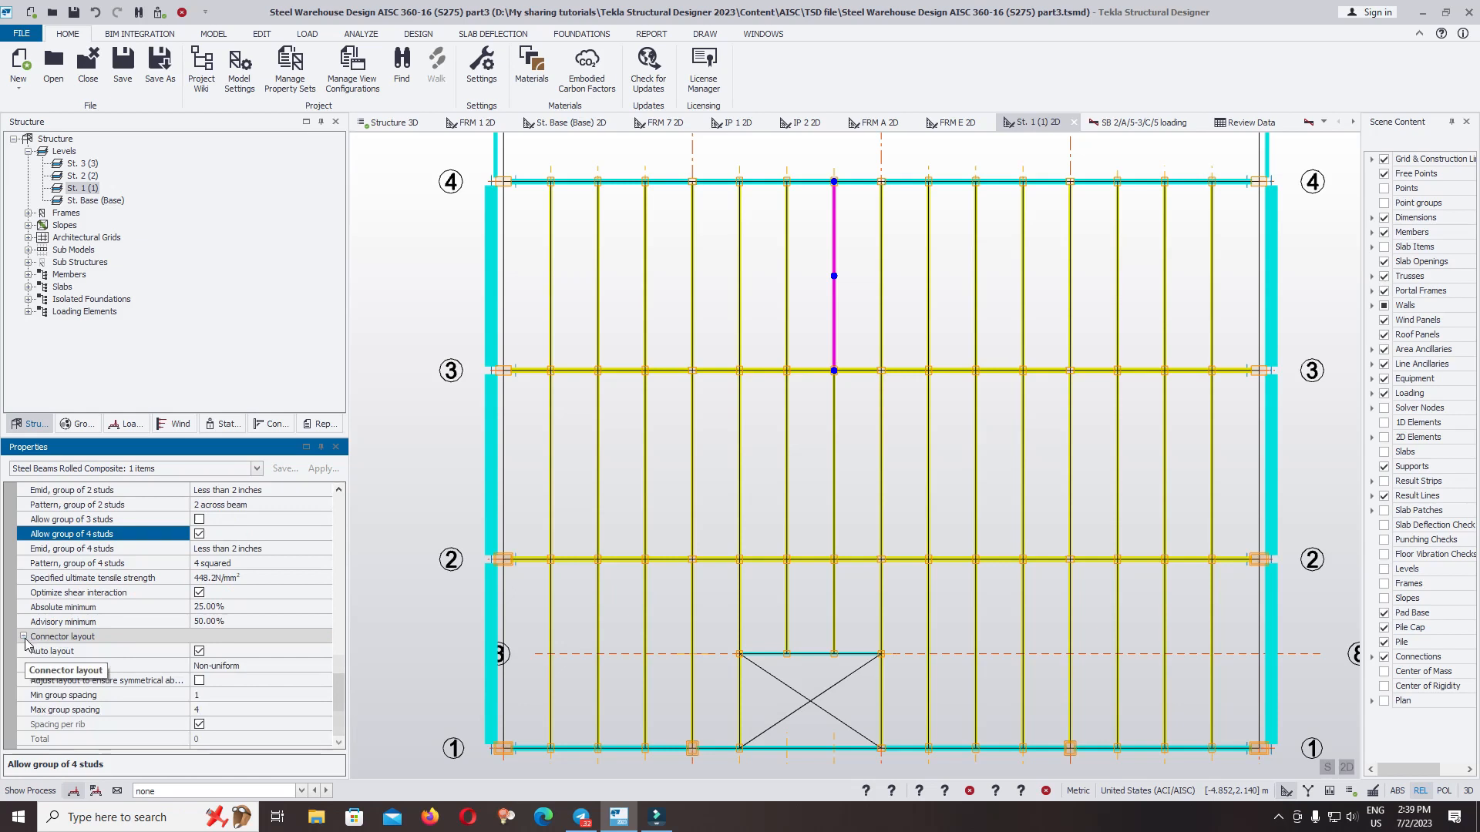
{"action": "scroll", "scroll_direction": "down", "scroll_amount": 3}
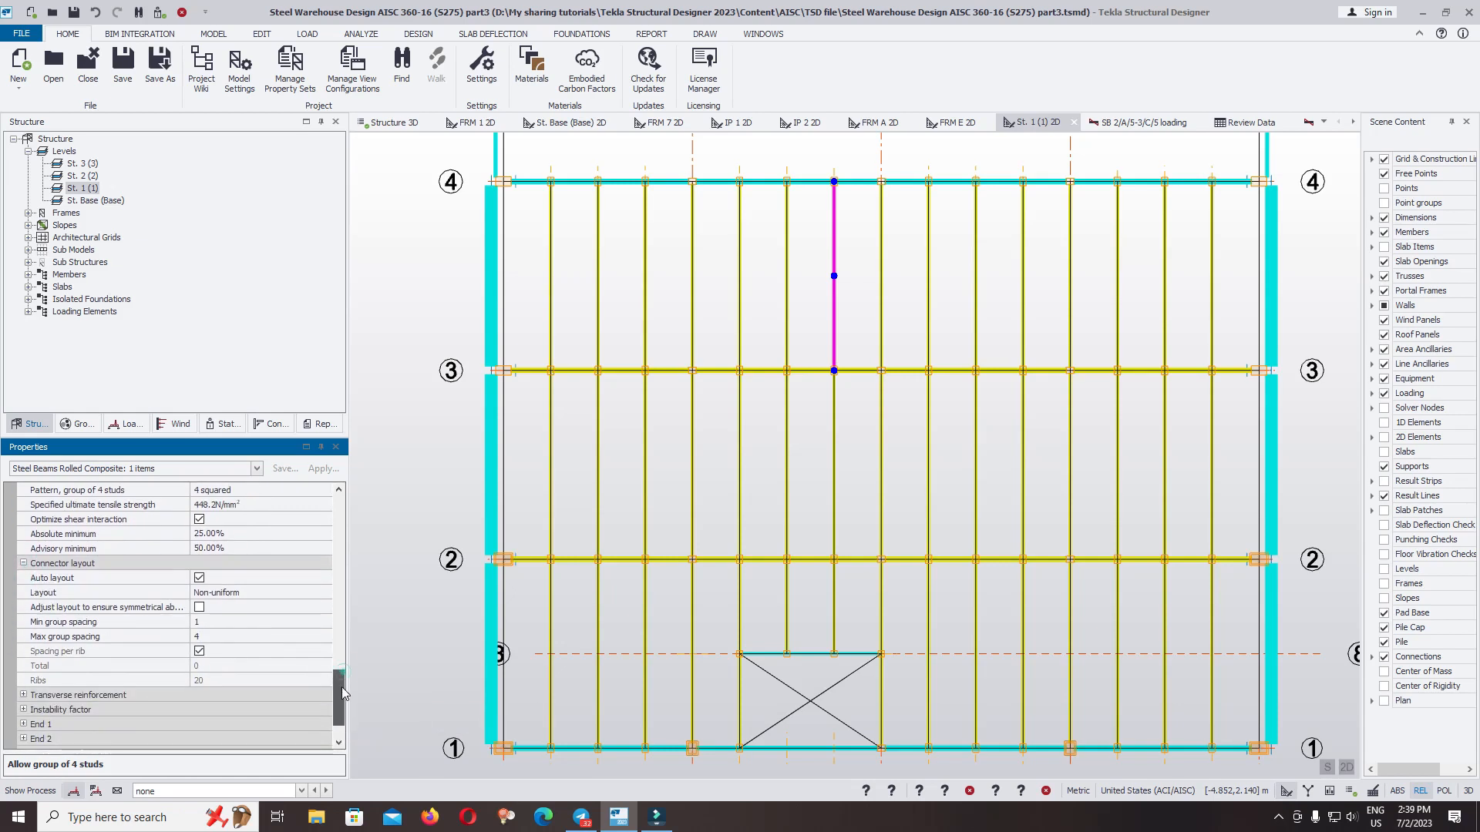
{"action": "mouse_move", "coordinate": [71, 622]}
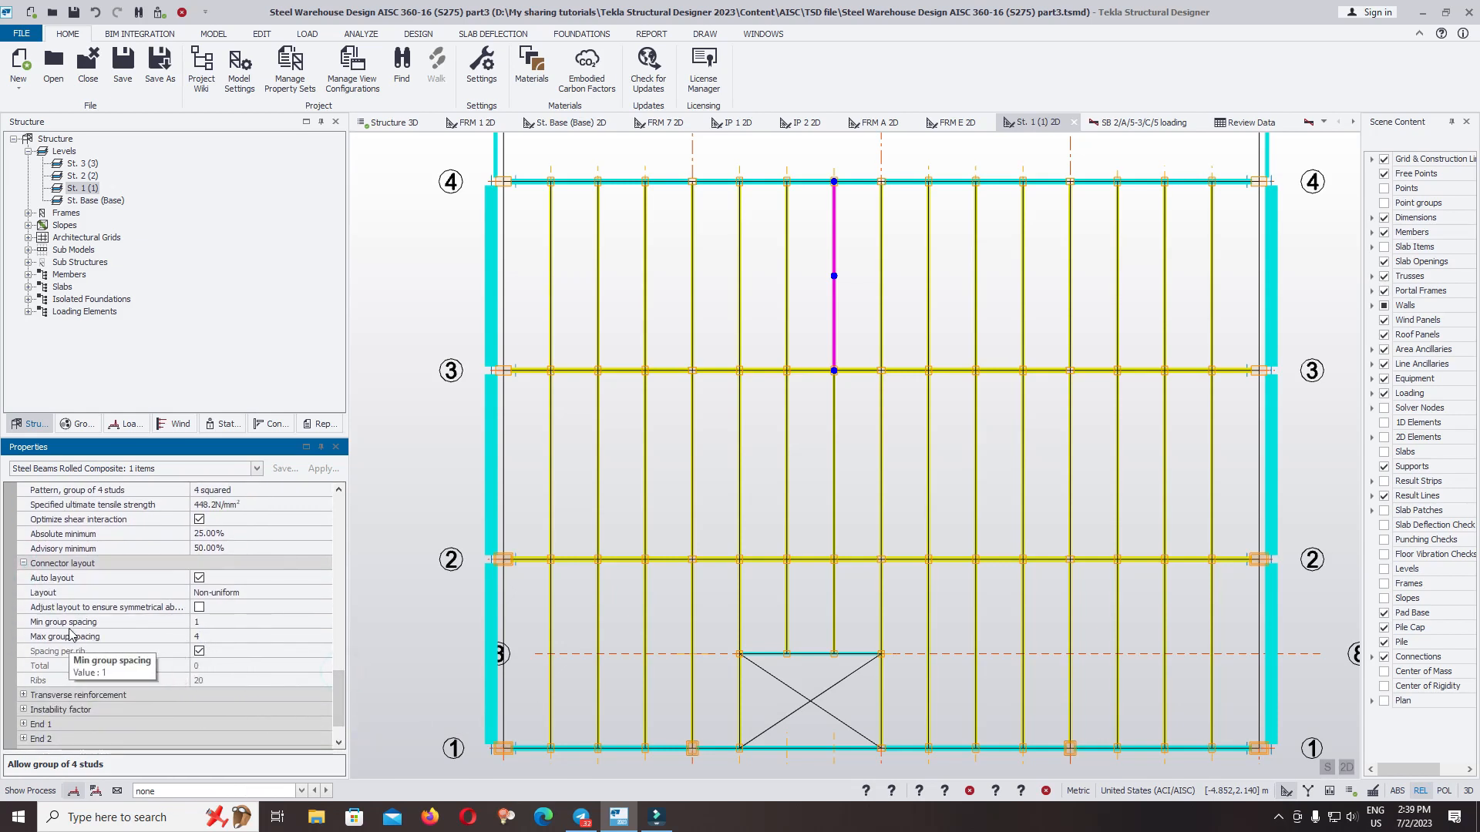
{"action": "mouse_move", "coordinate": [321, 692]}
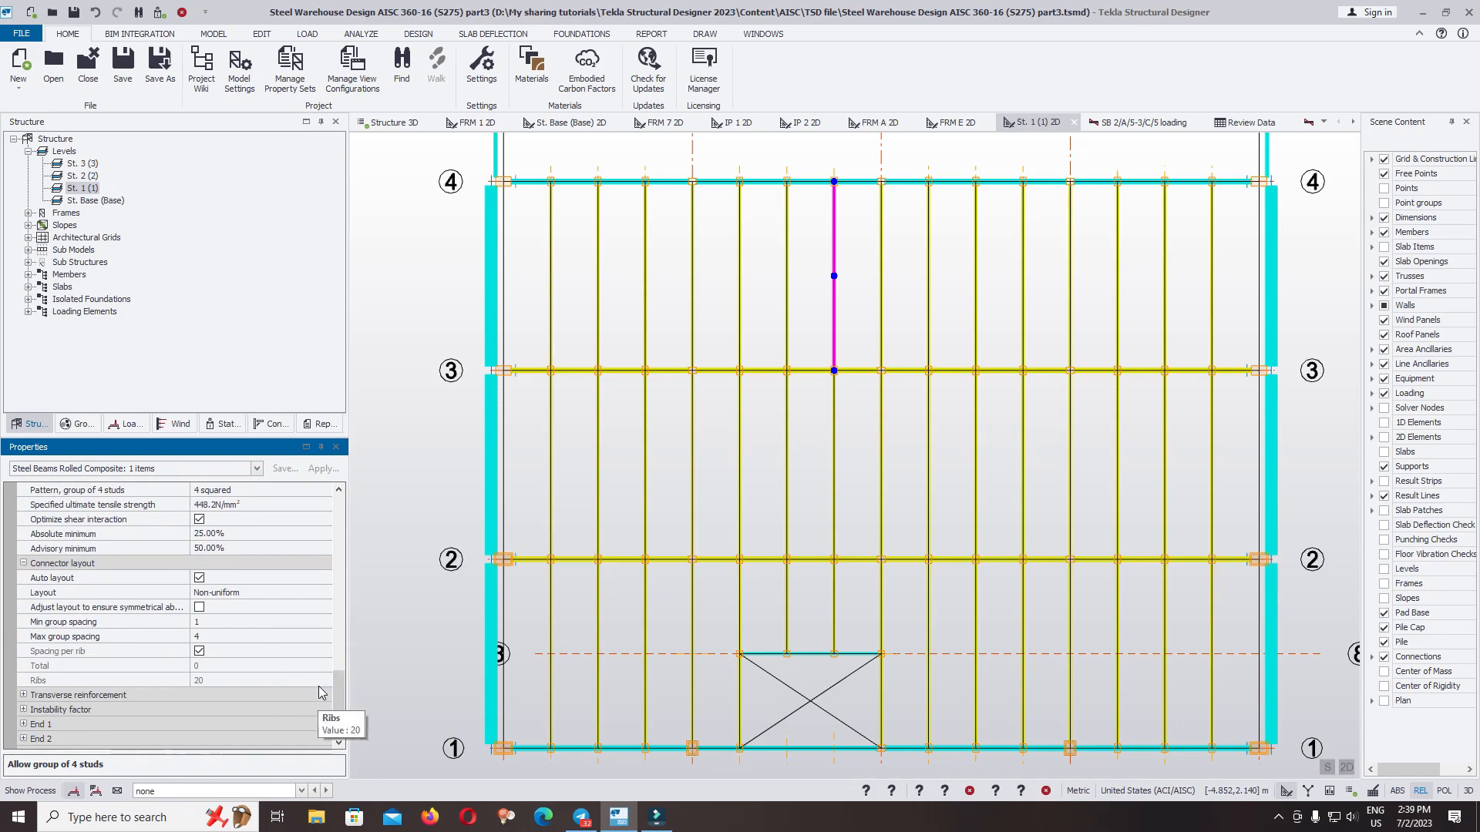